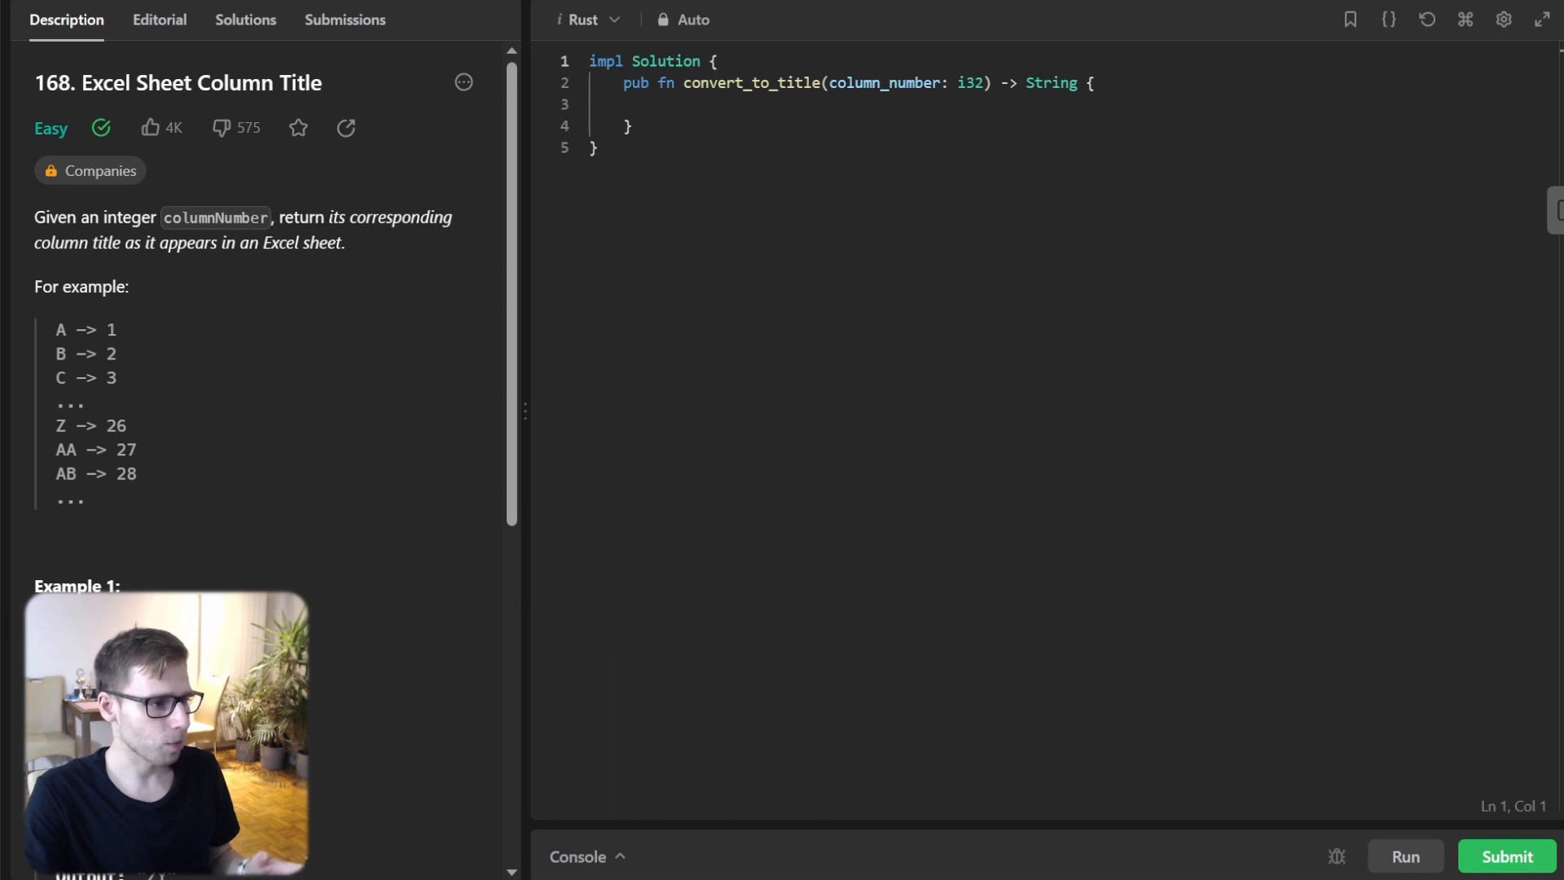
- Declare a mutable result String::new() and a mutable number copied from column_number
{"action": "left_click", "coordinate": [590, 104]}
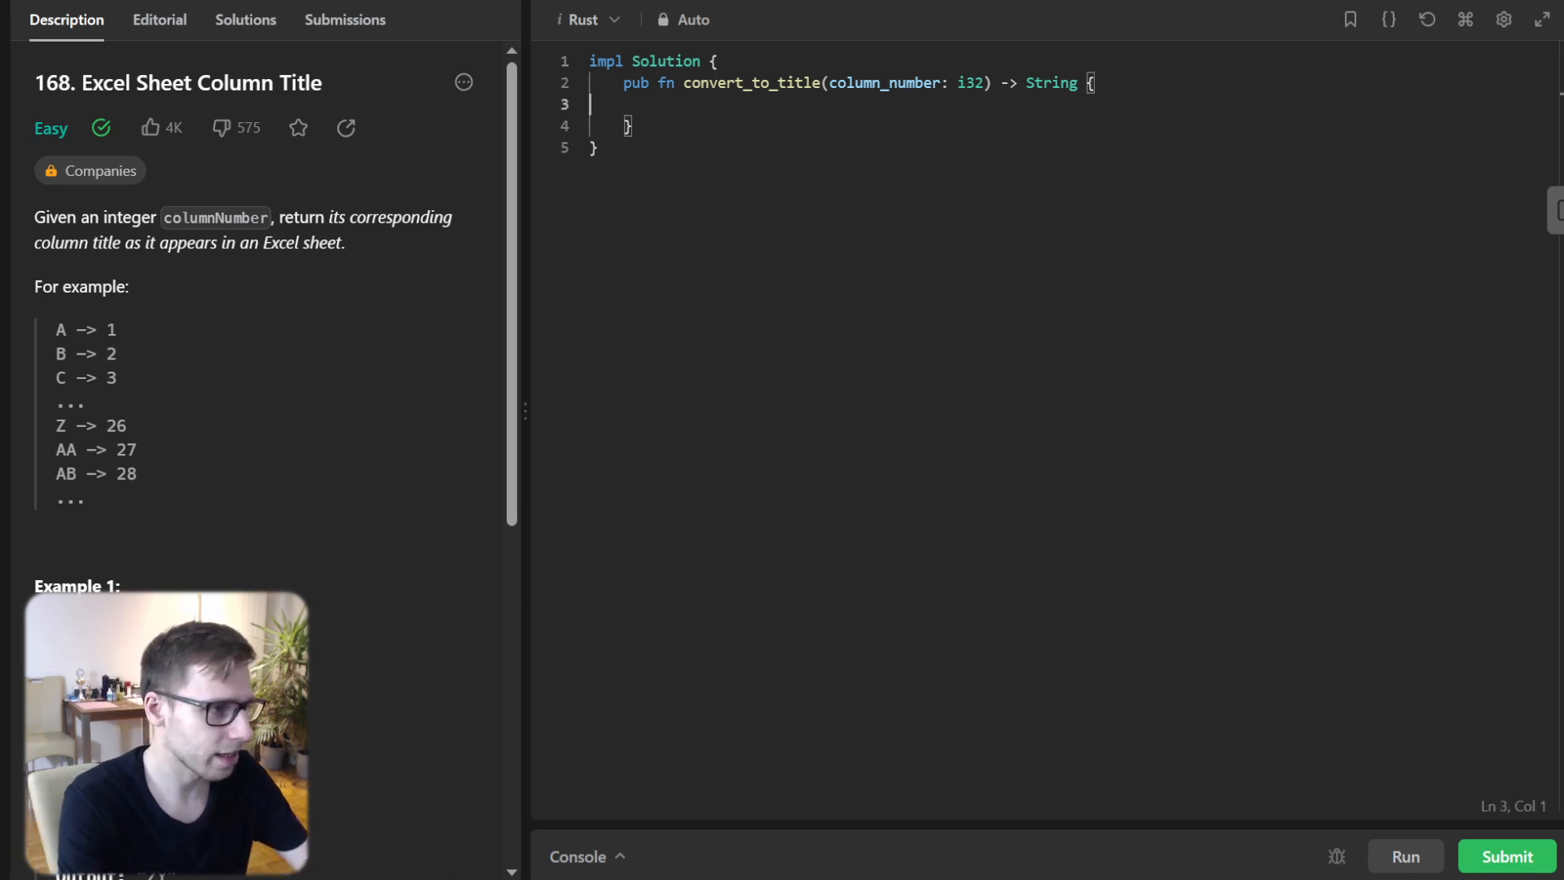
{"action": "type", "text": "lt"}
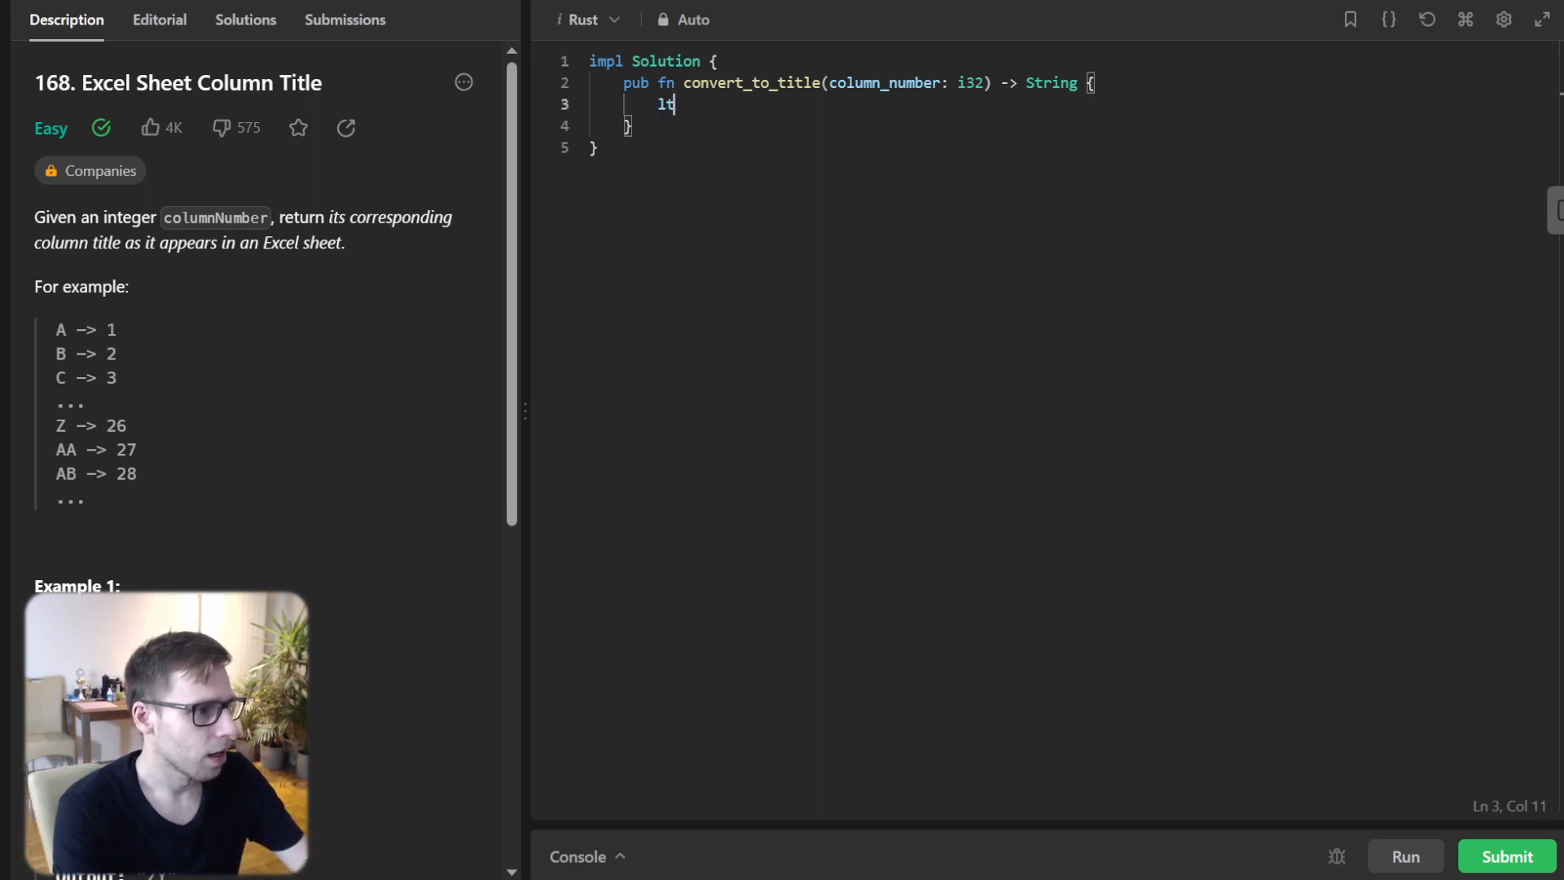
{"action": "key", "text": "Backspace"}
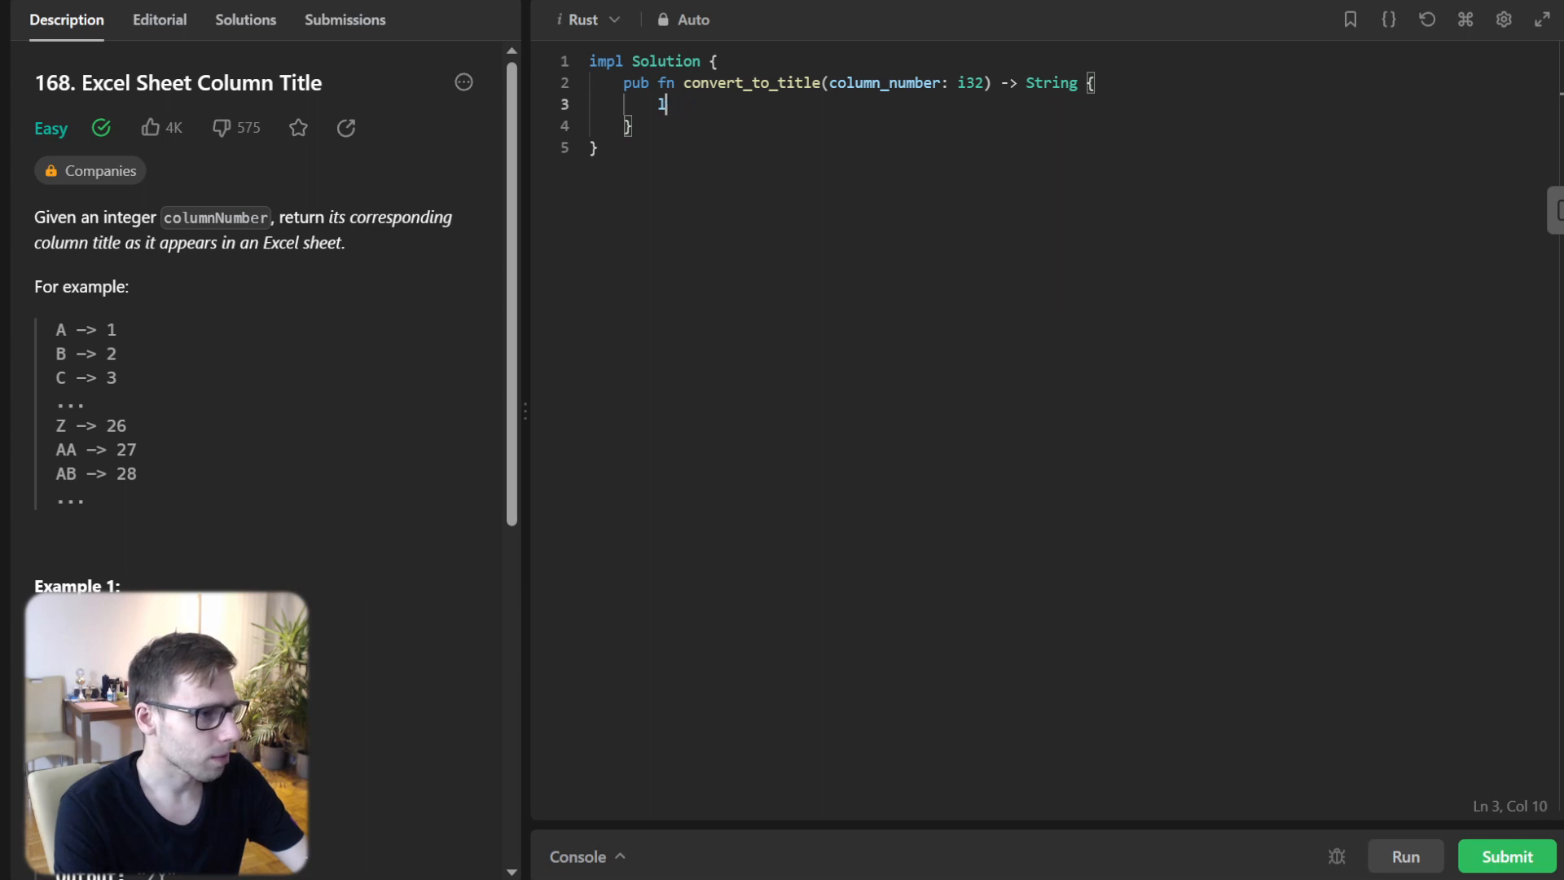
{"action": "type", "text": "et mut"}
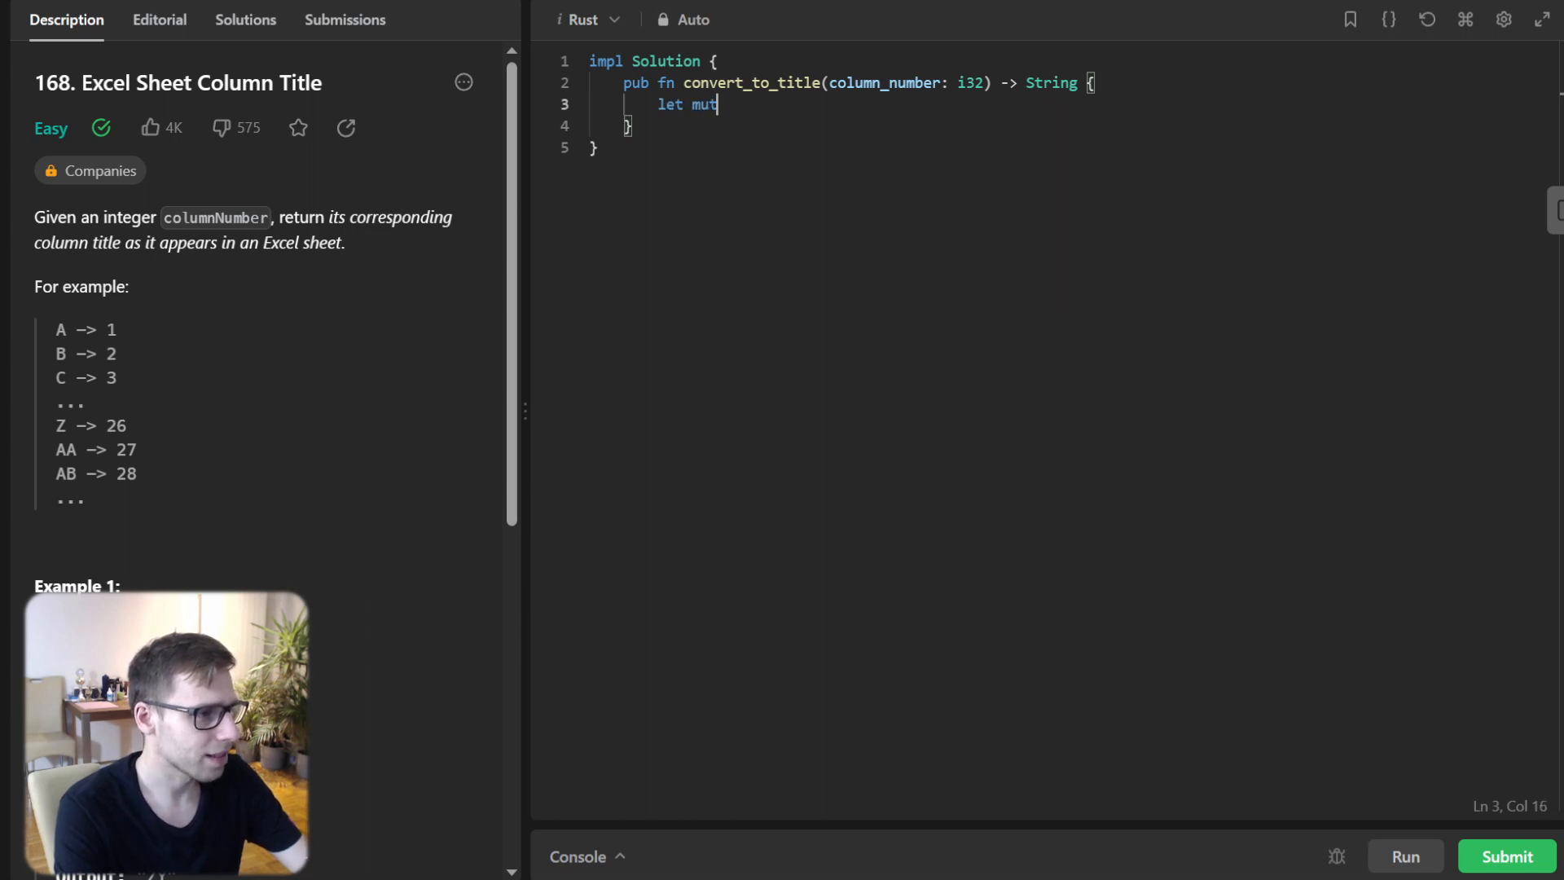
{"action": "type", "text": "result ="}
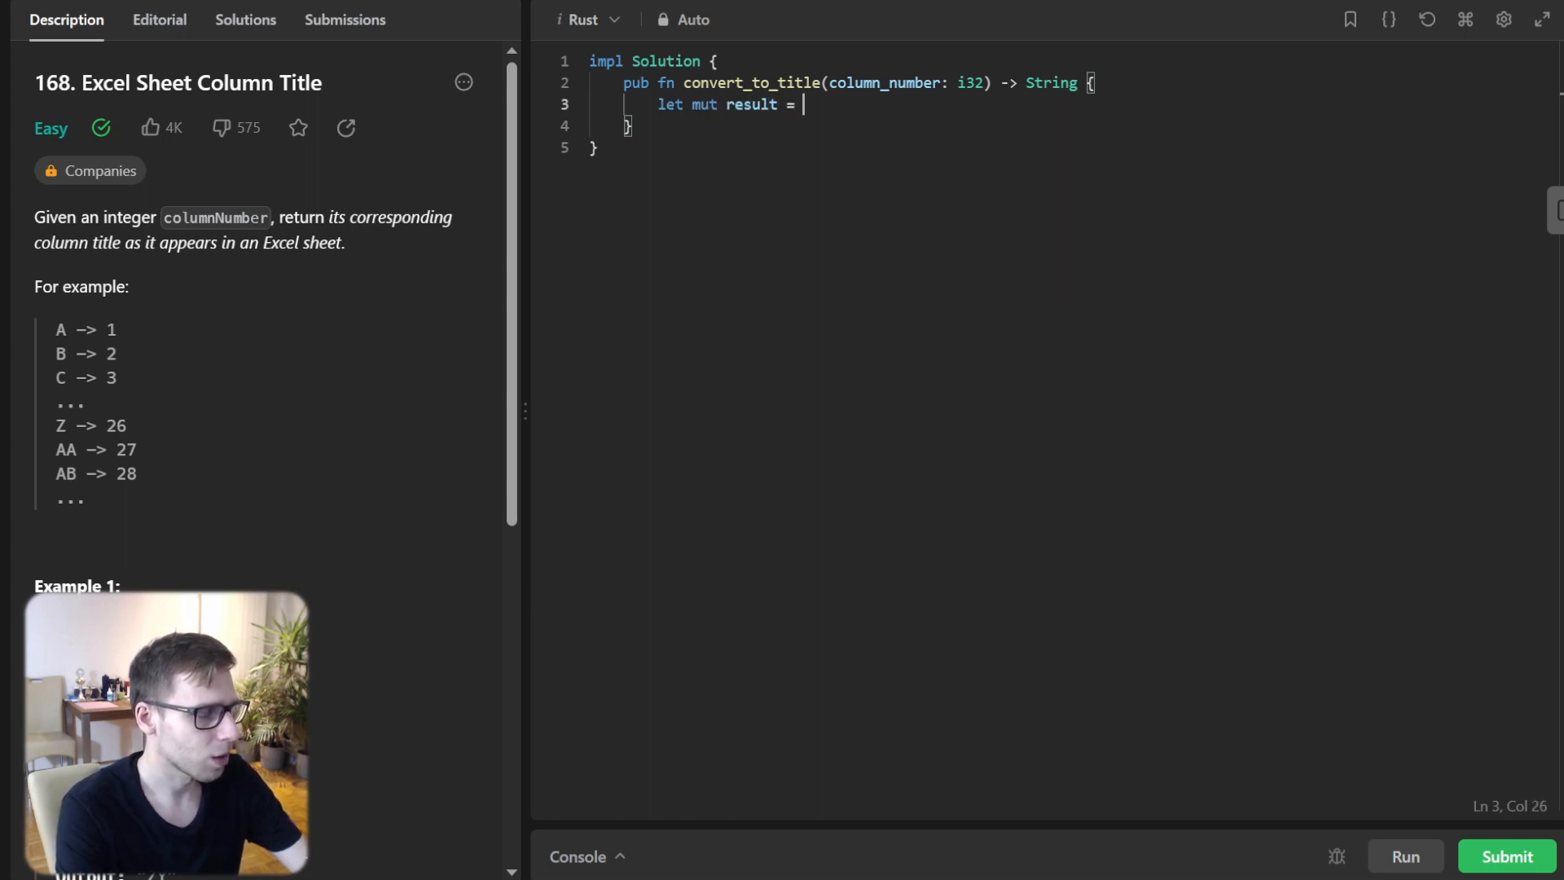
{"action": "type", "text": "String::new();"}
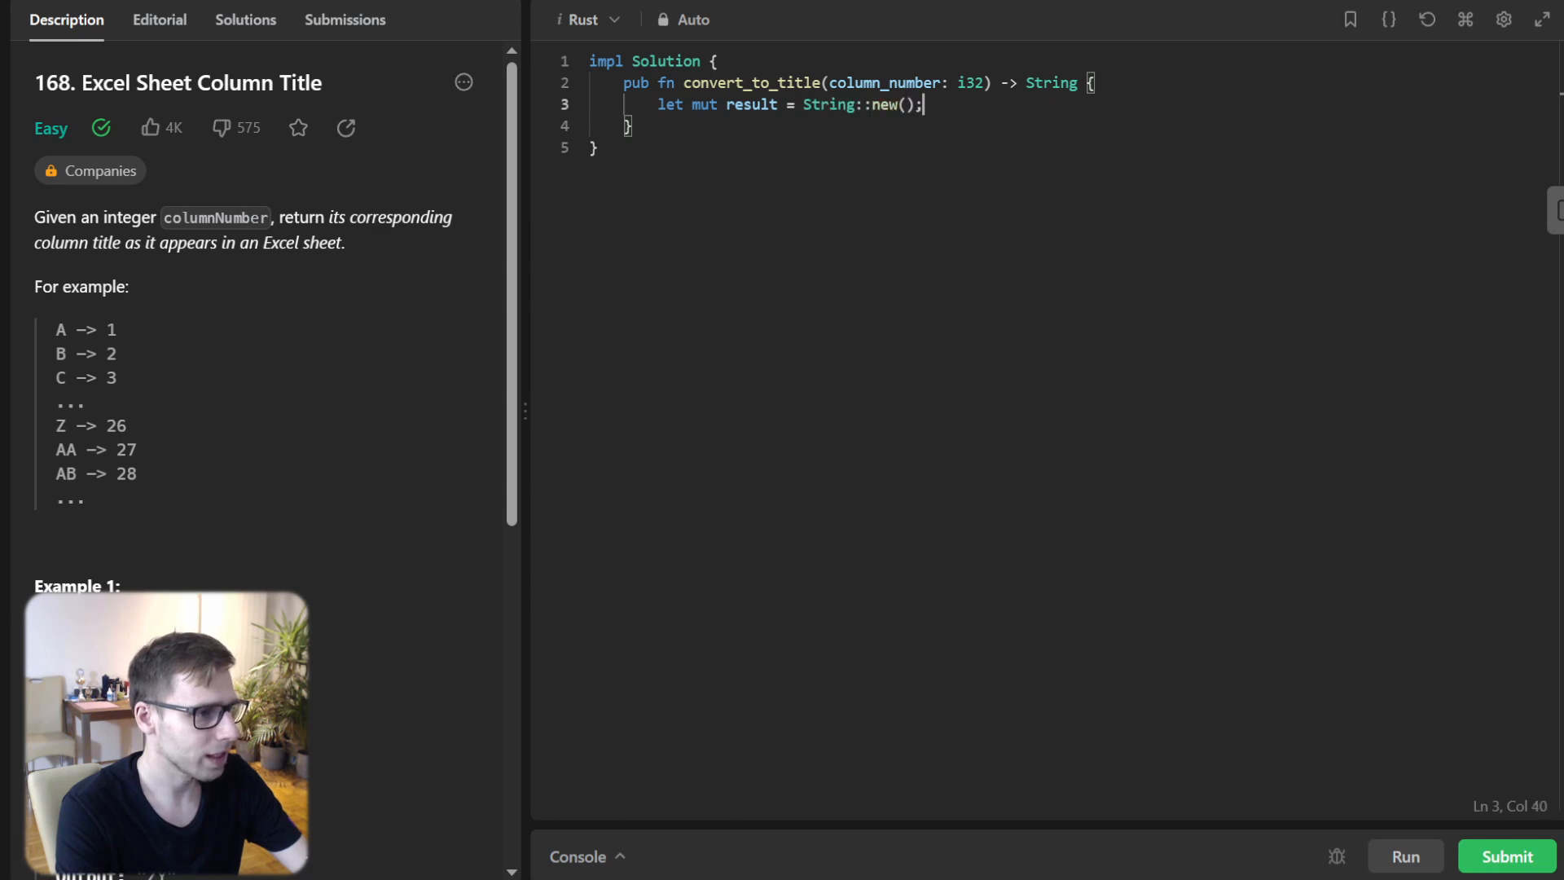
{"action": "type", "text": "let mut number ="}
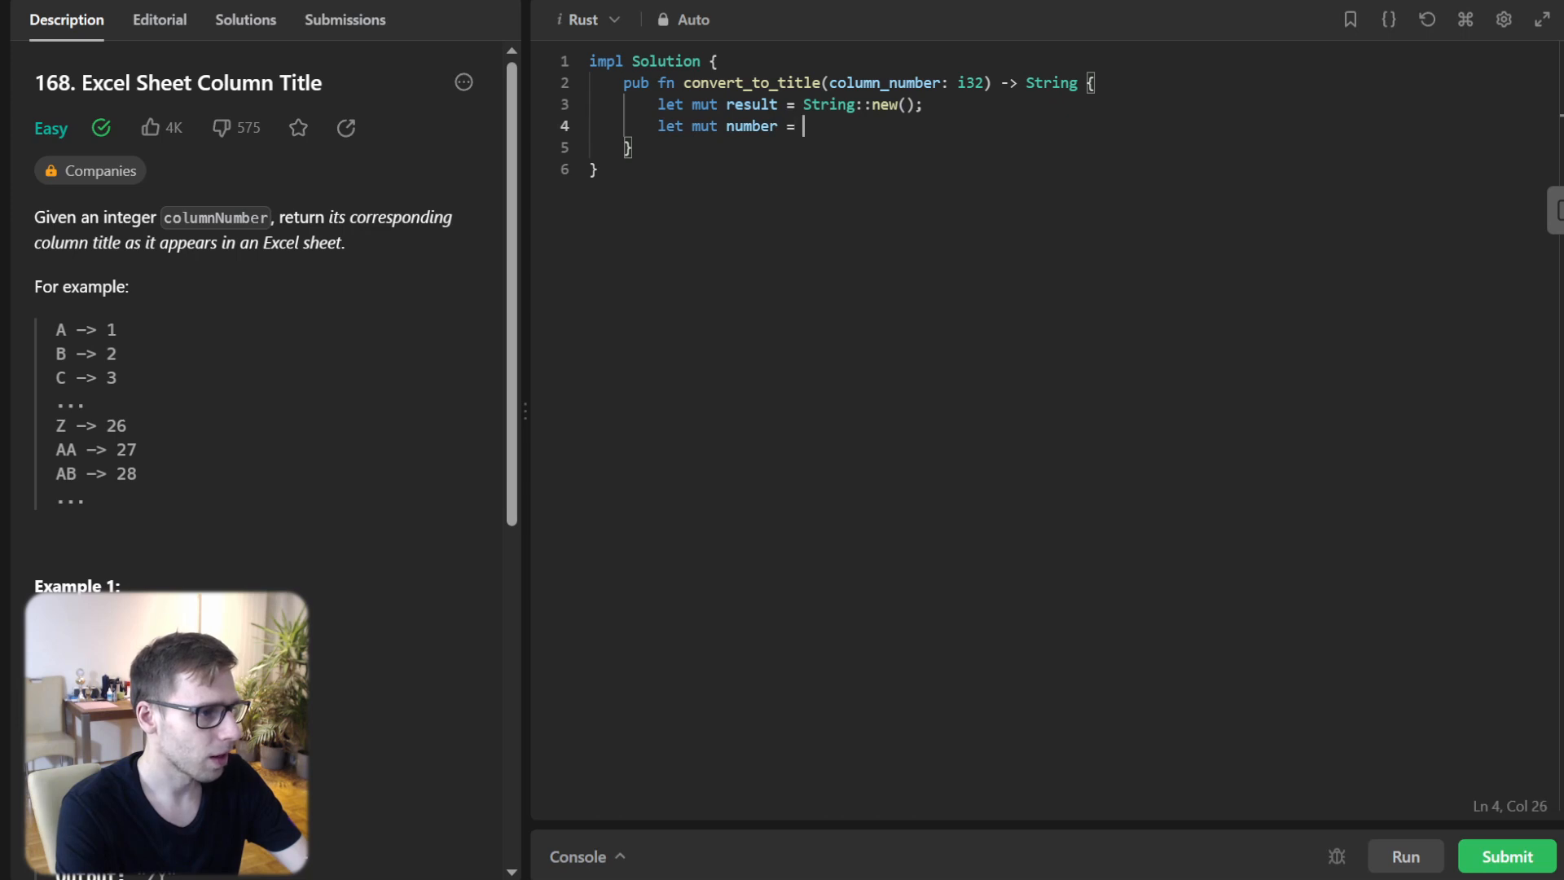
{"action": "type", "text": "column_number;"}
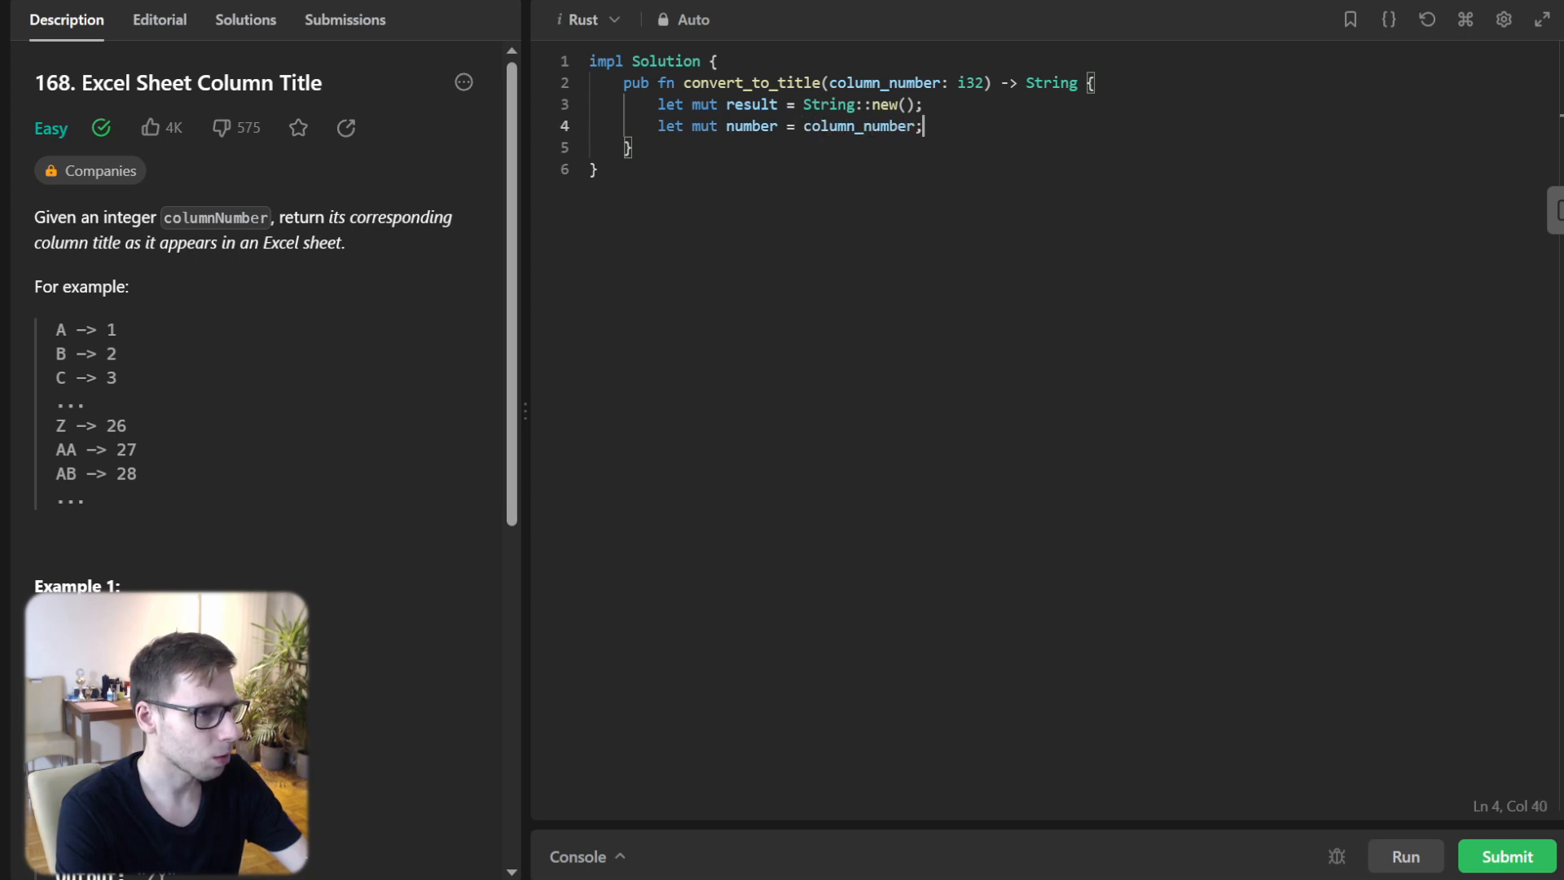
- Write the while loop computing (number % 26) + b'A' as char into result, dividing by 26, and return result
{"action": "type", "text": "while num"}
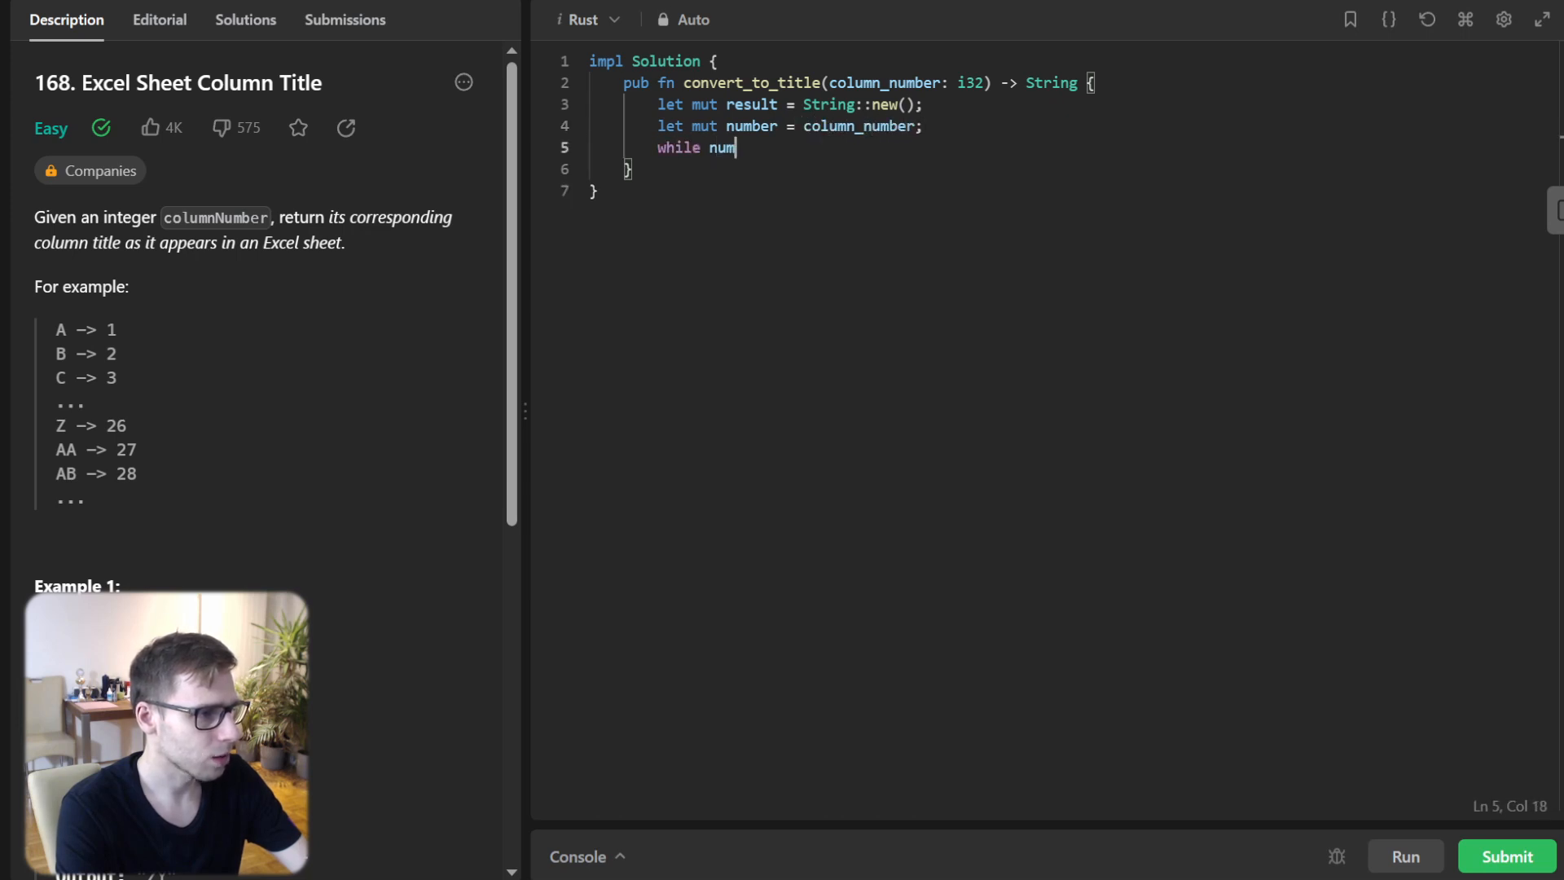
{"action": "type", "text": "ber > 0 {"}
{"action": "type", "text": "number -= 1;"}
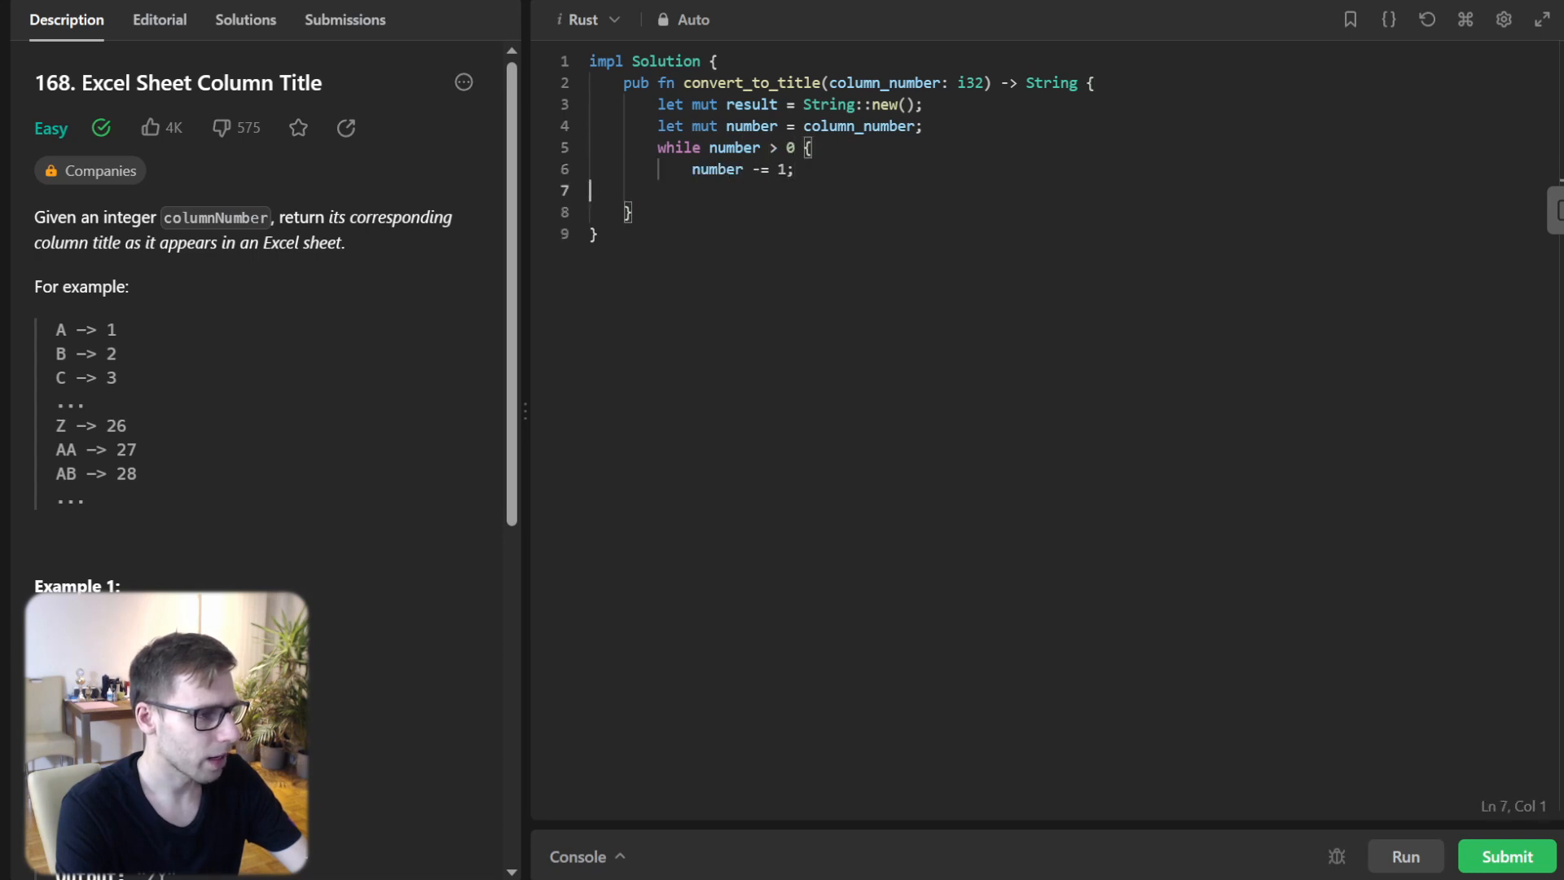
{"action": "type", "text": "let char_"}
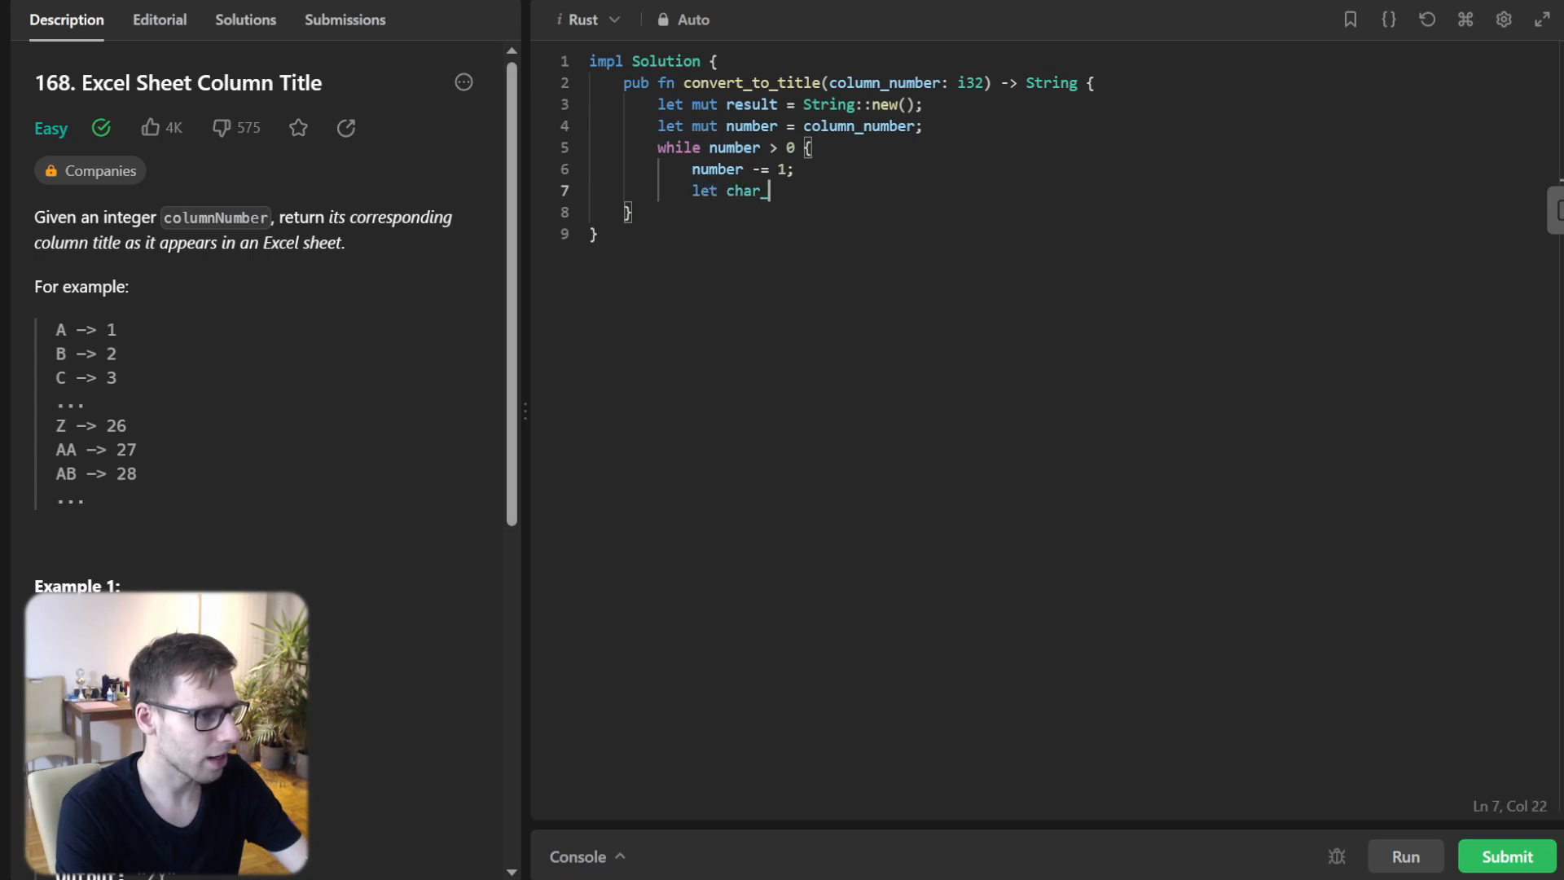
{"action": "type", "text": "code = ((num"}
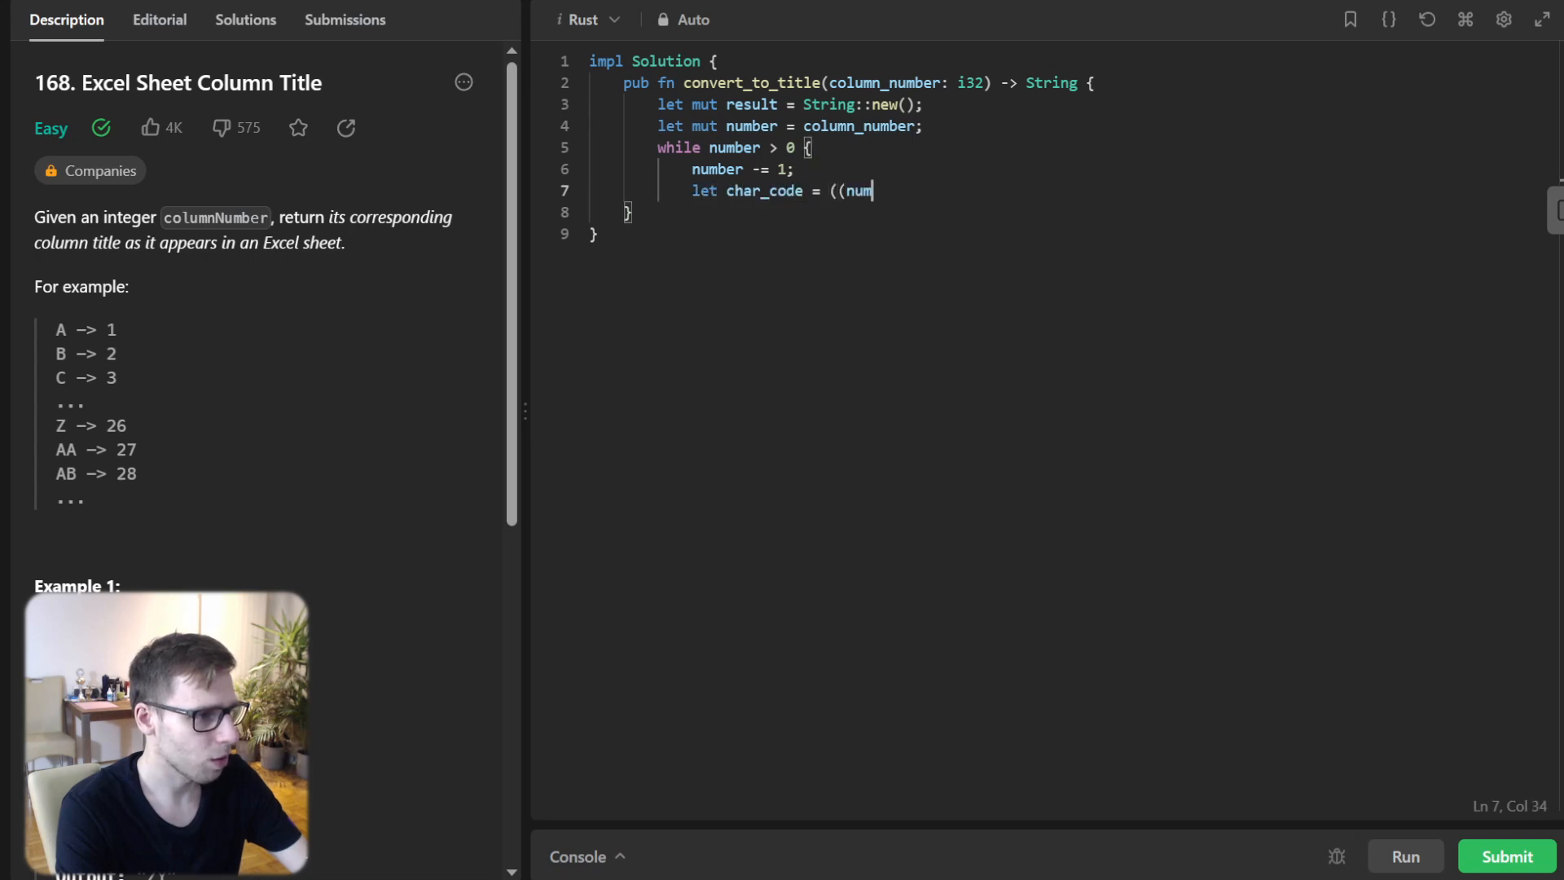
{"action": "type", "text": "ber % 26) a"}
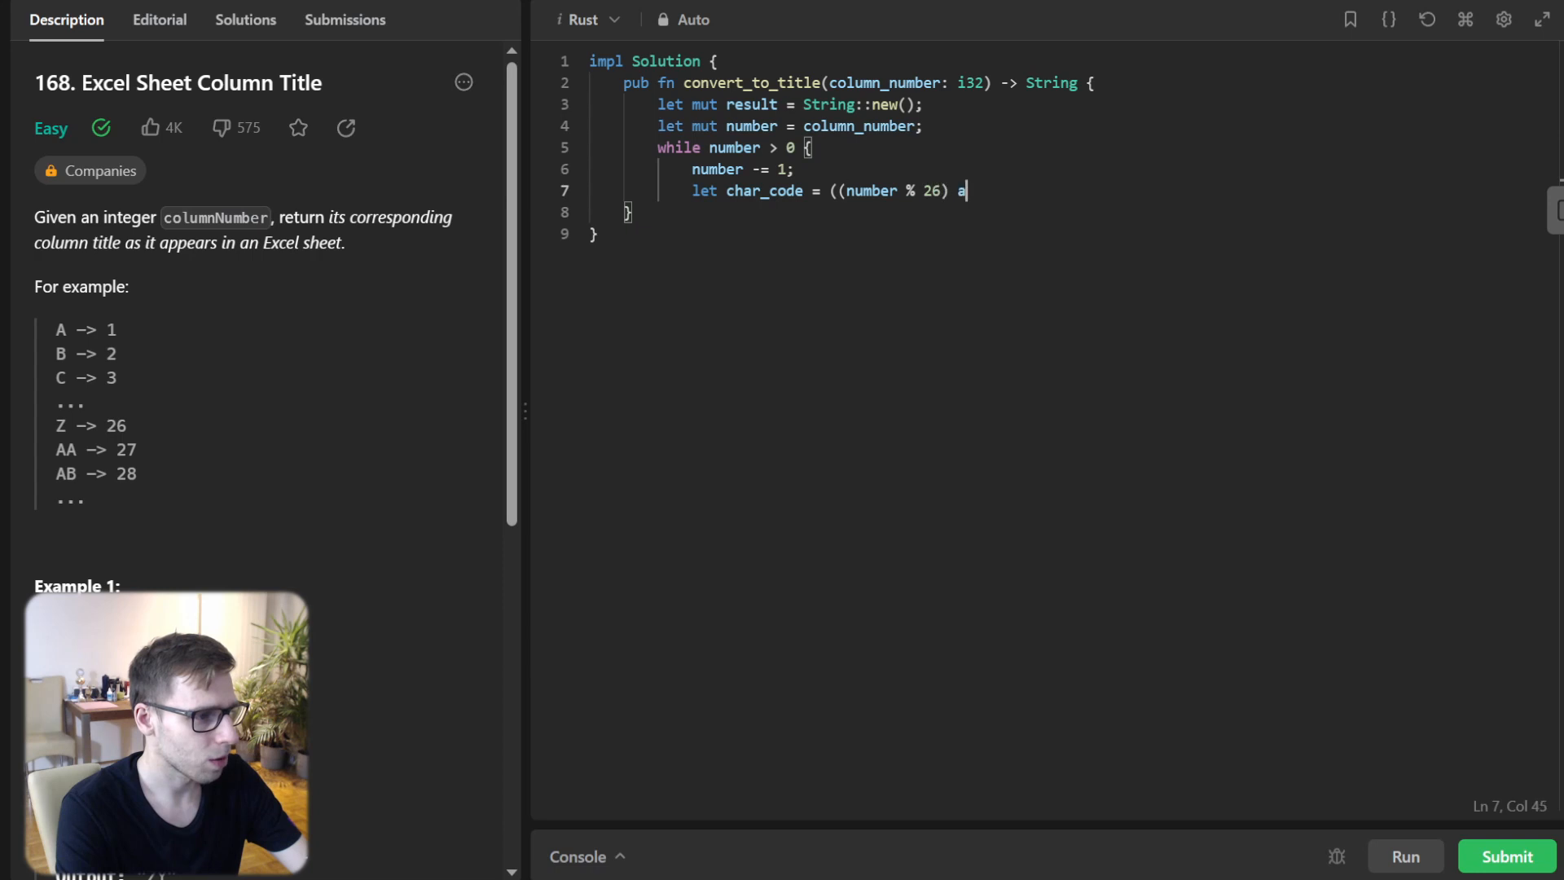
{"action": "type", "text": "s u8) + b'A';"}
{"action": "type", "text": "result.insert(0,"}
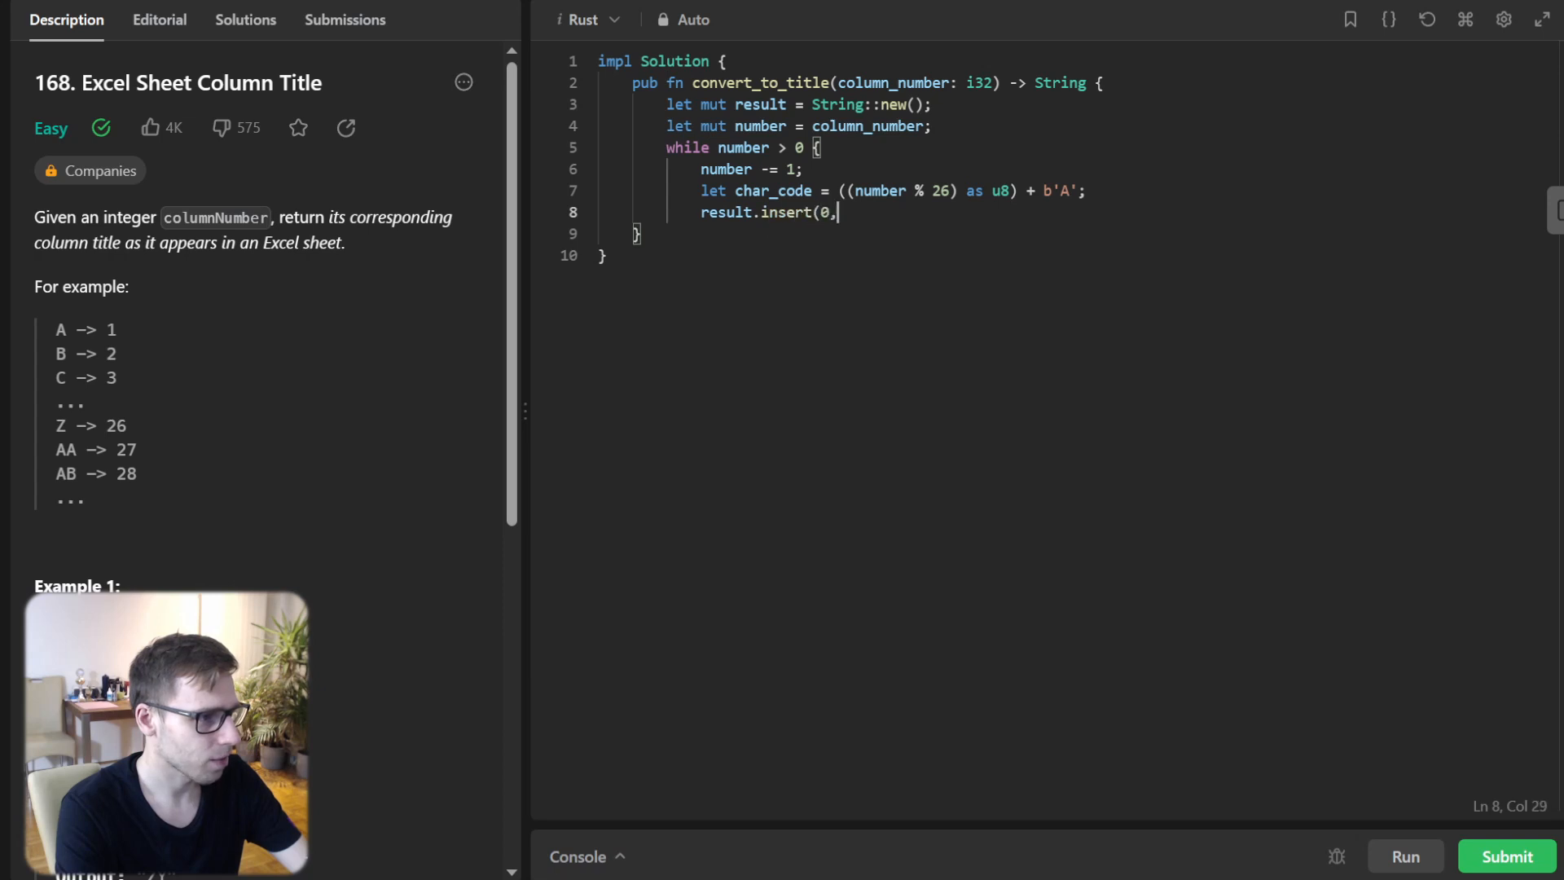
{"action": "type", "text": "char_code"}
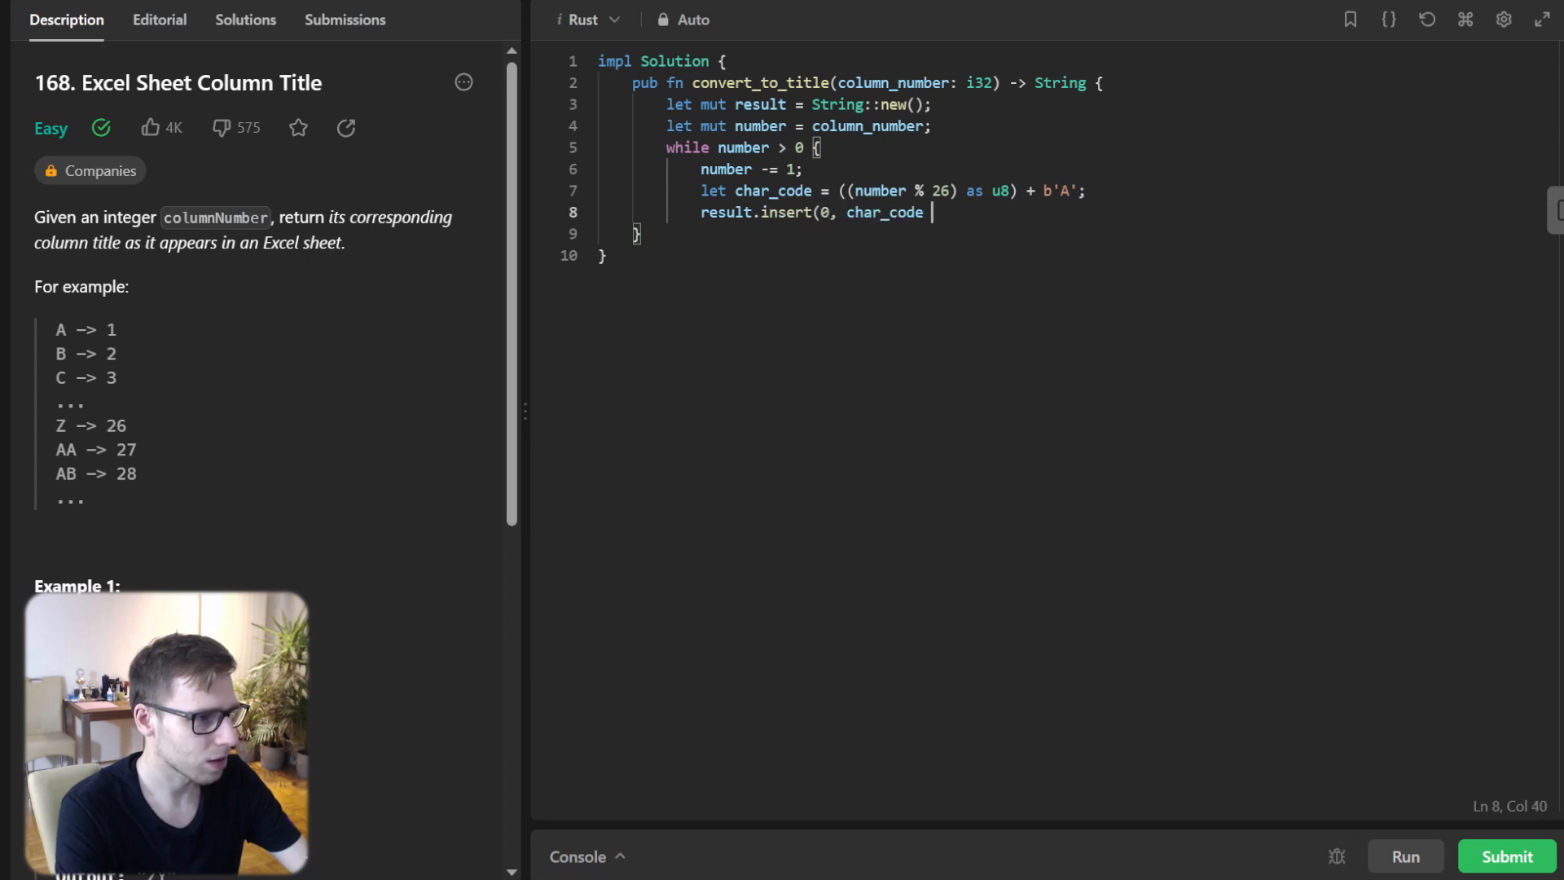
{"action": "type", "text": "as char);"}
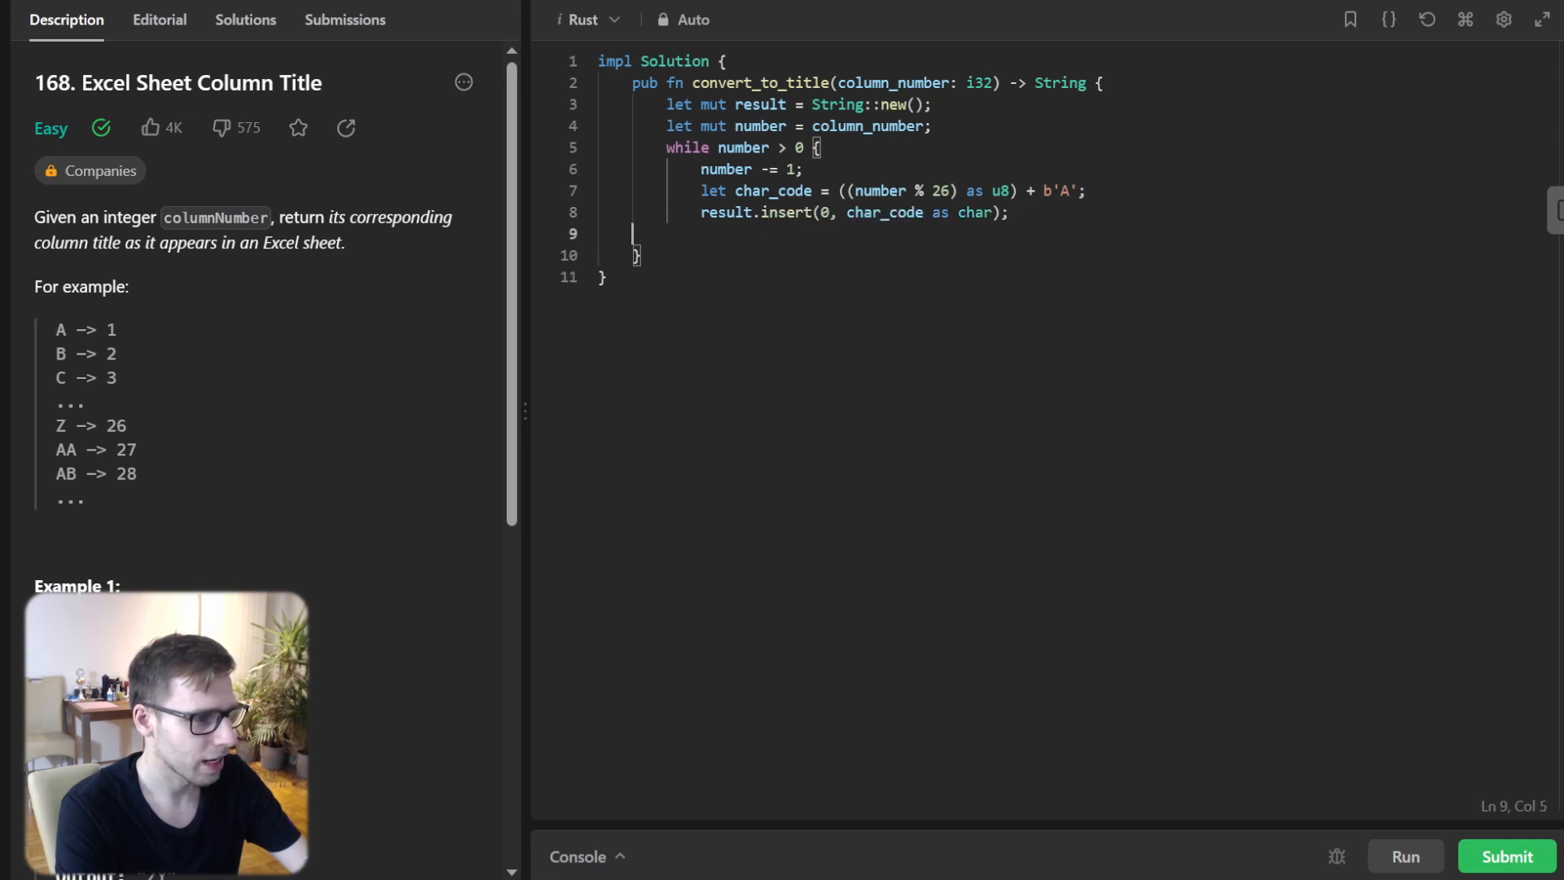
{"action": "type", "text": "number /= 26;"}
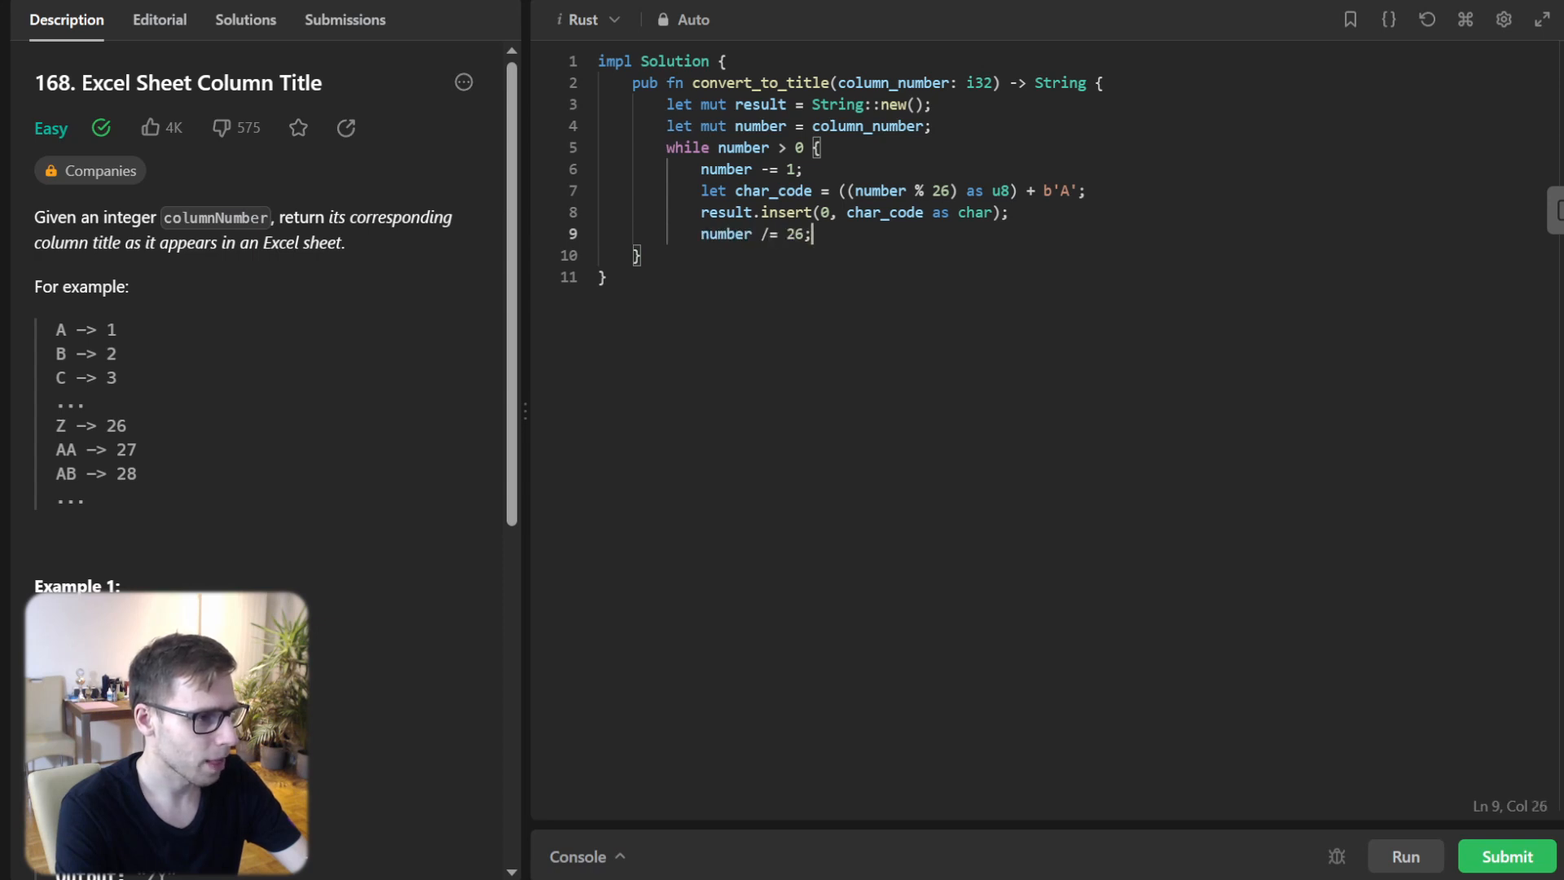
{"action": "key", "text": "enter"}
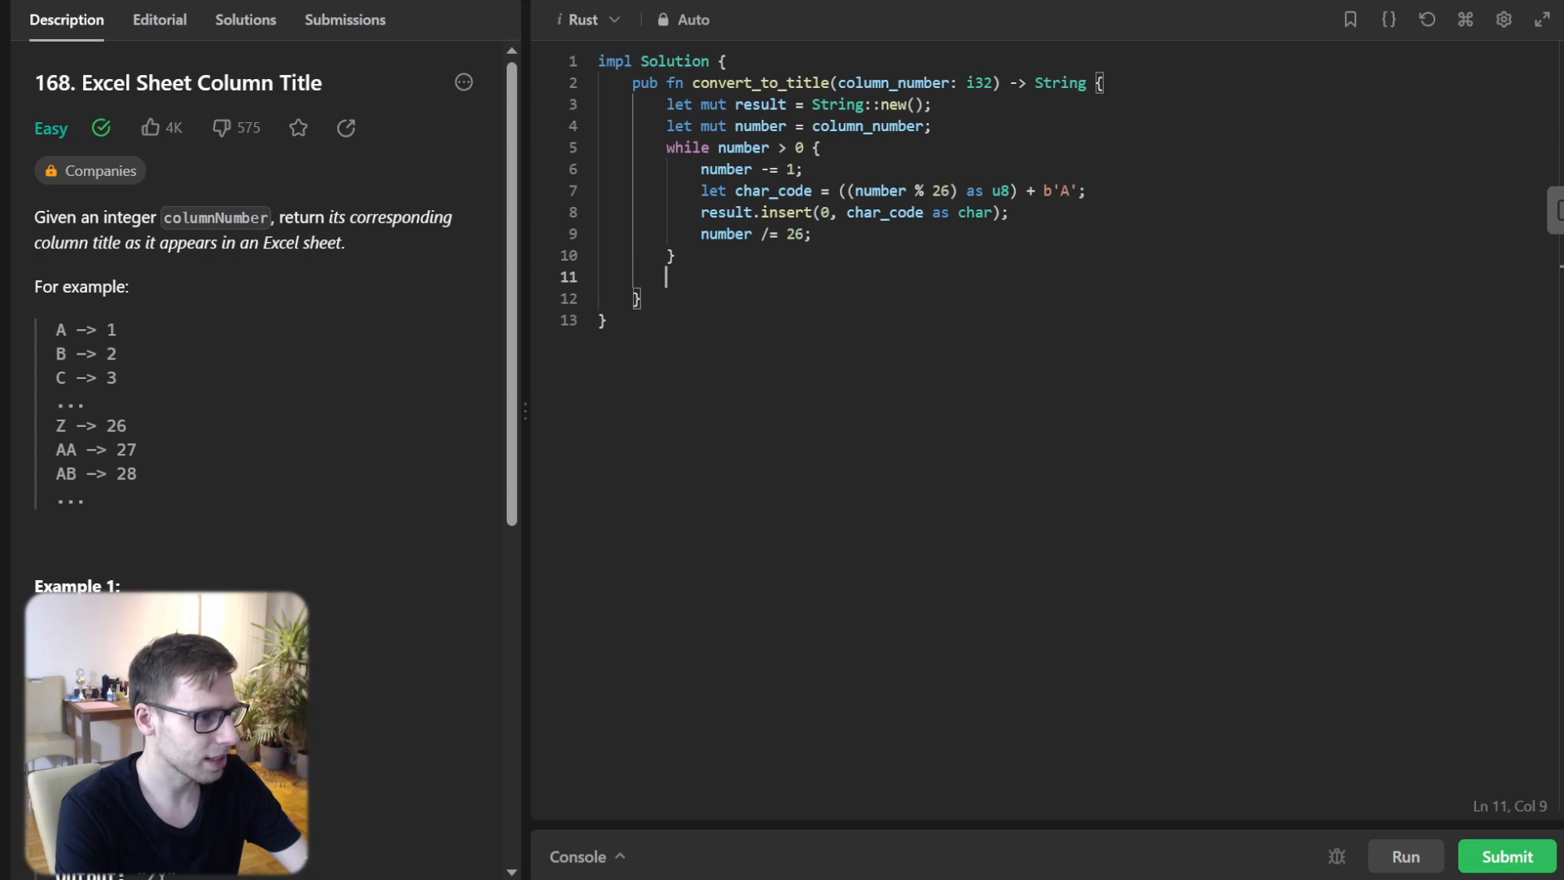
{"action": "type", "text": "result"}
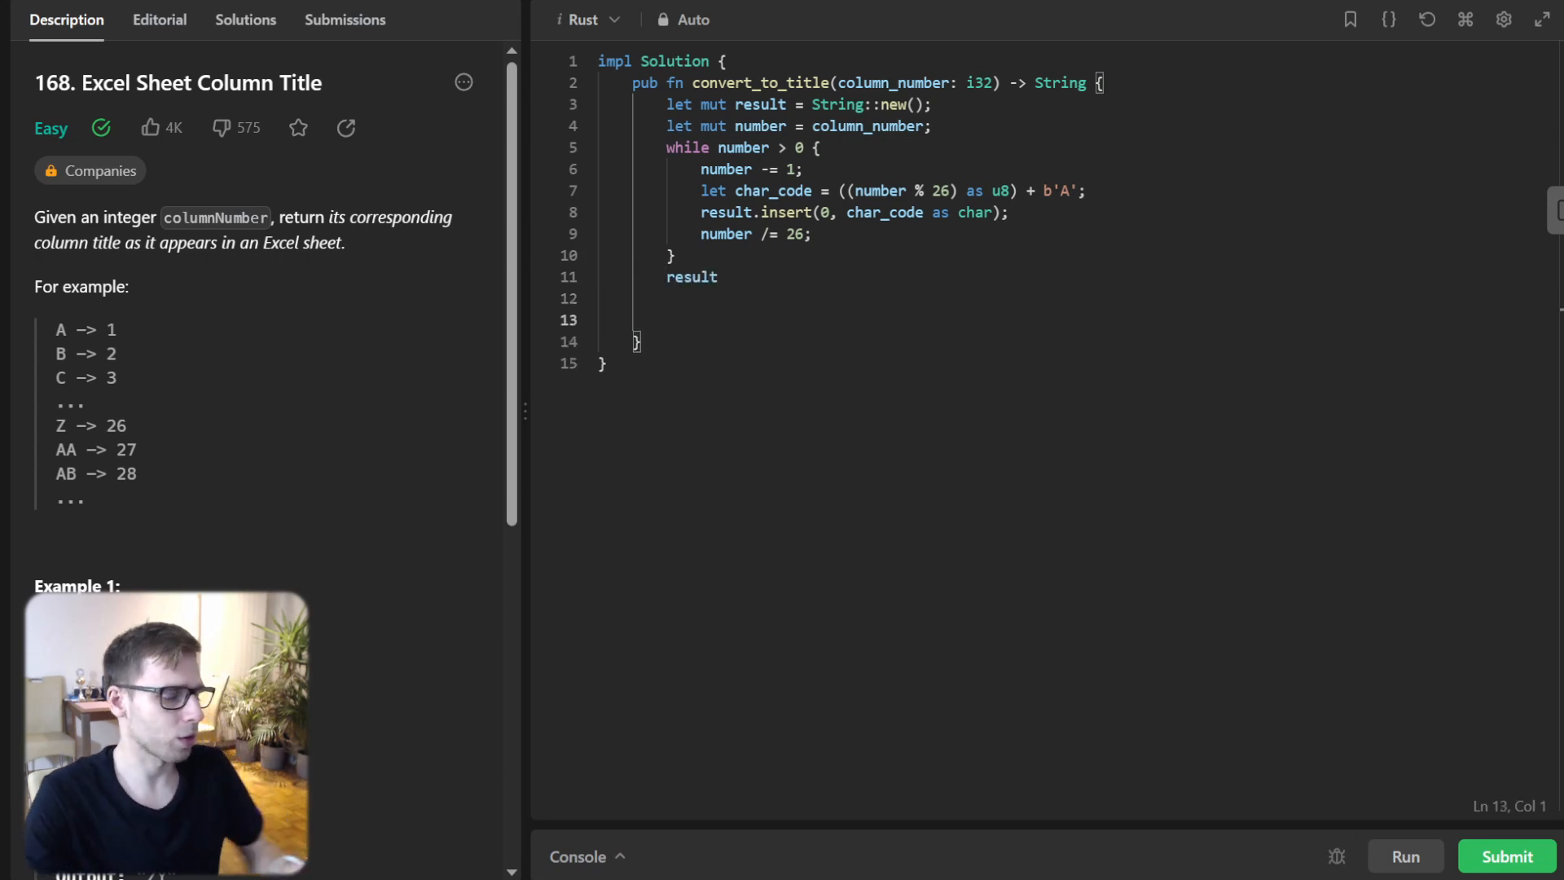
- Run the iterative solution and check cases 2 and 3 match their expected outputs
{"action": "left_click", "coordinate": [1505, 856]}
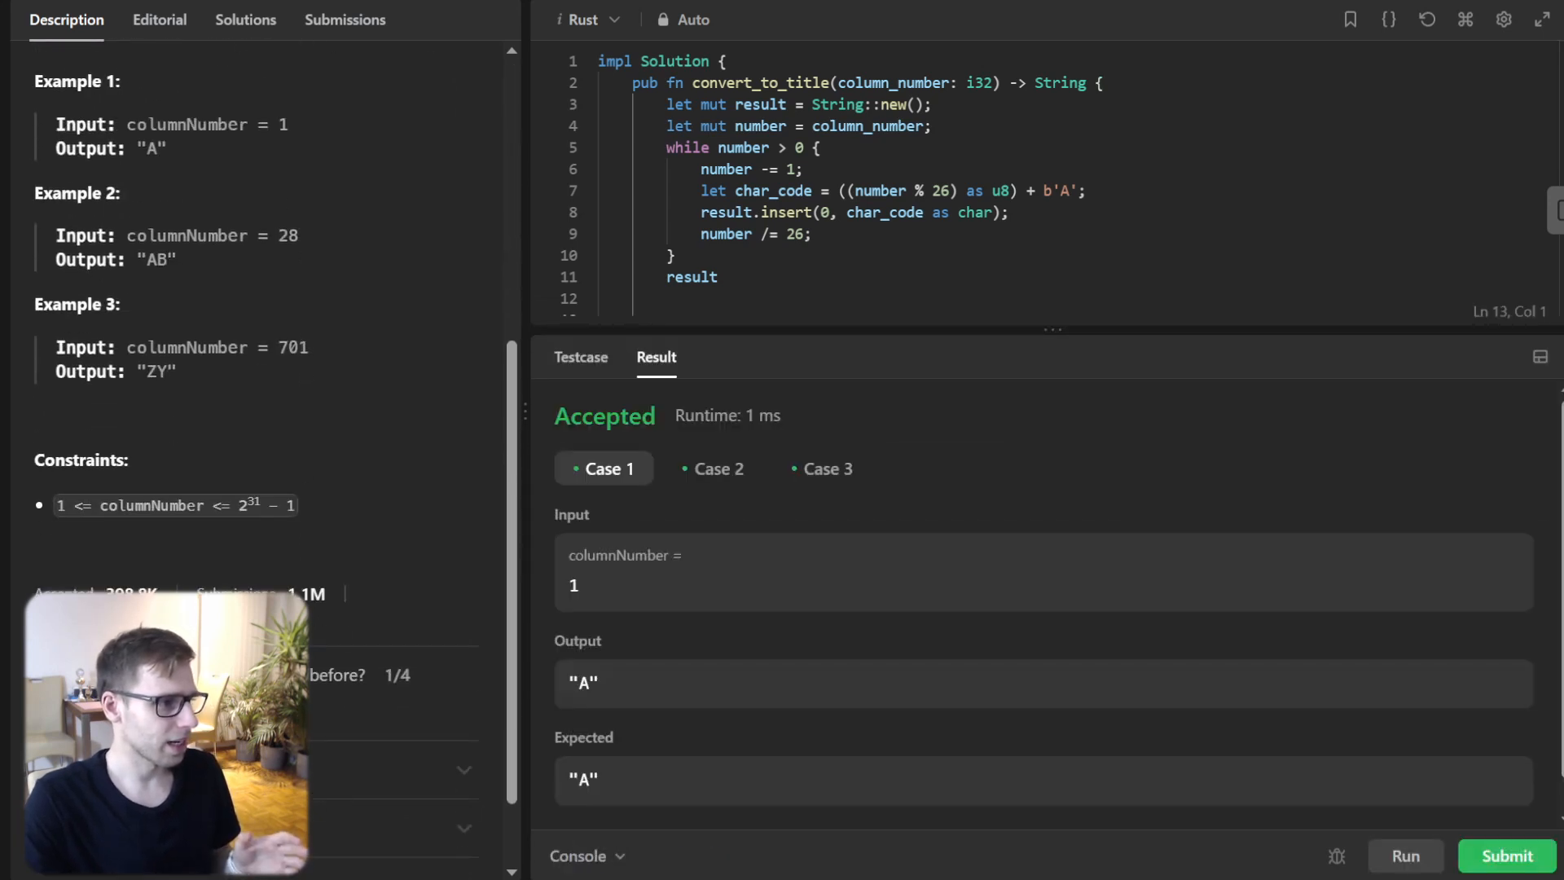
{"action": "left_click", "coordinate": [712, 469]}
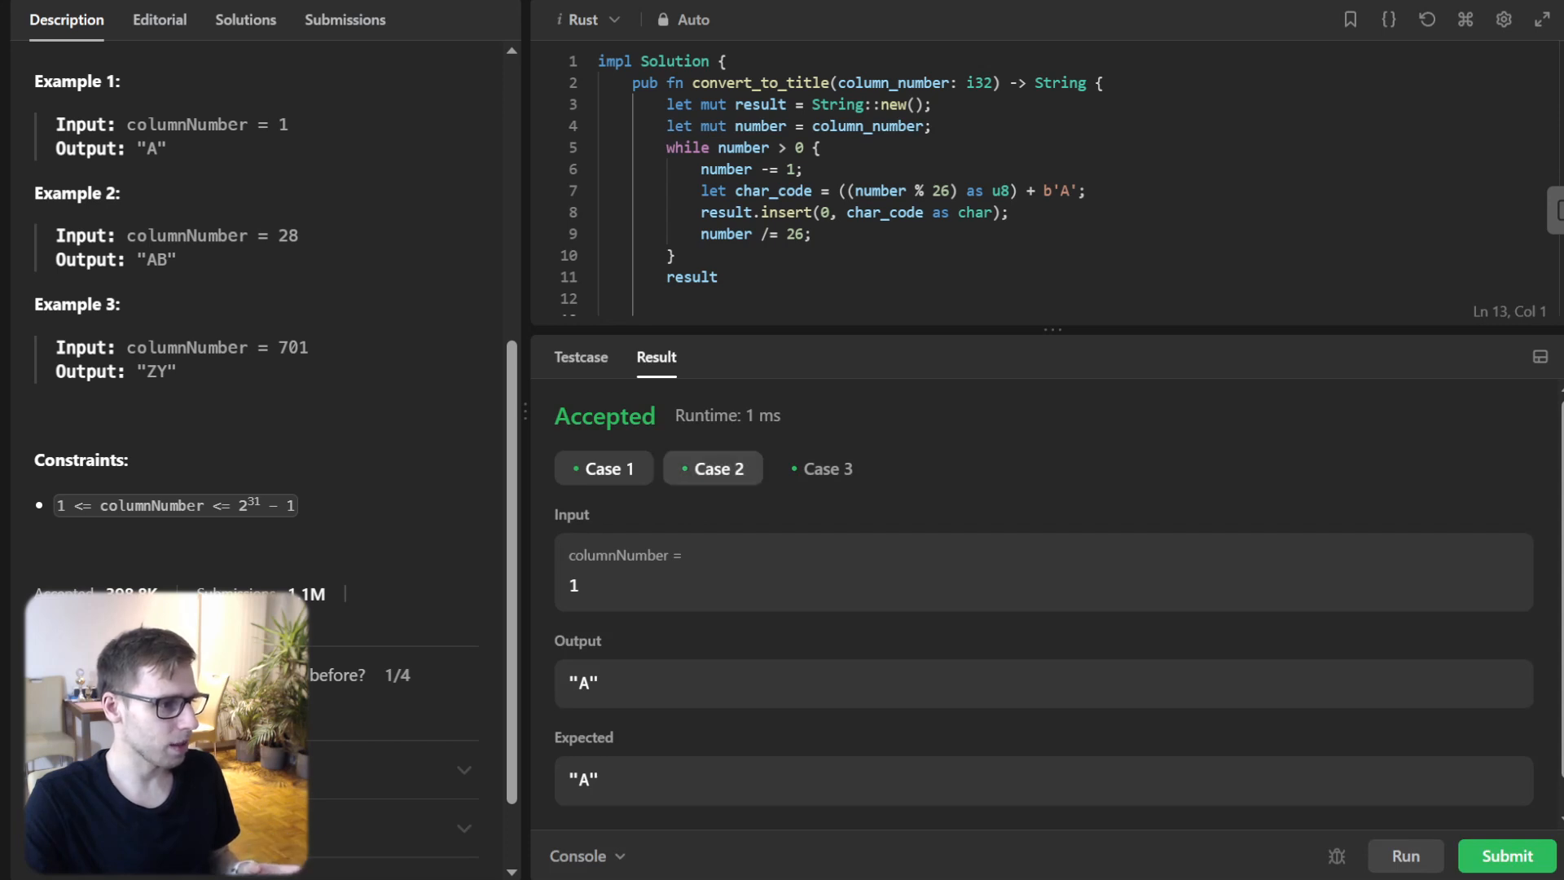
{"action": "left_click", "coordinate": [712, 468]}
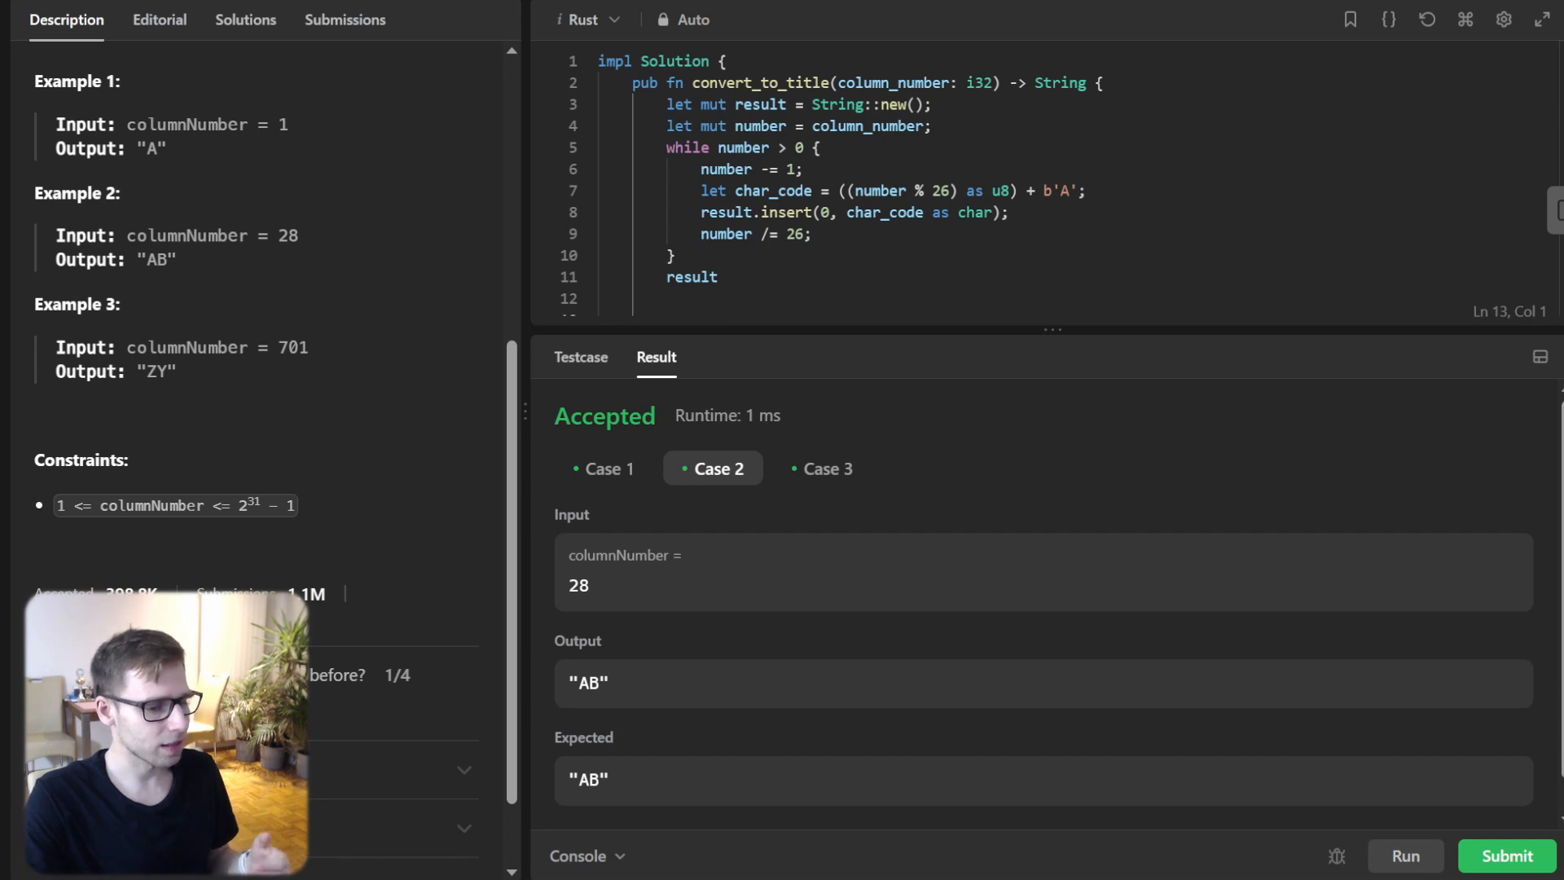
{"action": "left_click", "coordinate": [824, 468]}
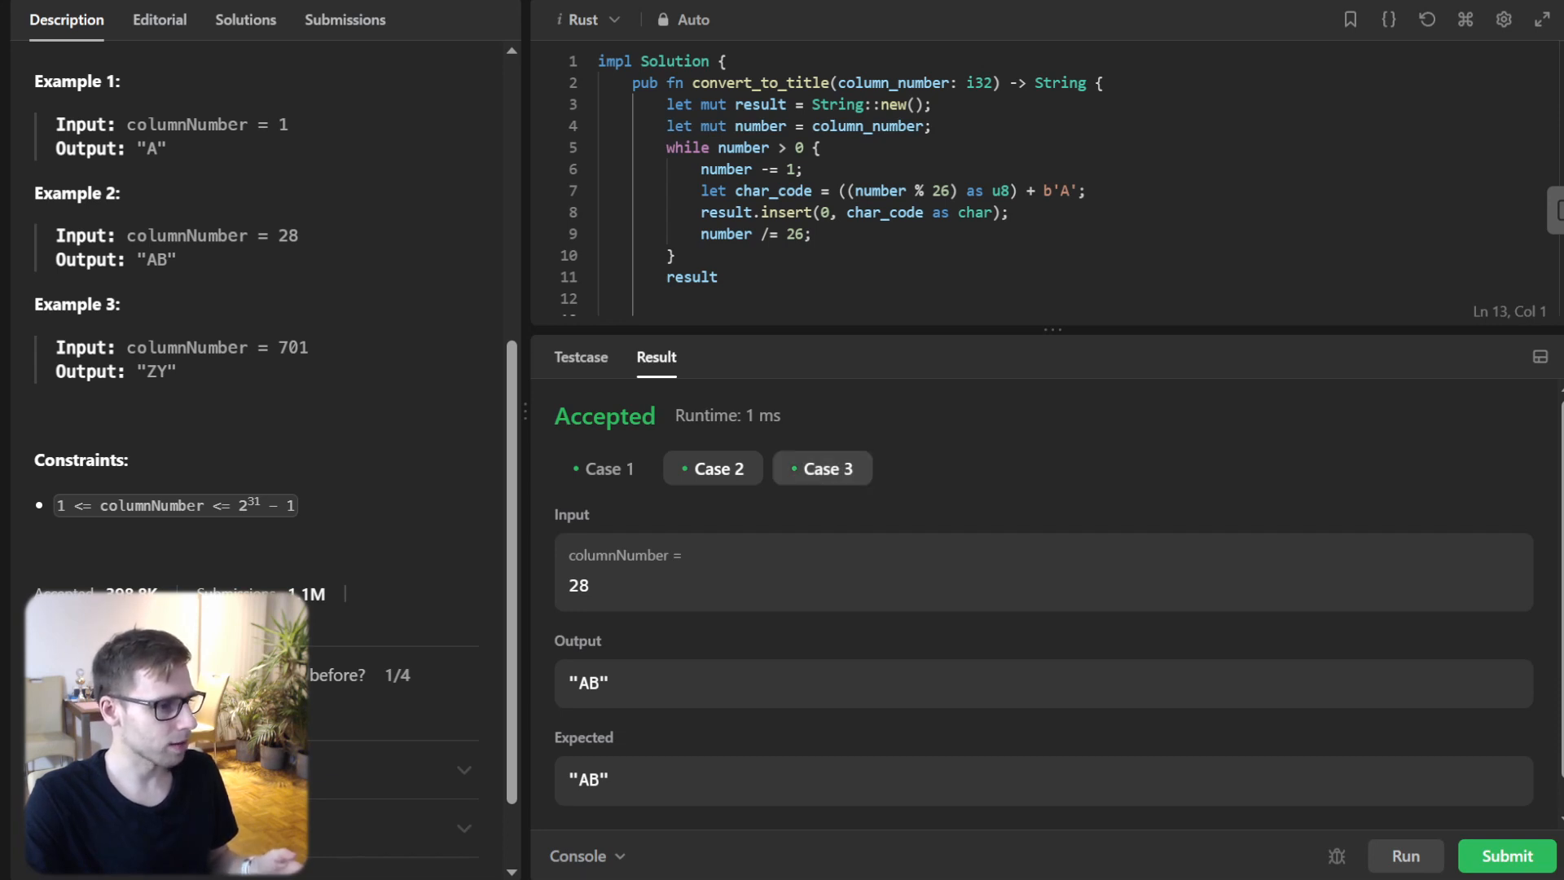
{"action": "left_click", "coordinate": [821, 467]}
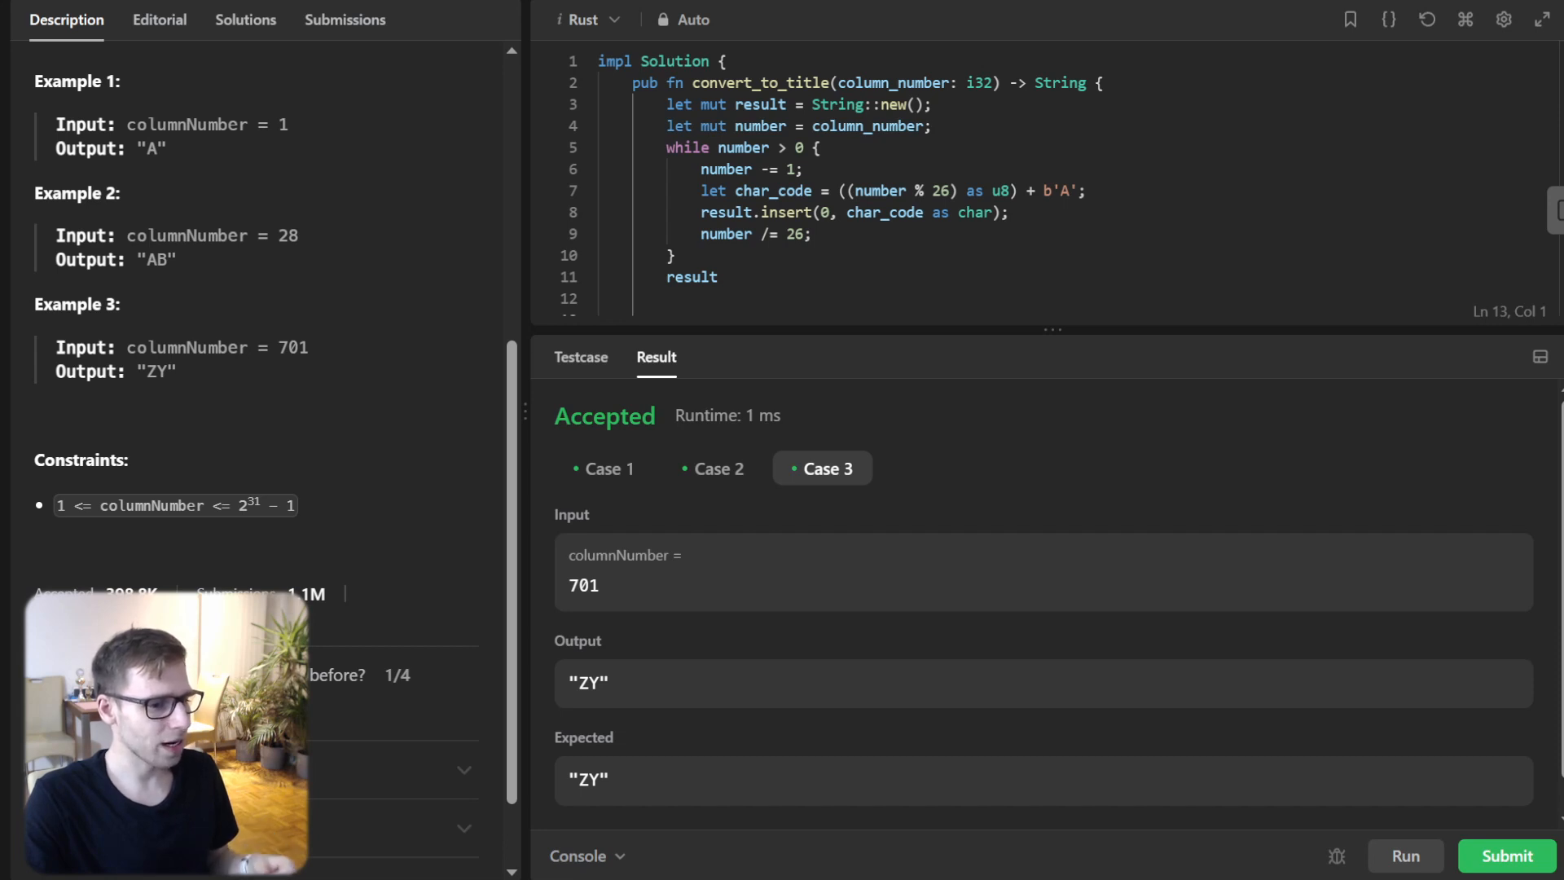
- Review the accepted 0 ms submission's details, return to the Description, and request a code reset
{"action": "scroll", "scroll_direction": "down", "scroll_amount": 3}
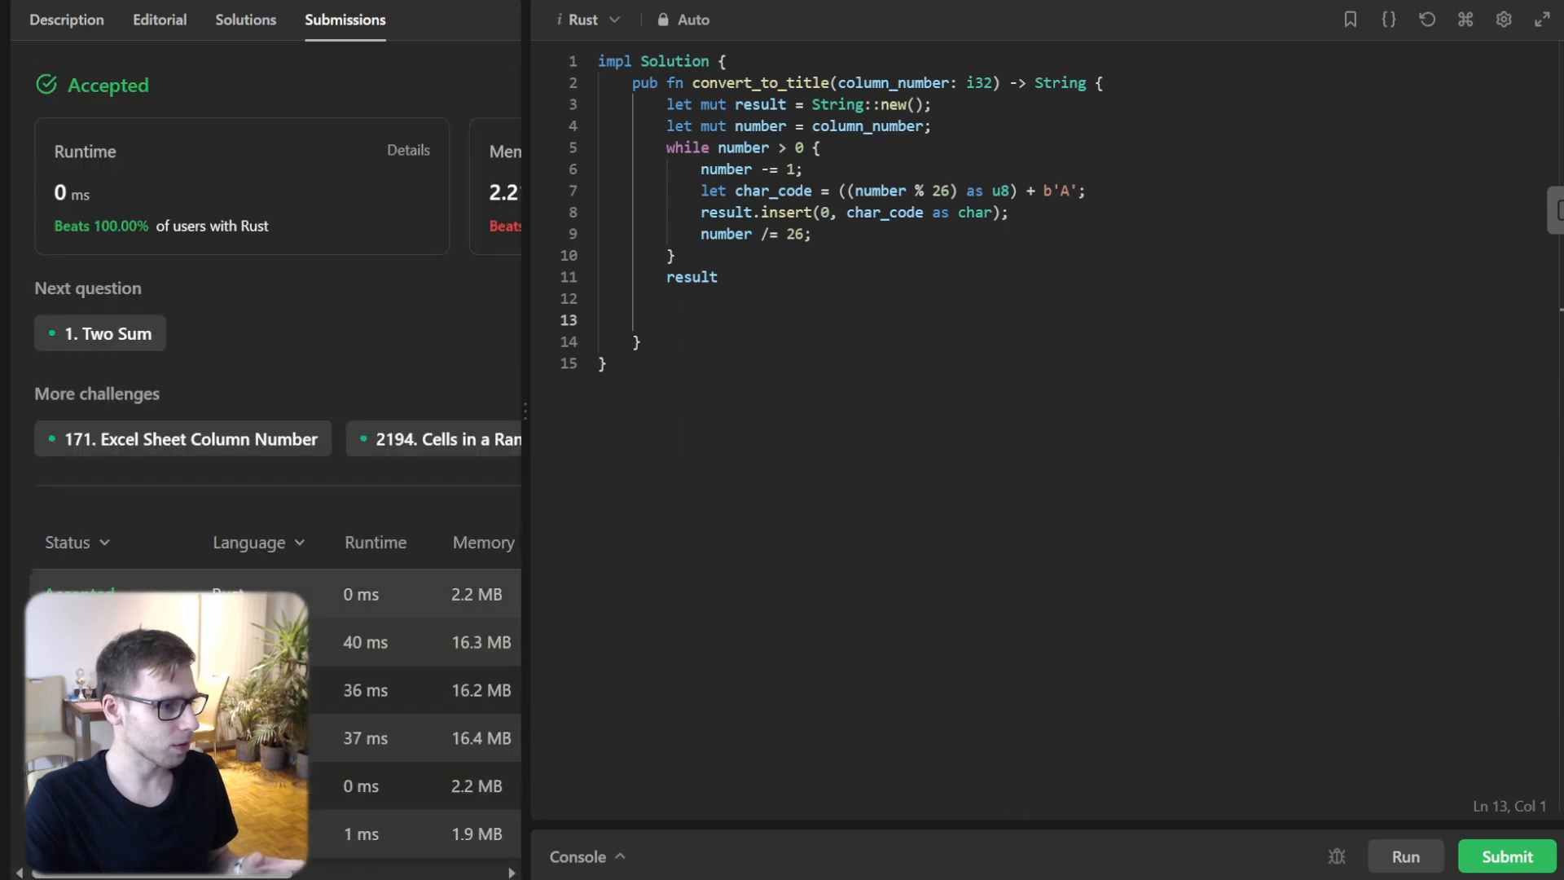
{"action": "left_click", "coordinate": [360, 593]}
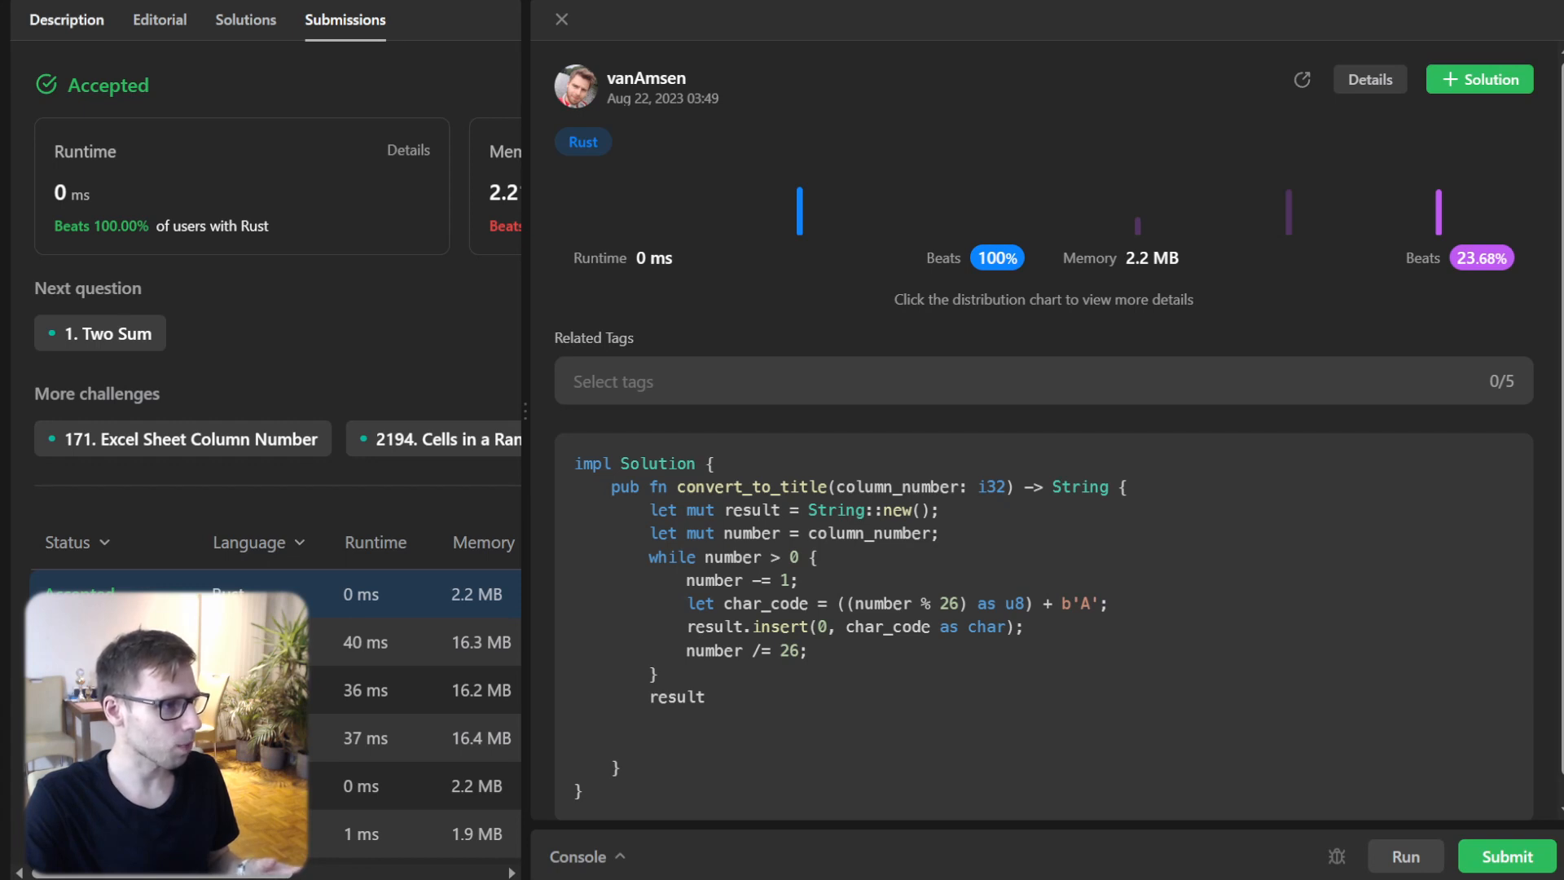
{"action": "left_click", "coordinate": [562, 19]}
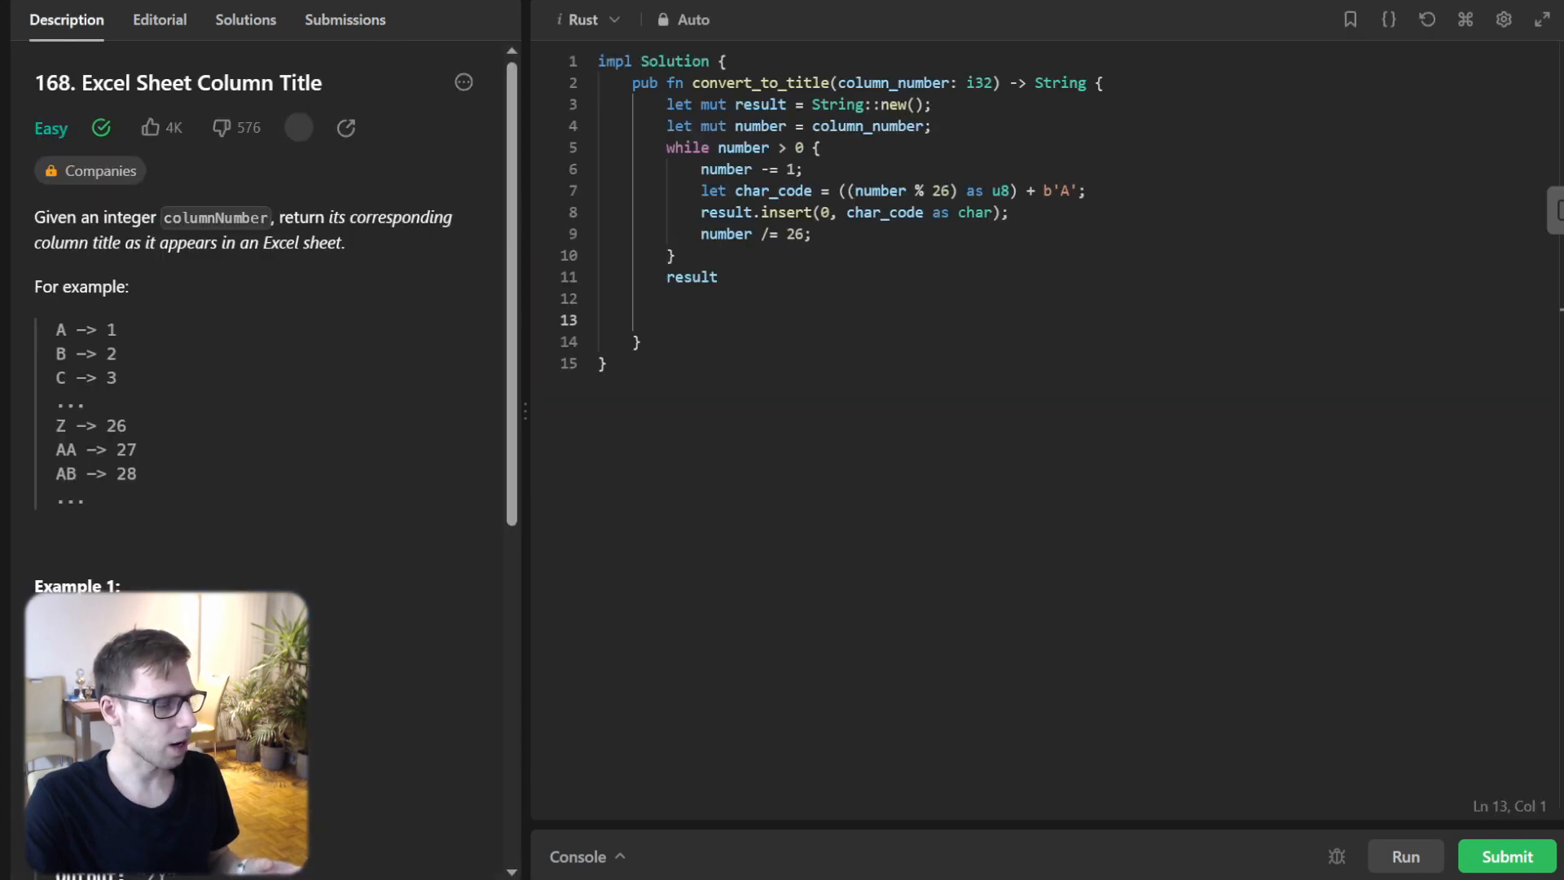
{"action": "left_click", "coordinate": [1426, 20]}
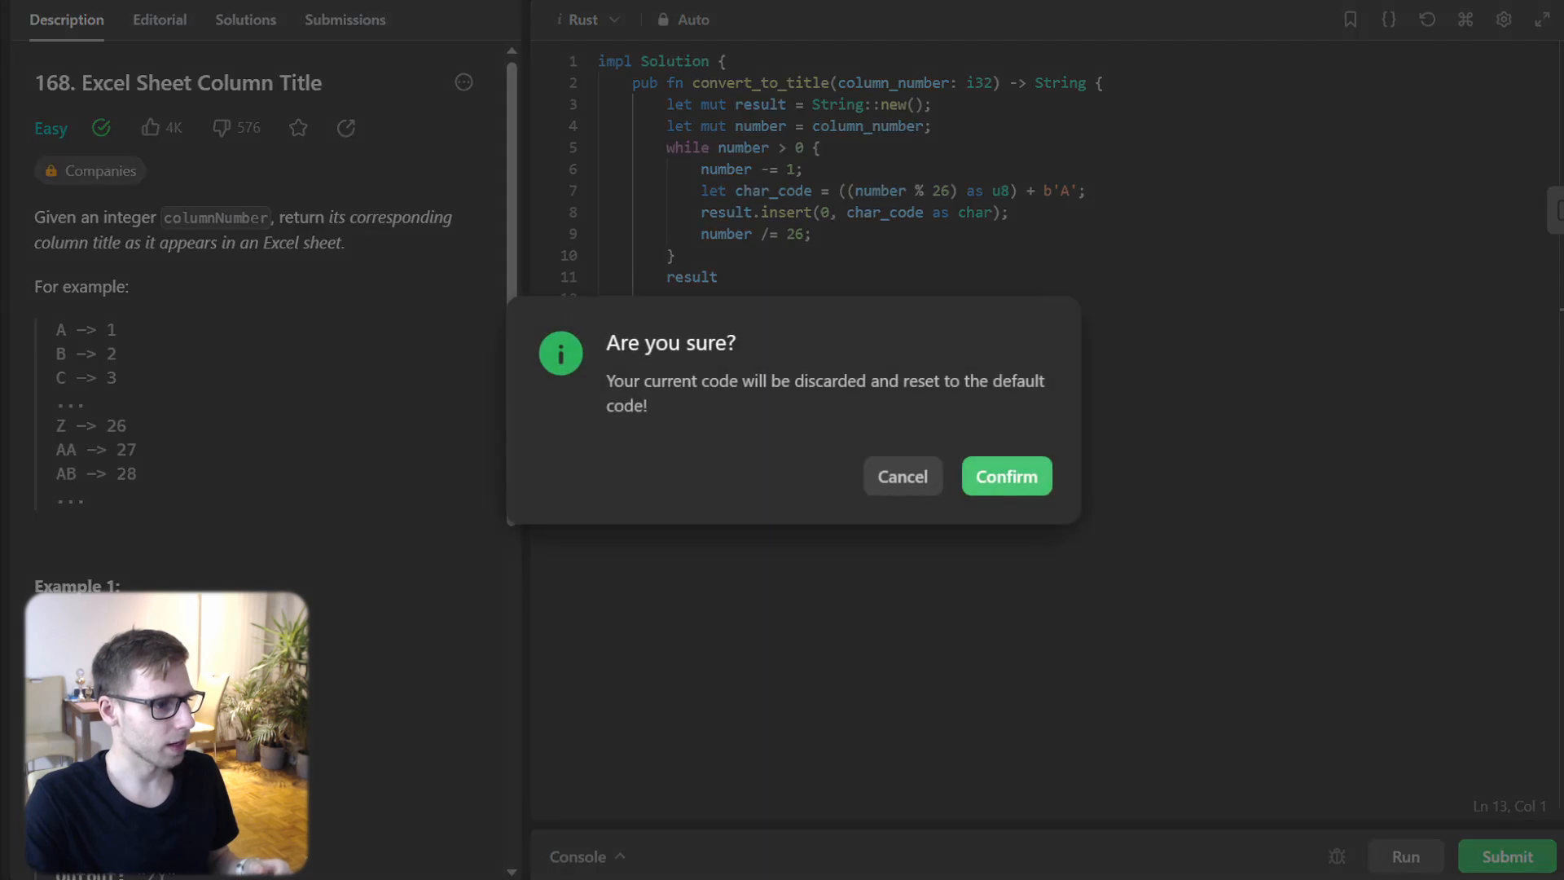
- Confirm the reset so the editor holds only the empty convert_to_title template
{"action": "left_click", "coordinate": [1005, 476]}
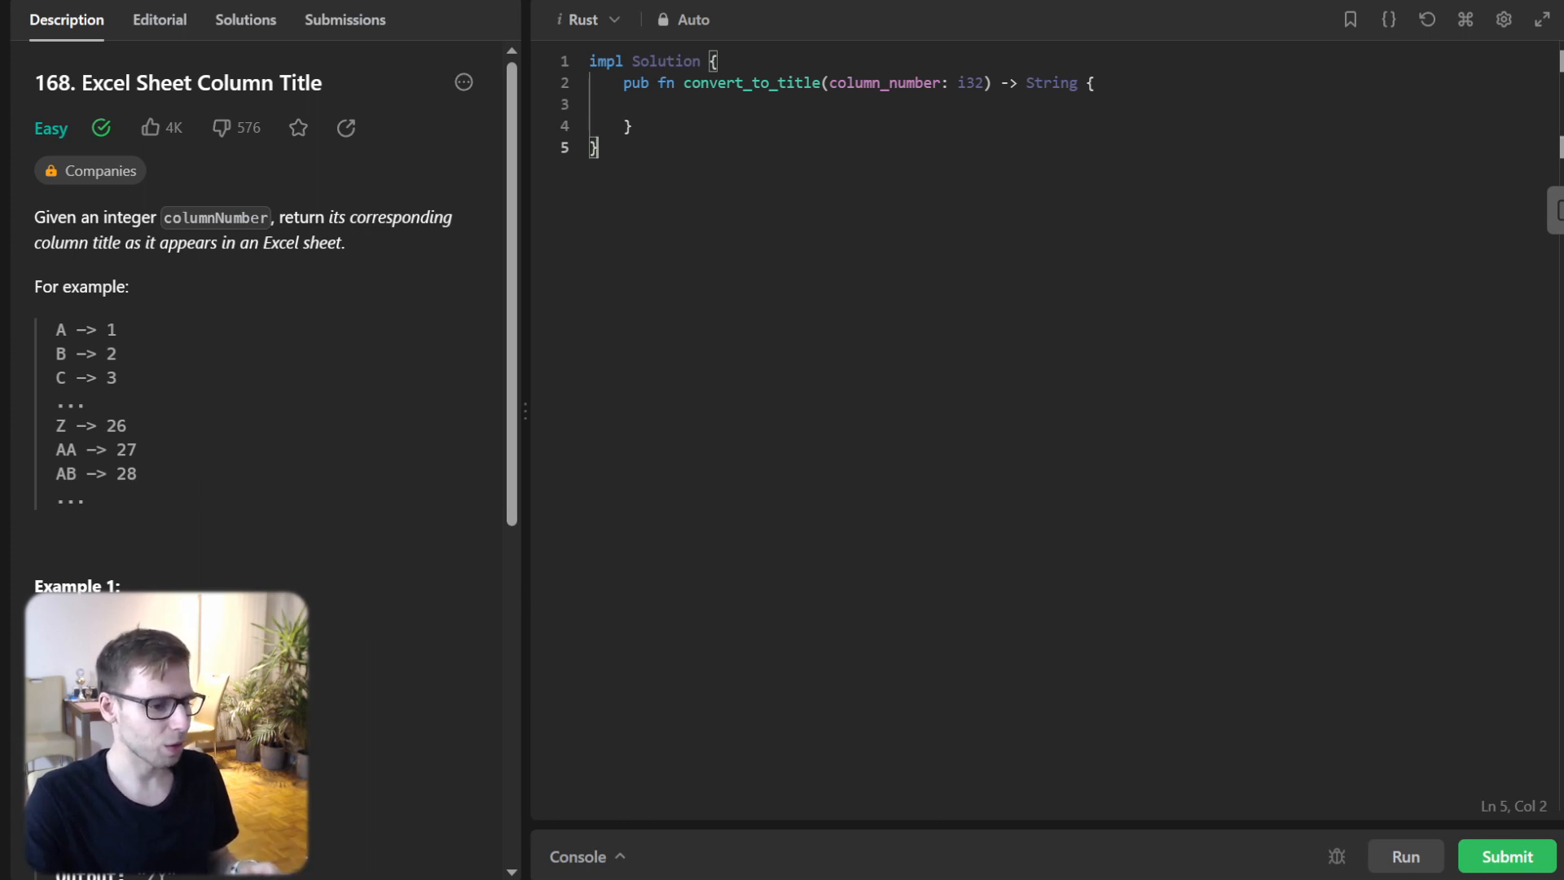
{"action": "left_click", "coordinate": [629, 104]}
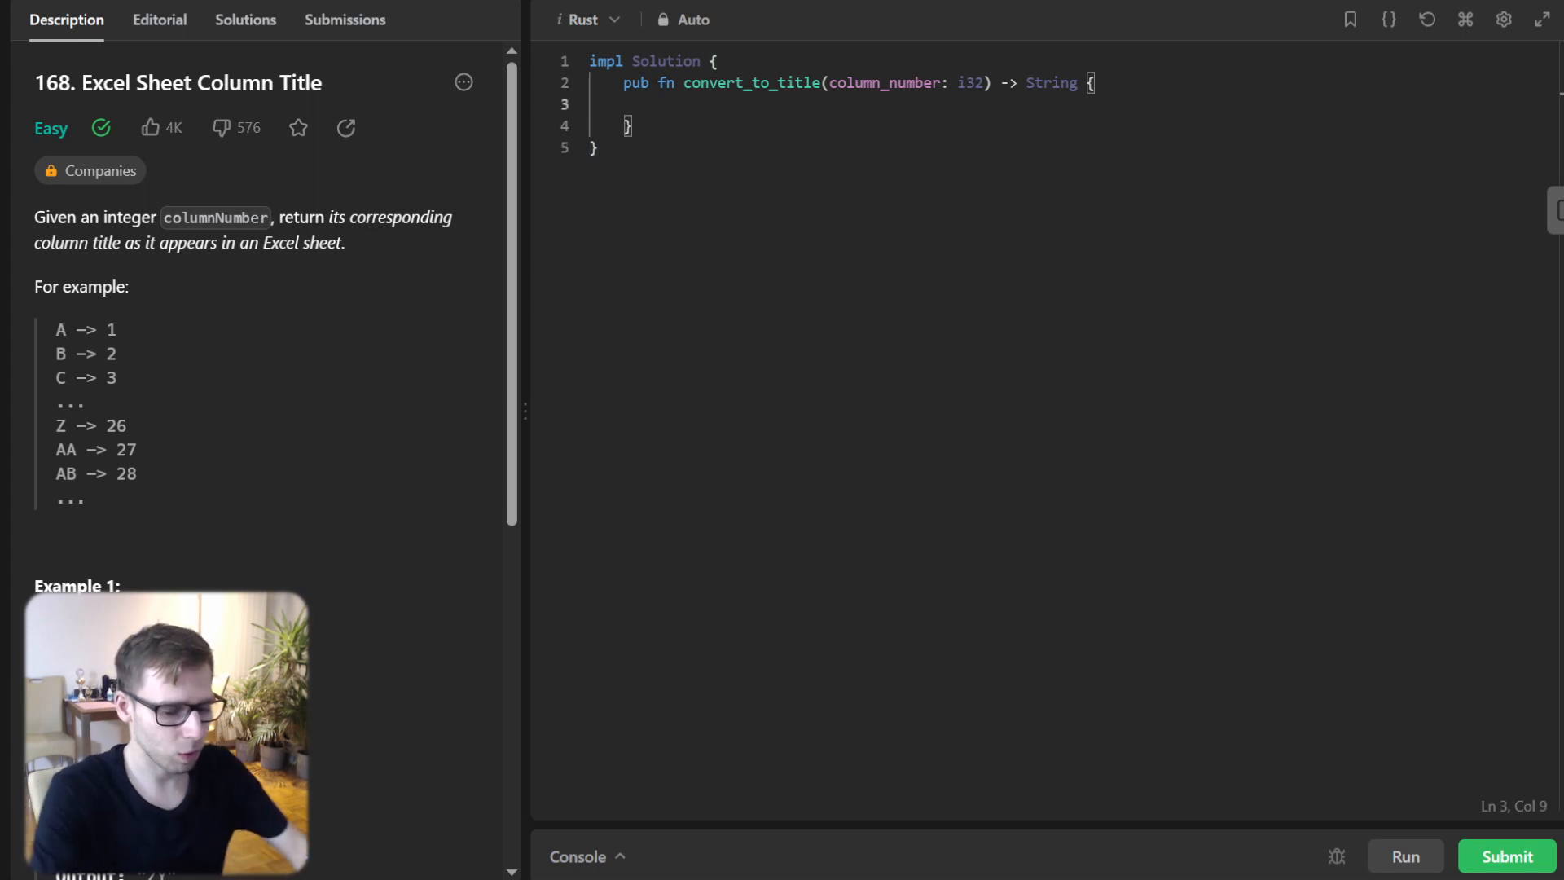
- Write the zero base case returning String::new(), copy column_number into number and subtract 1
{"action": "type", "text": "if co"}
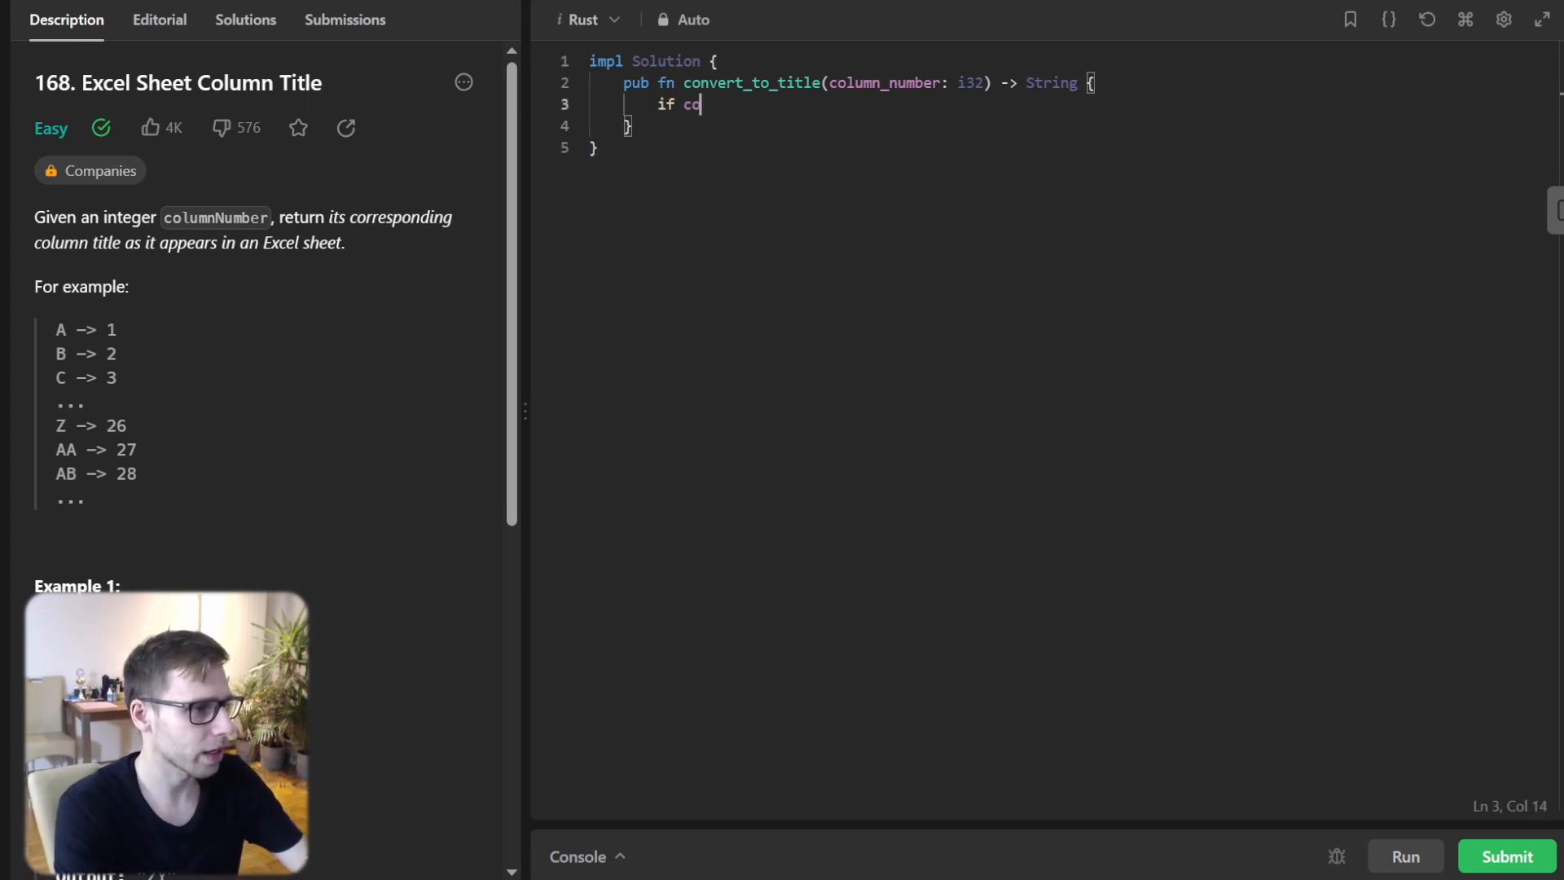
{"action": "type", "text": "olumn_number == 0 {"}
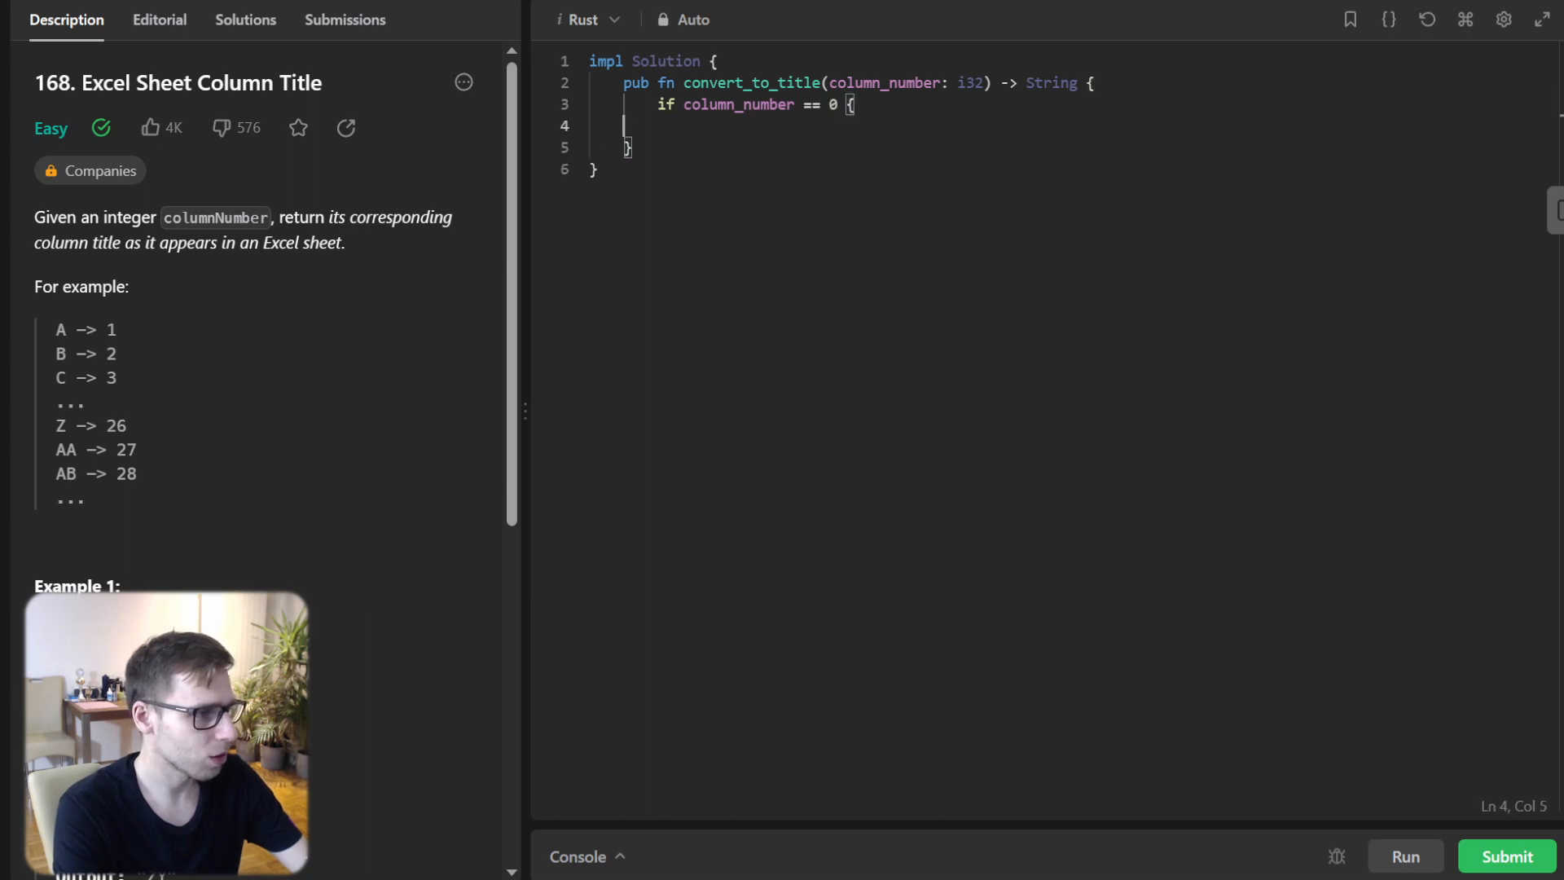
{"action": "type", "text": "return Stri"}
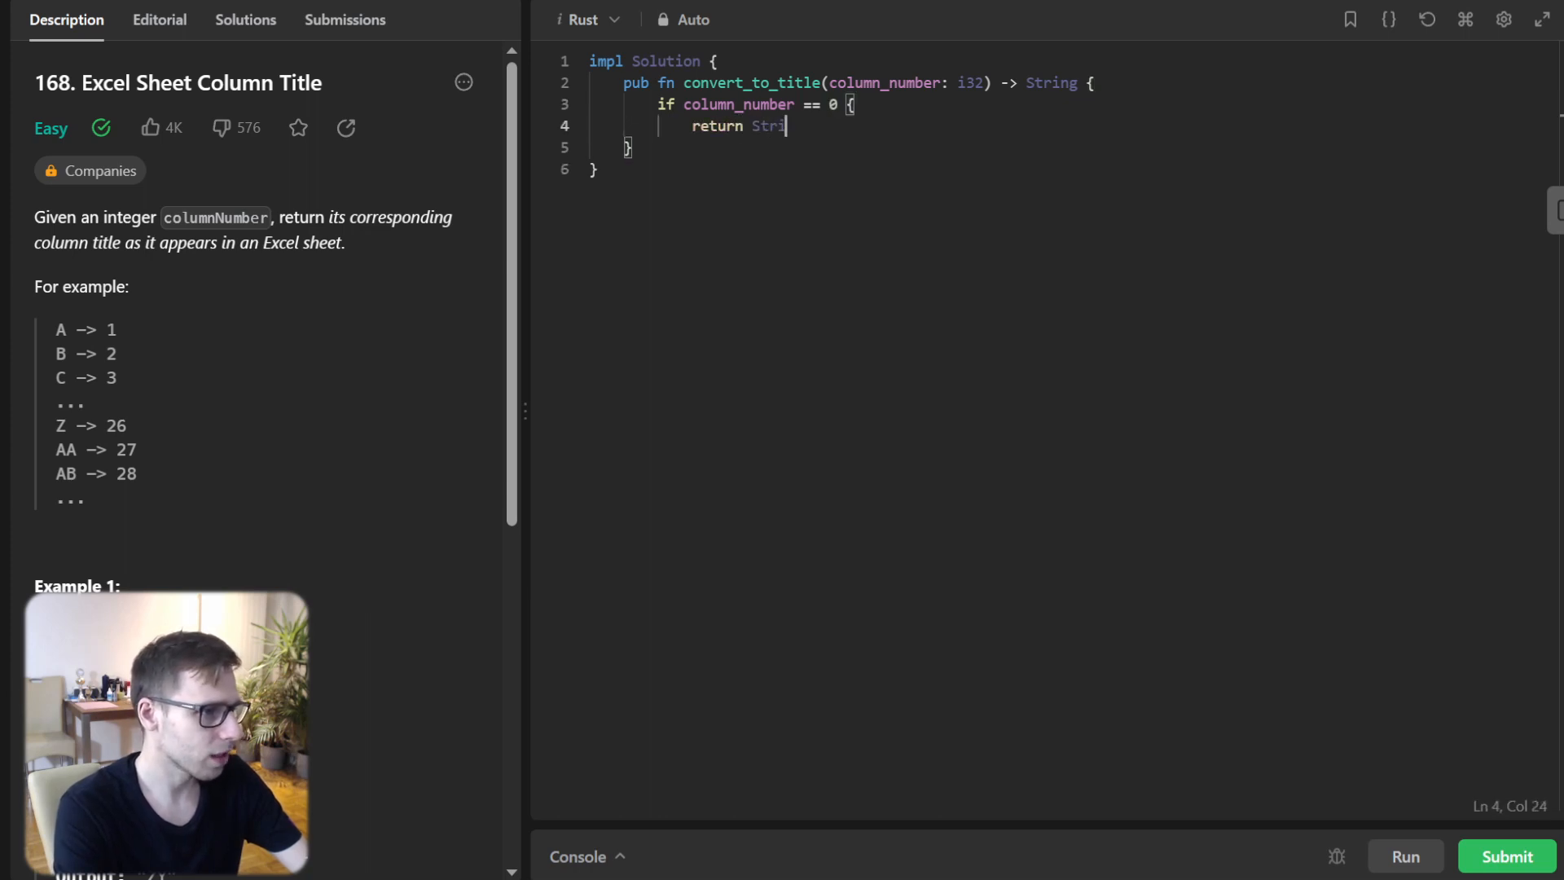
{"action": "type", "text": "ng::new();"}
{"action": "type", "text": "}"}
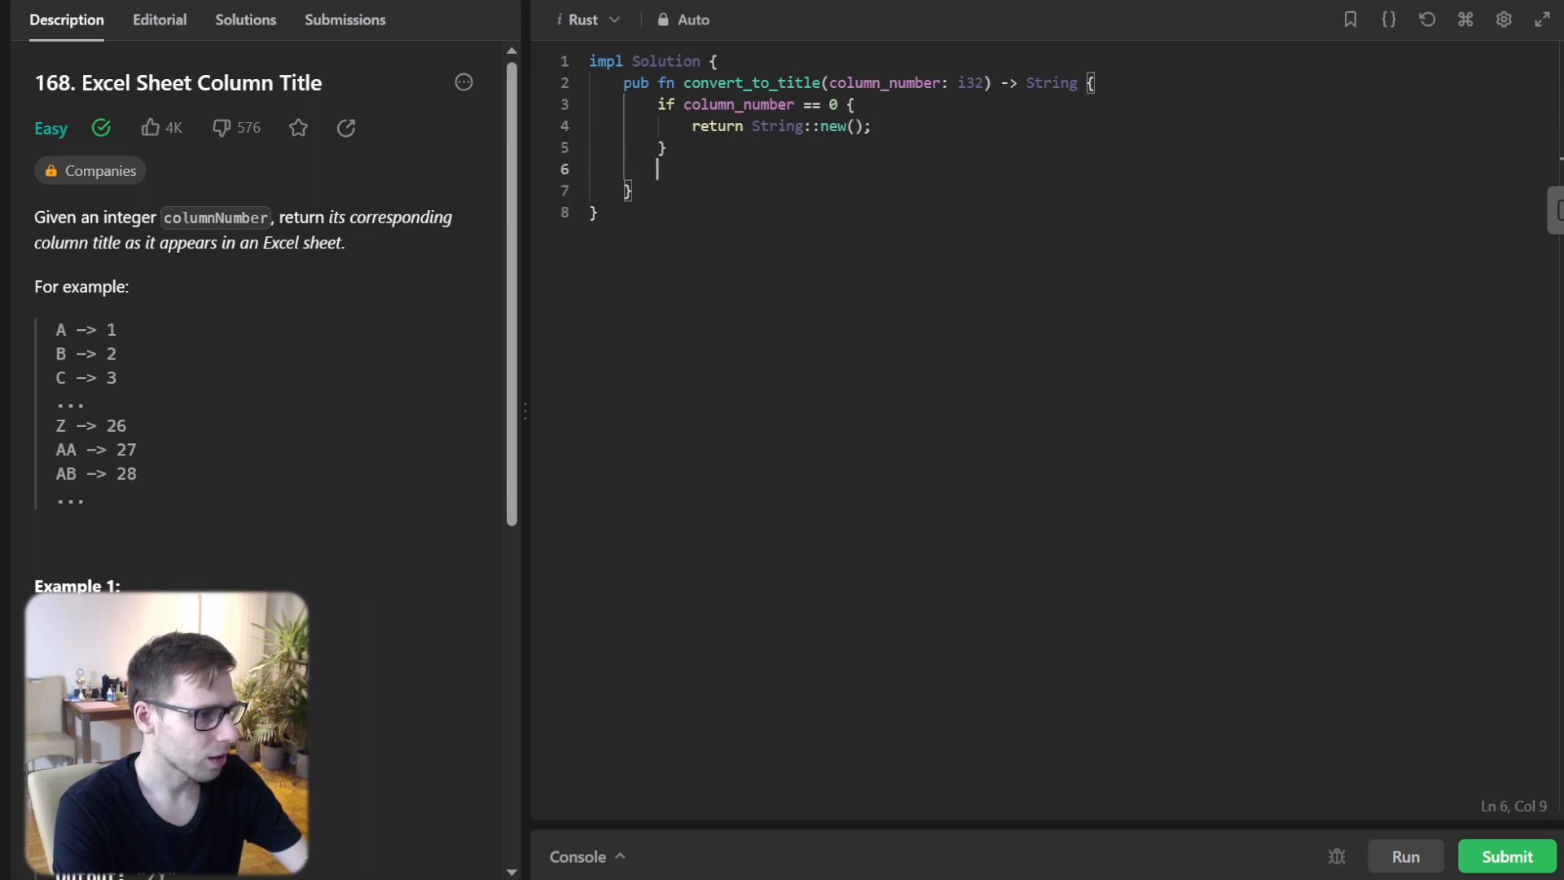
{"action": "type", "text": "let mut numb"}
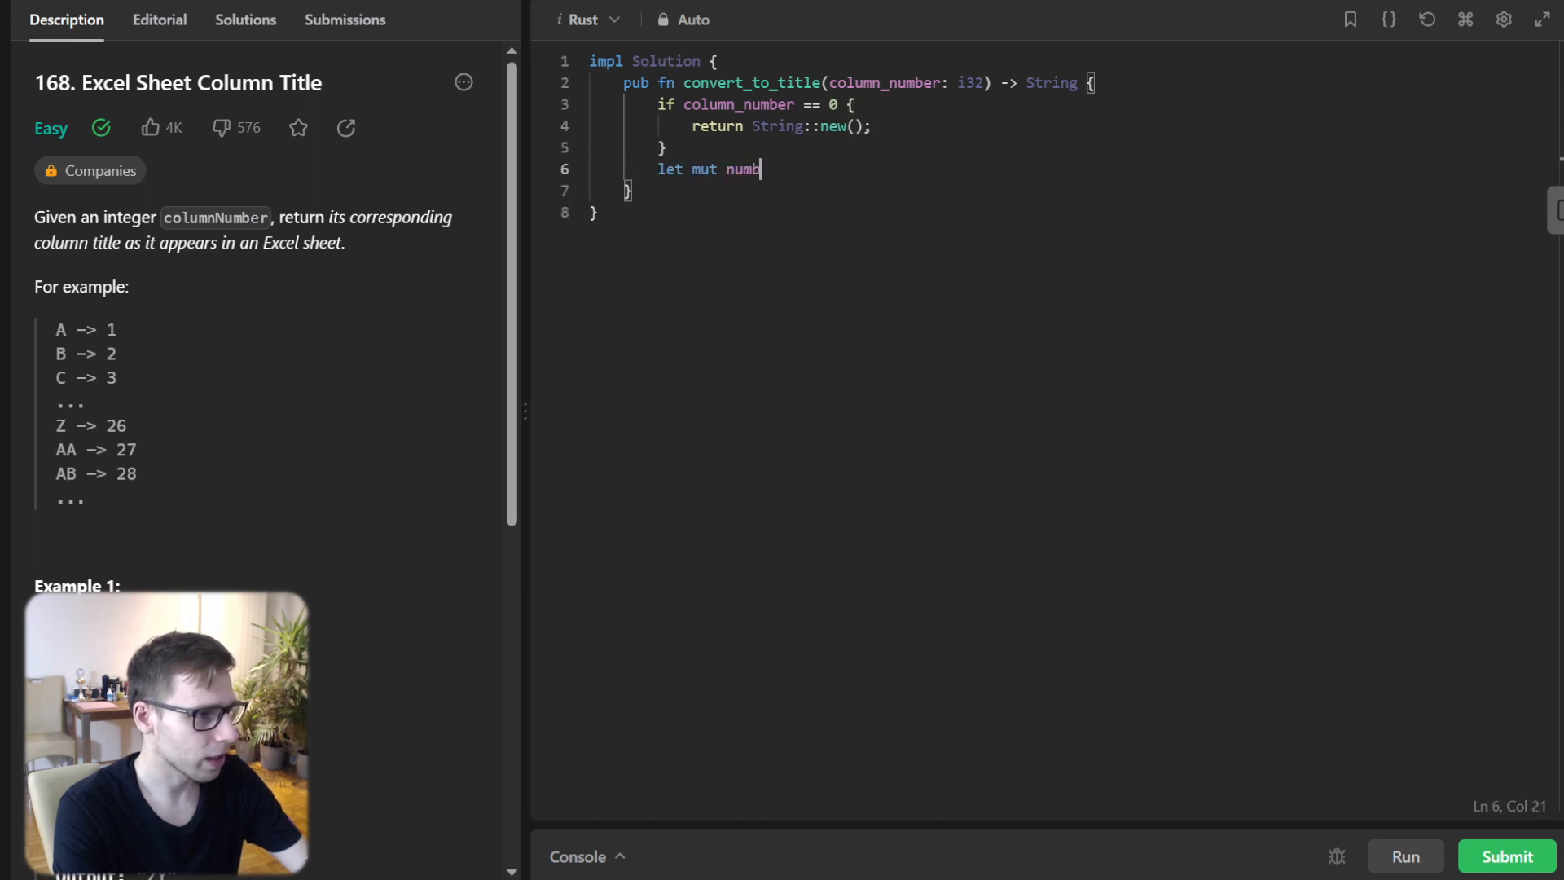
{"action": "type", "text": "er="}
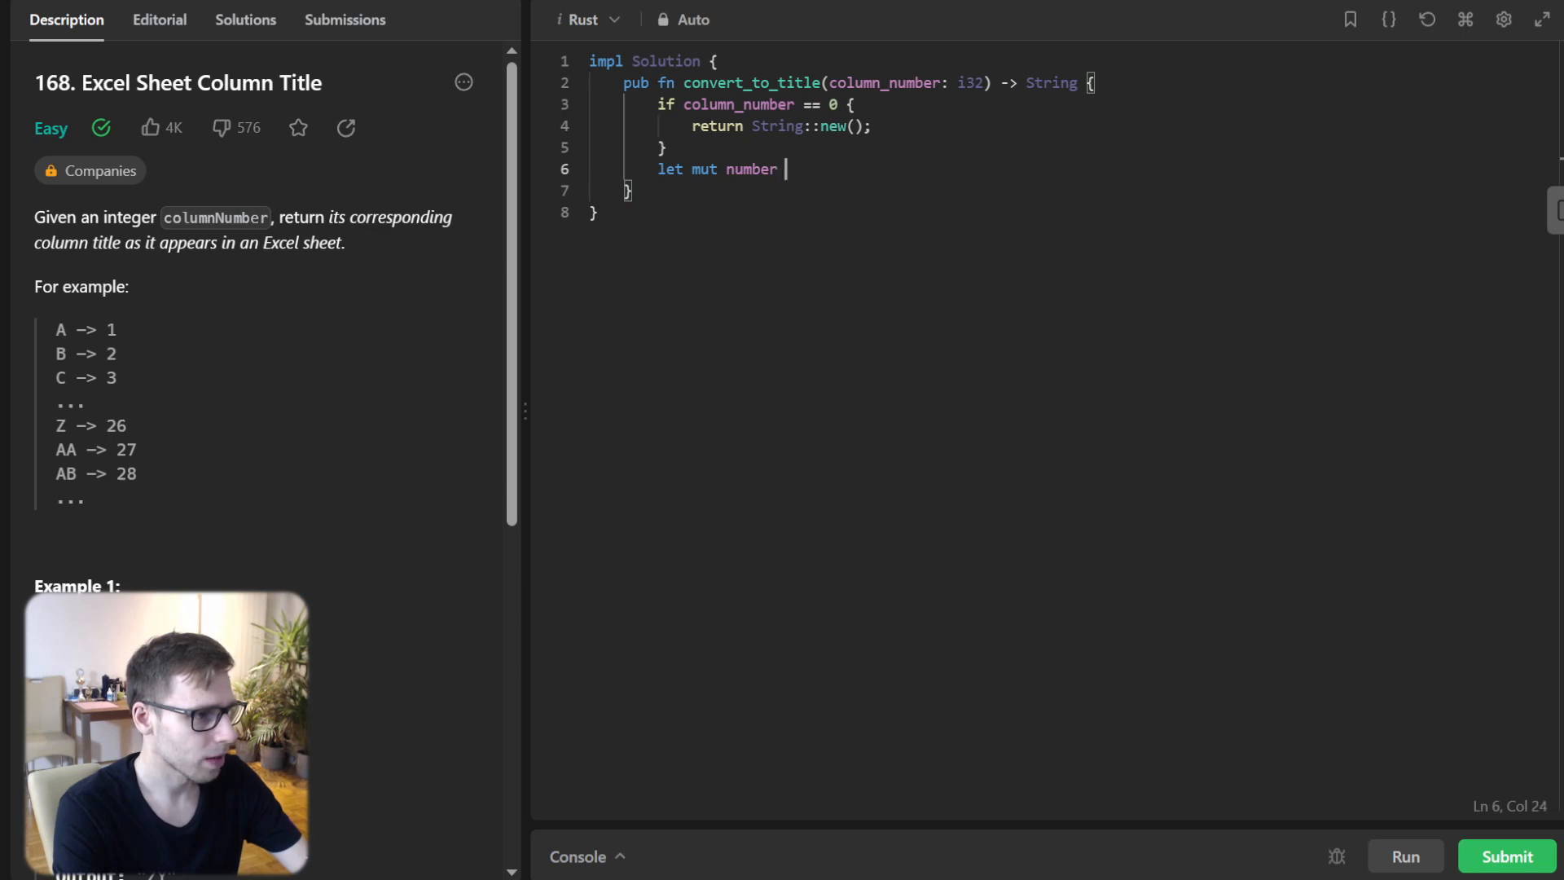
{"action": "type", "text": "= column"}
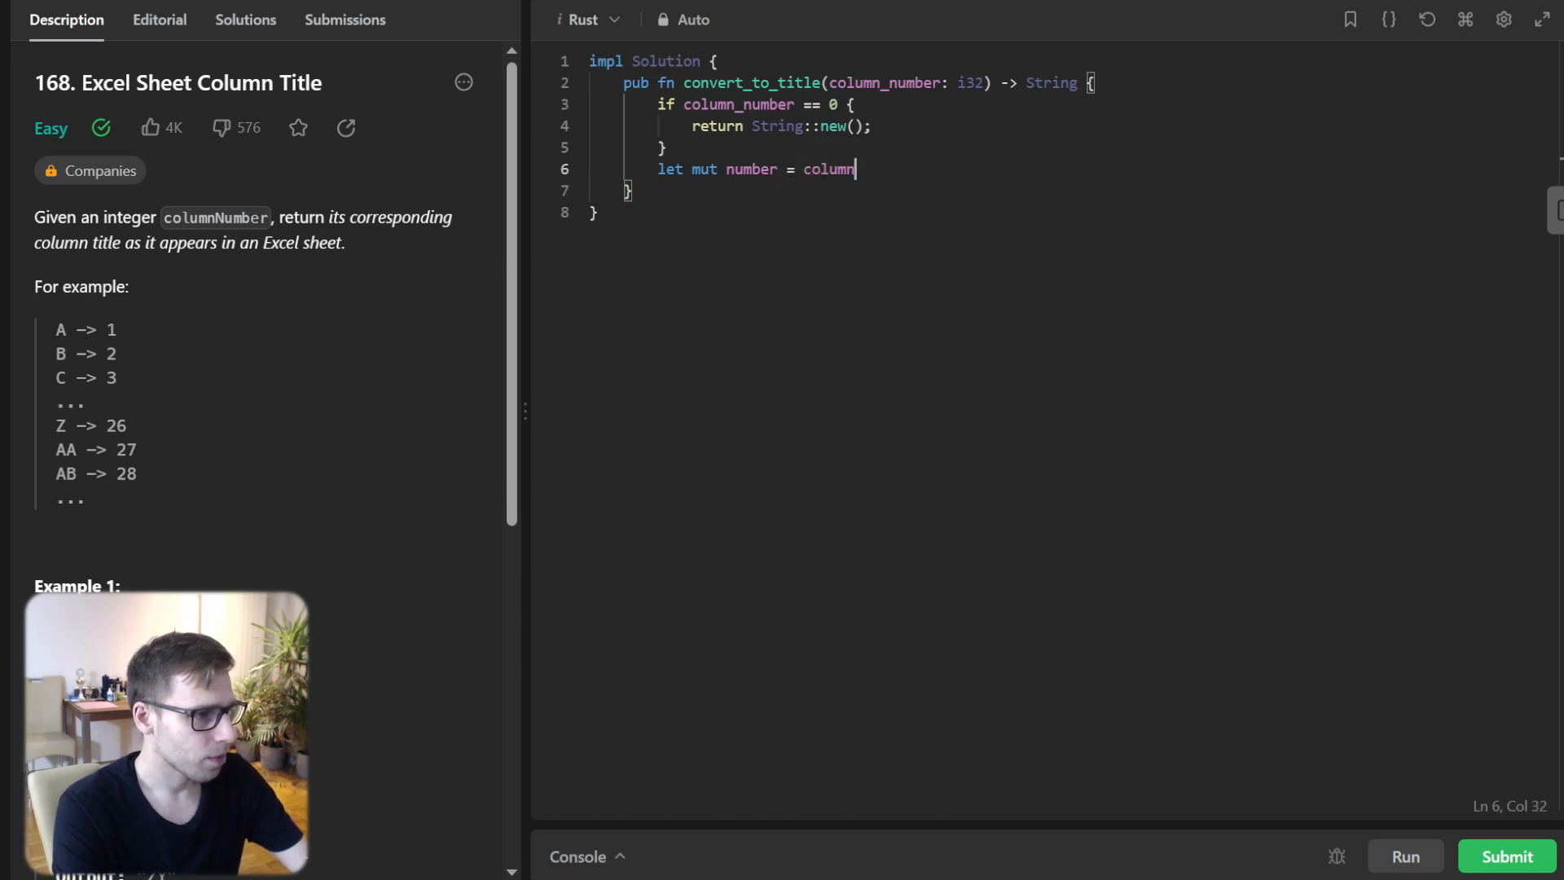
{"action": "type", "text": "_number;"}
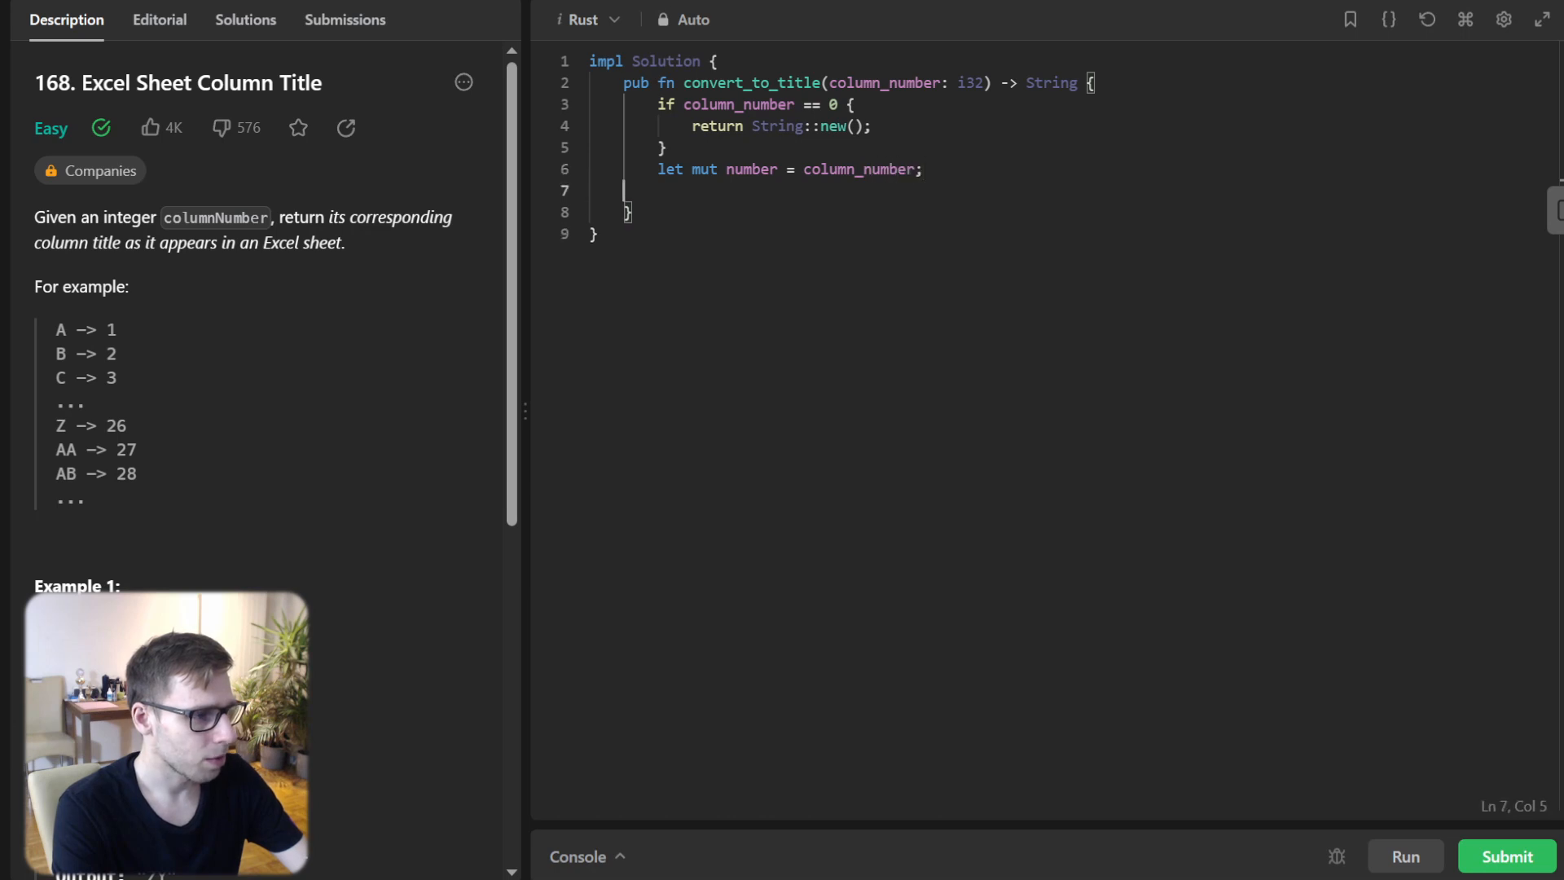
{"action": "type", "text": "number -="}
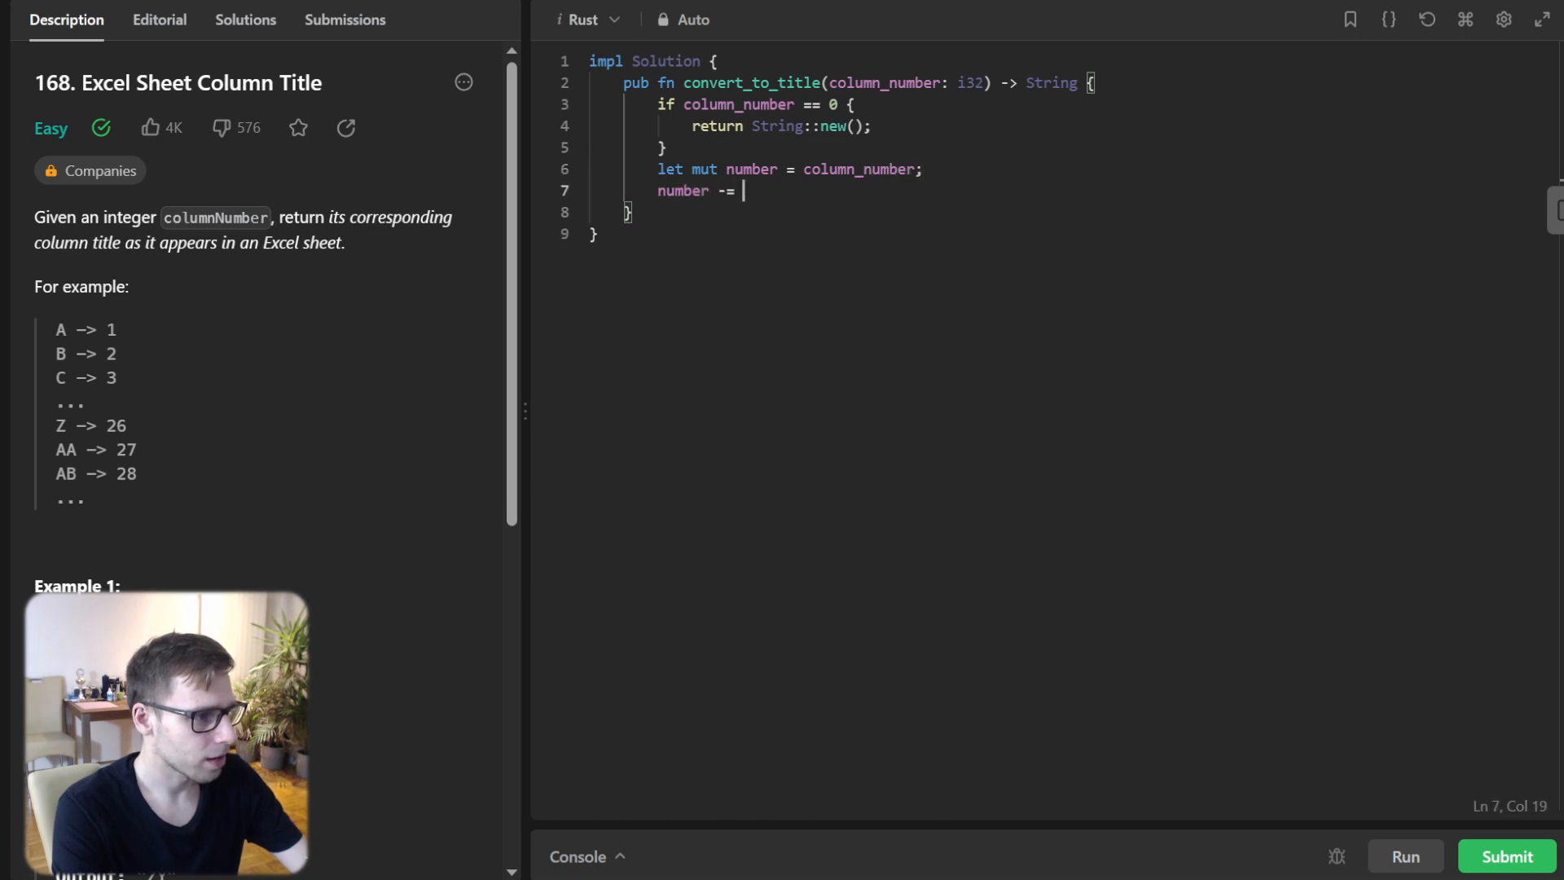
{"action": "type", "text": "1;"}
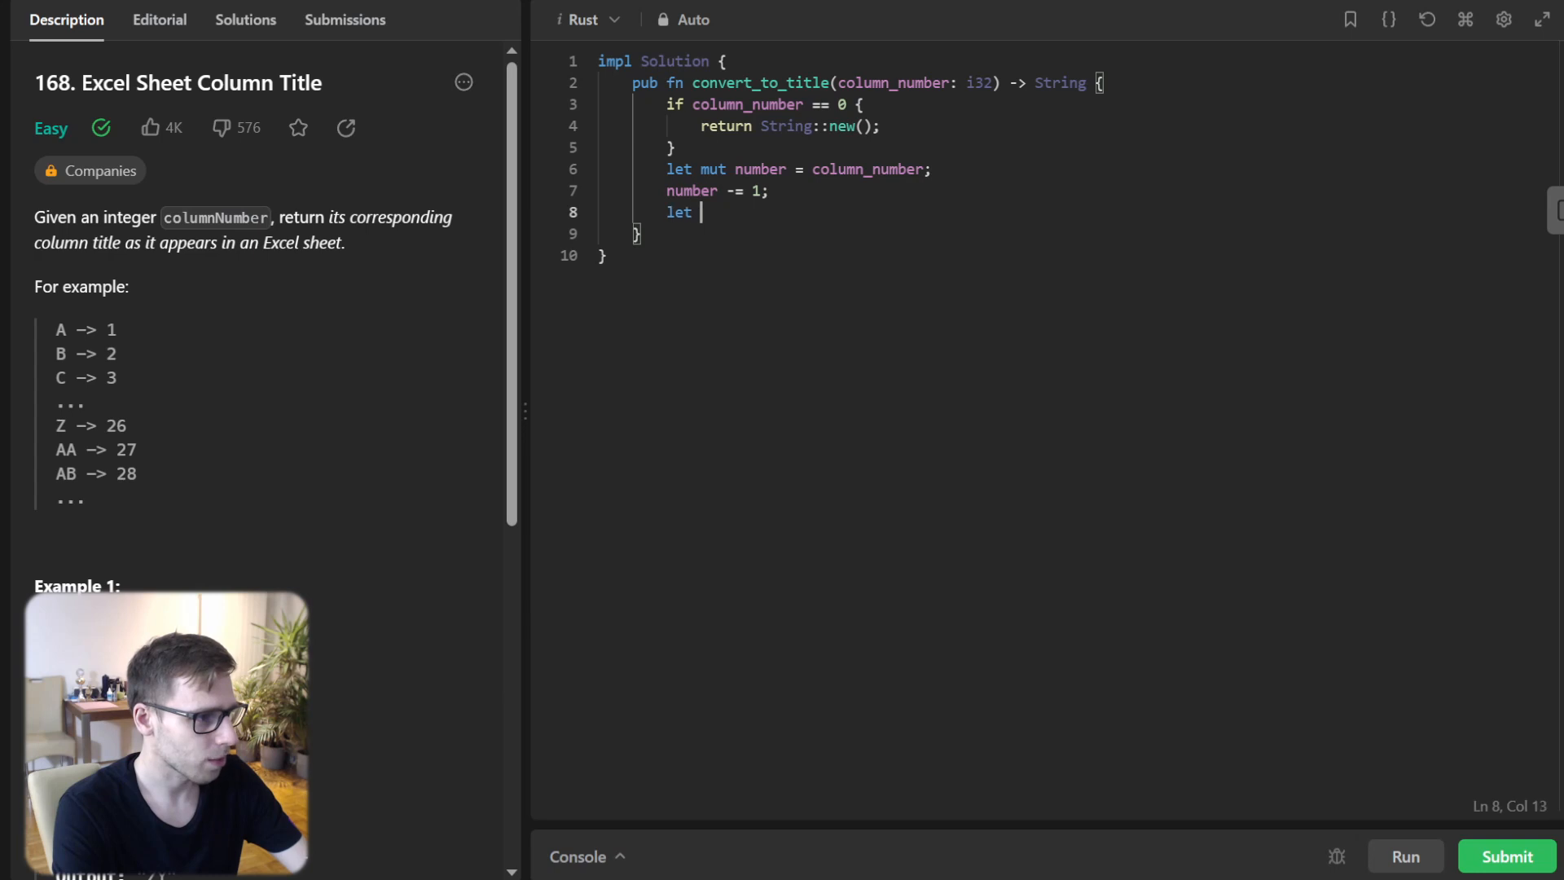
- Compute char_code from % 26 + b'A', recurse via Self::convert_to_title(number / 26), and return format!("{}{}", prev, char)
{"action": "type", "text": "char_code = ((number %"}
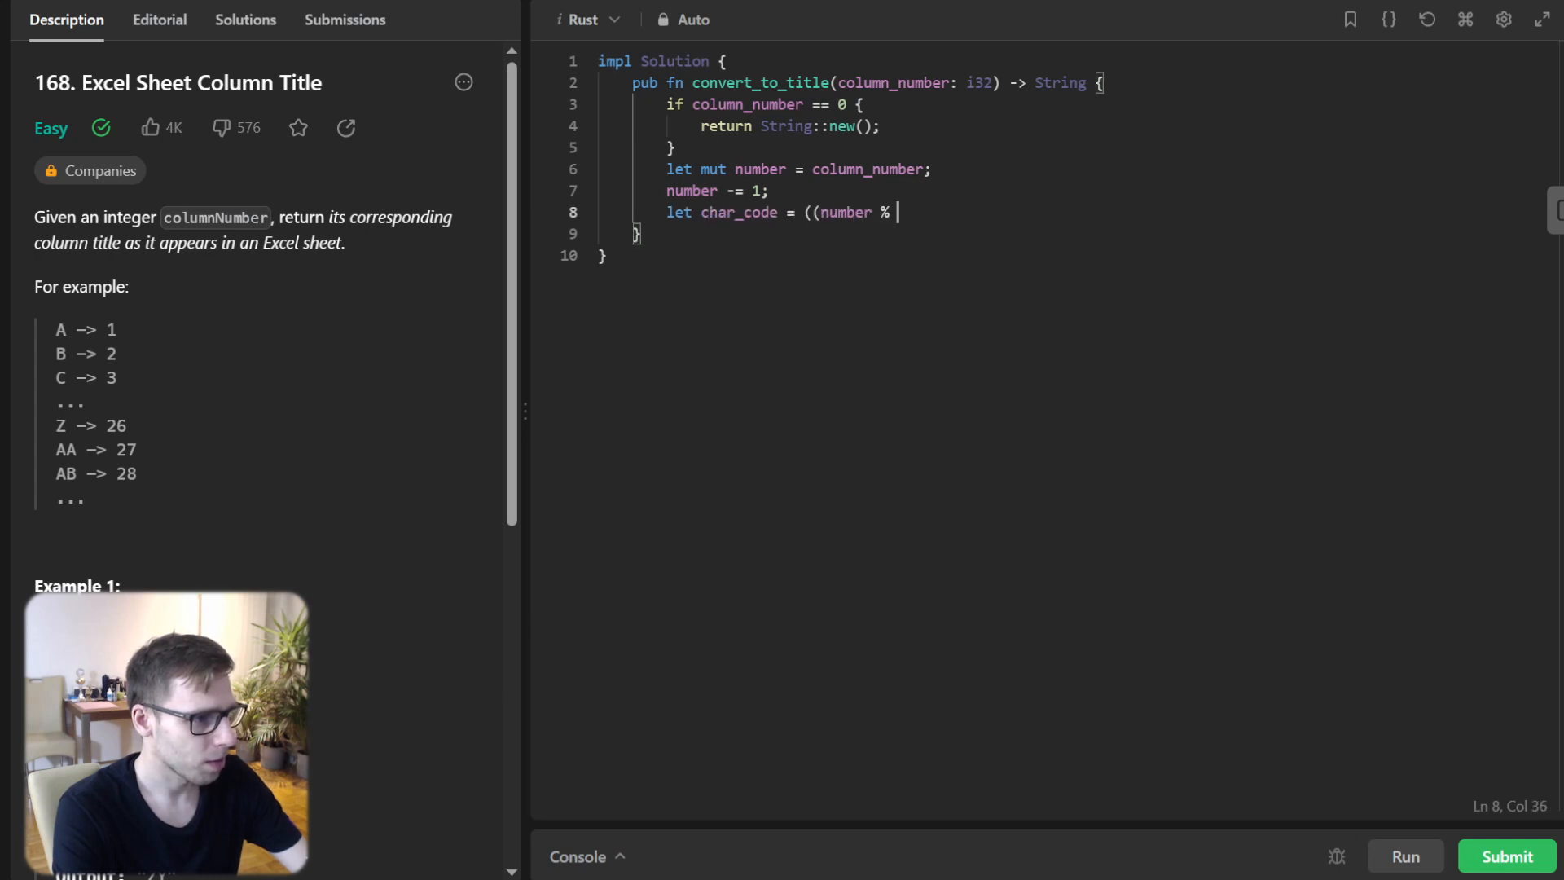
{"action": "type", "text": "26) as u8)"}
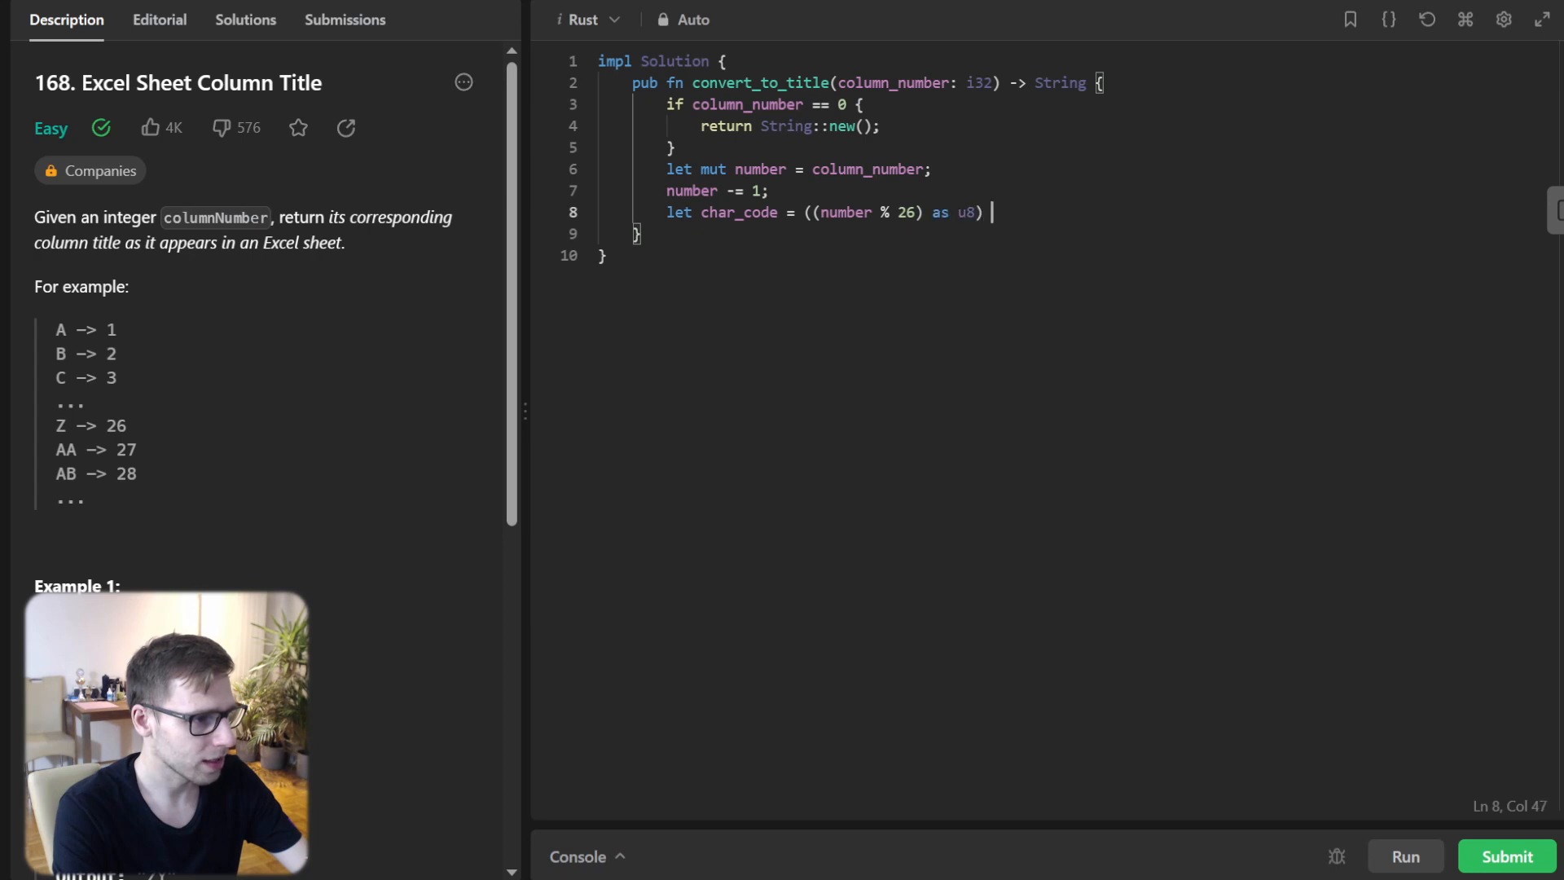
{"action": "type", "text": "+ b'A';"}
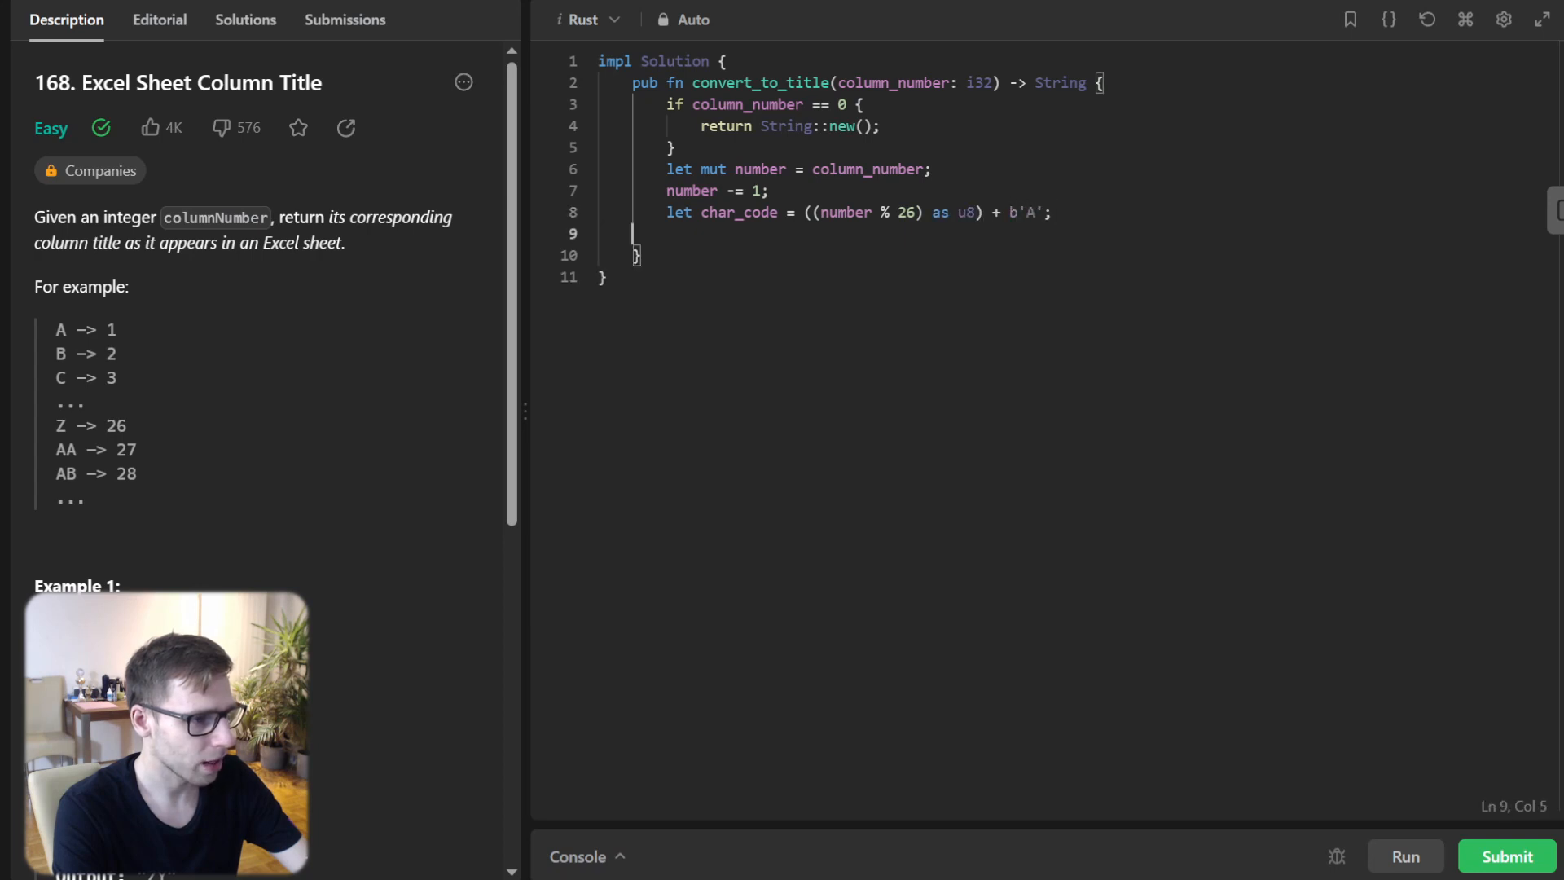
{"action": "type", "text": "let p"}
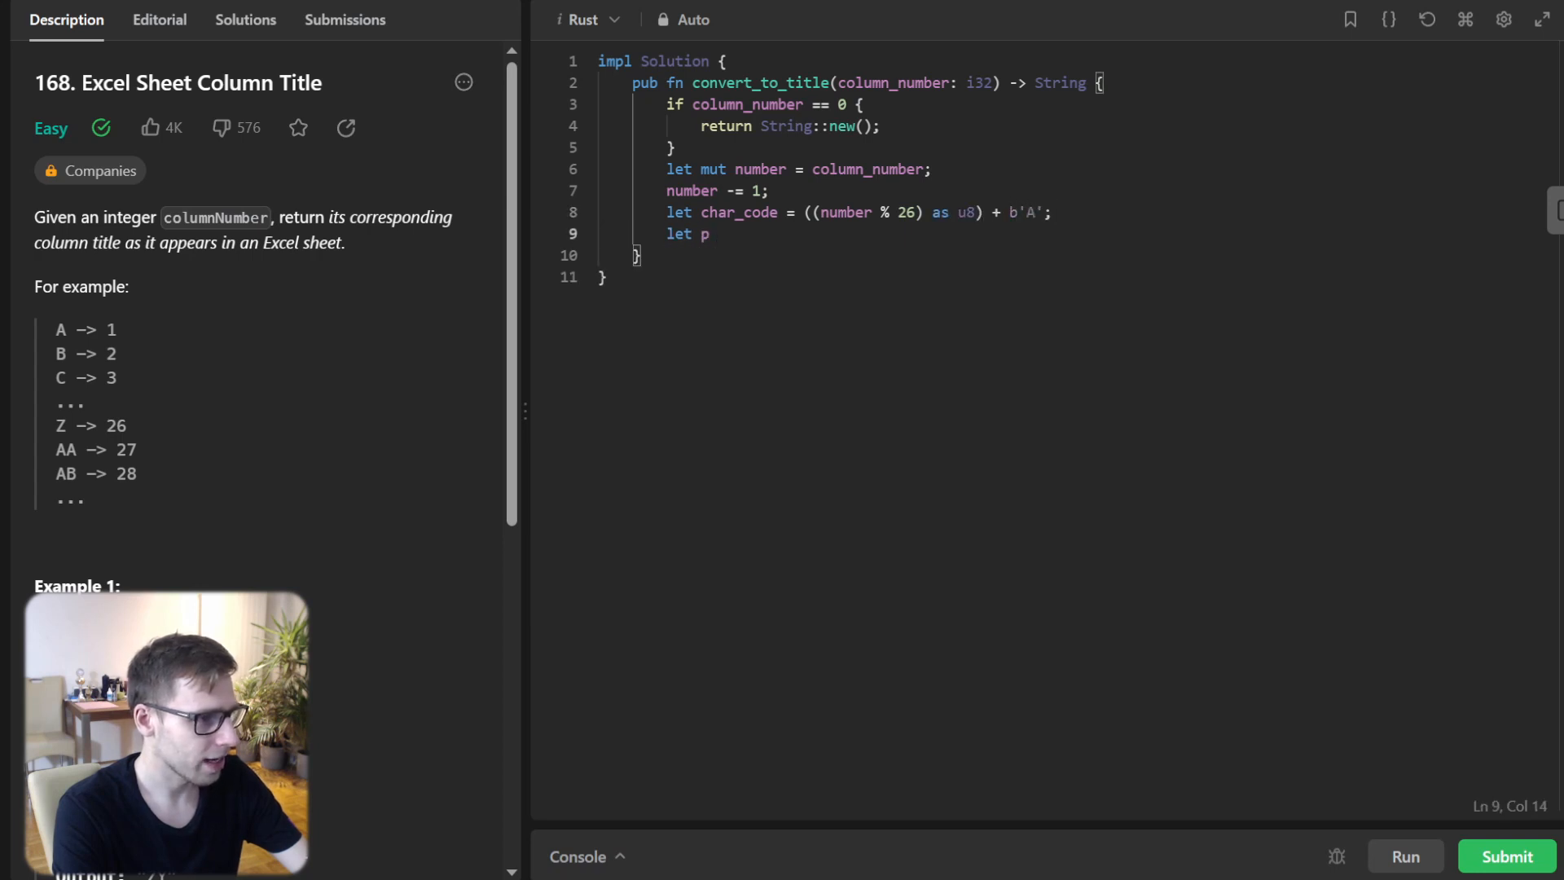
{"action": "type", "text": "rev = S"}
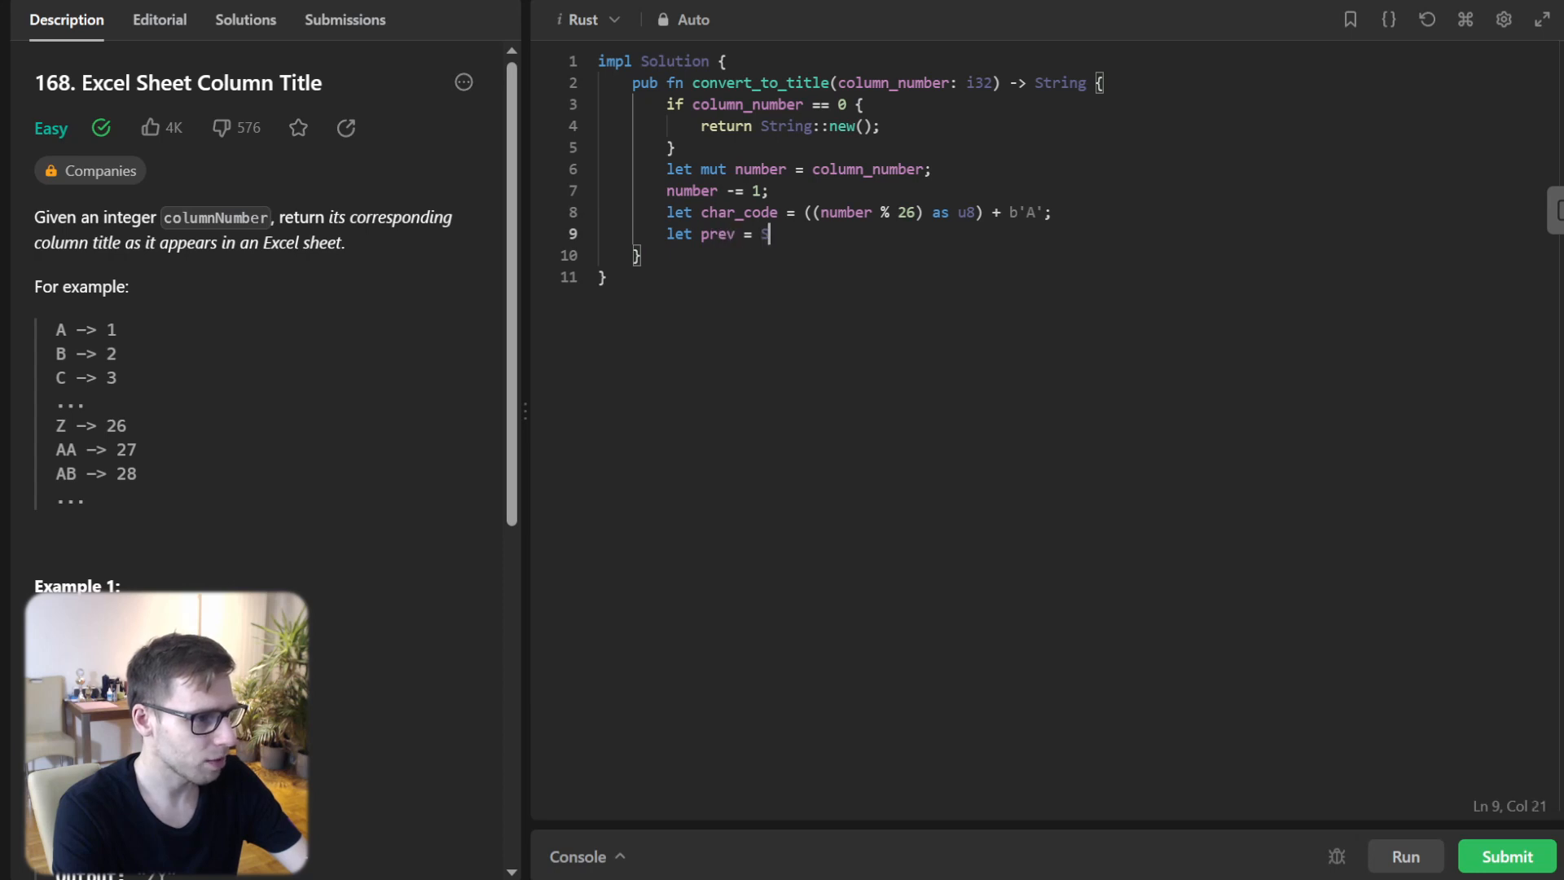
{"action": "type", "text": "elf::conver"}
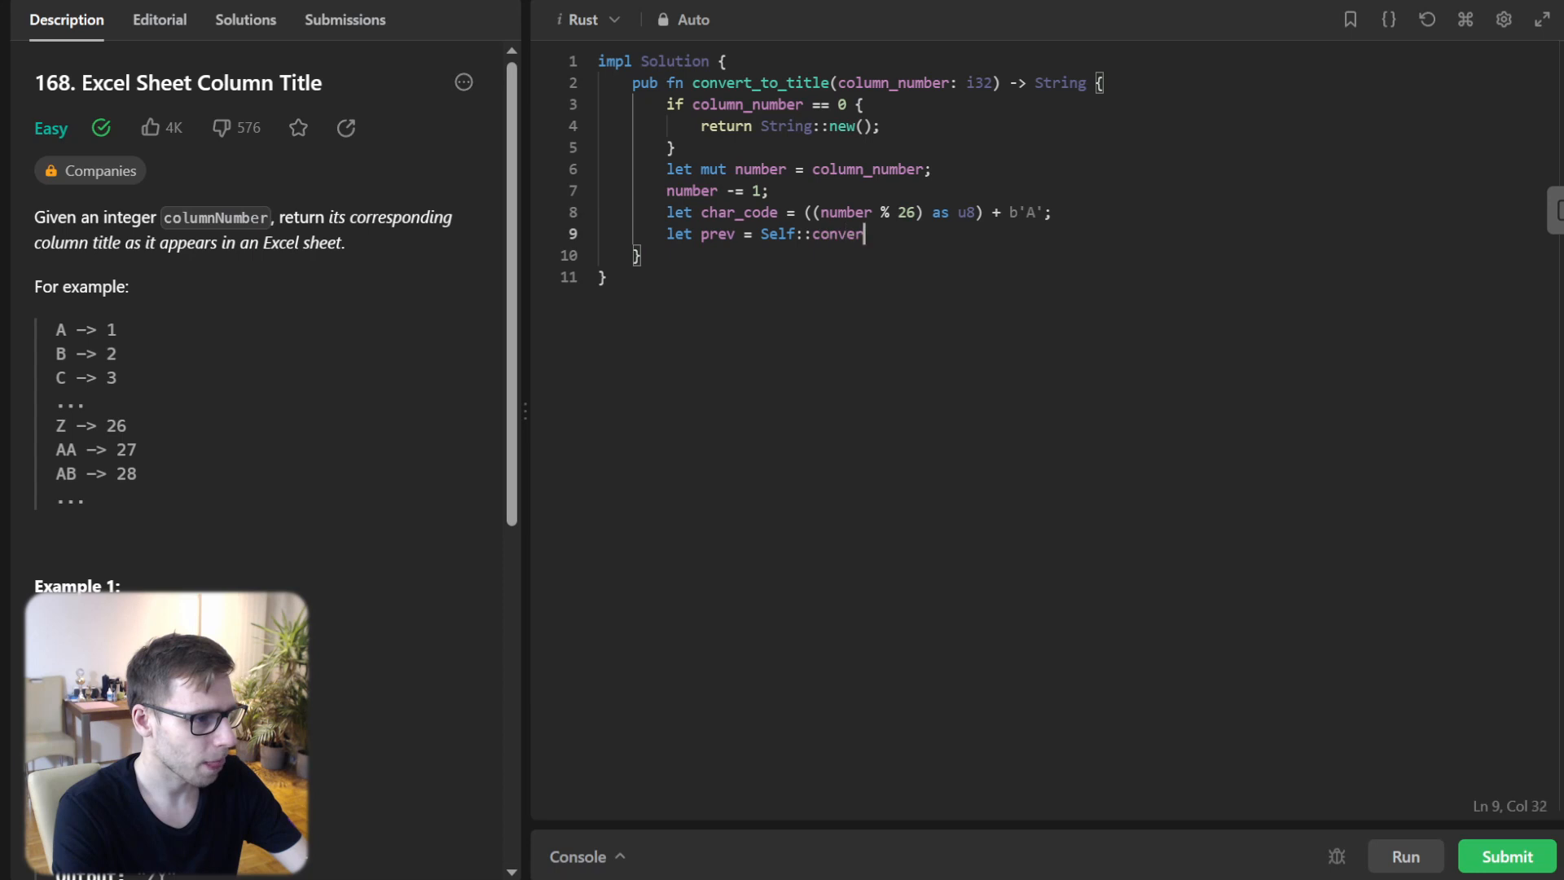
{"action": "type", "text": "t_to_title(number / 26);"}
{"action": "type", "text": "re"}
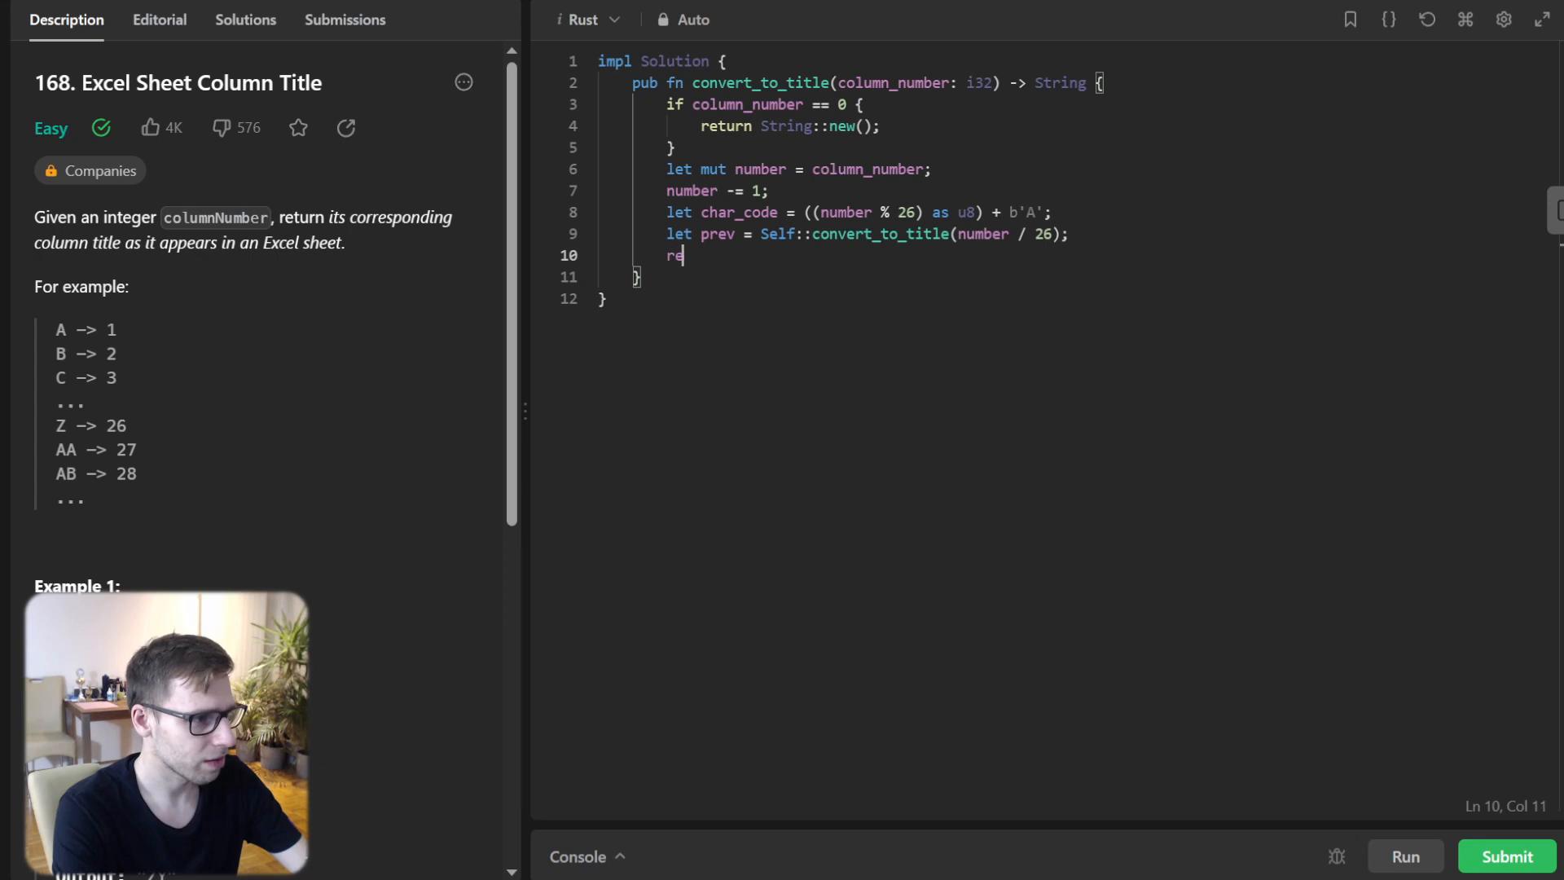
{"action": "type", "text": "turn format!"}
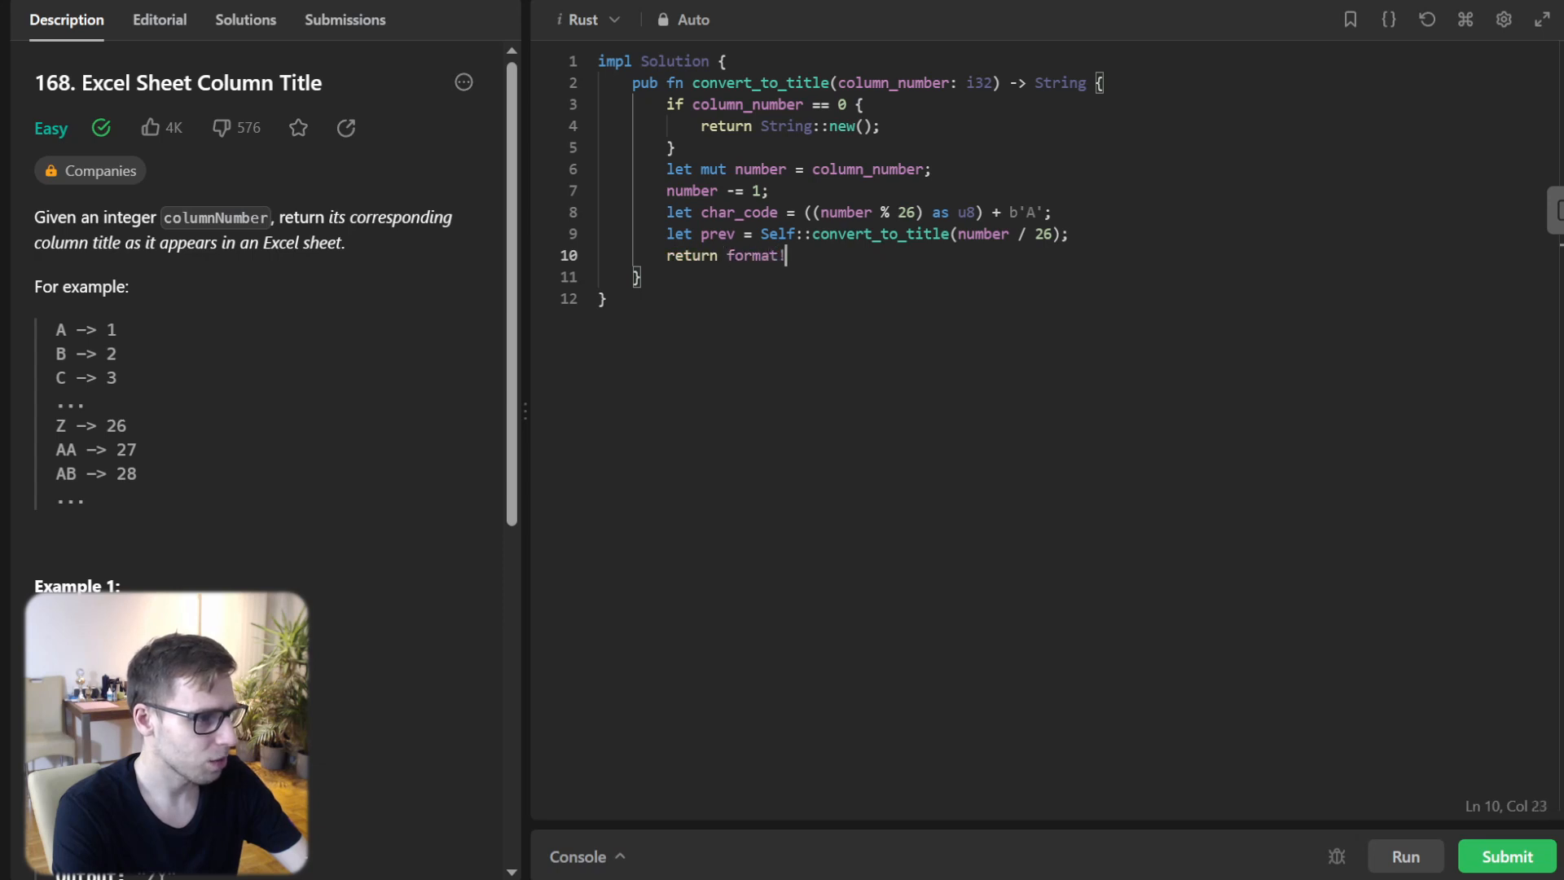
{"action": "type", "text": "(\"{}{}\", prev, char_code as char);"}
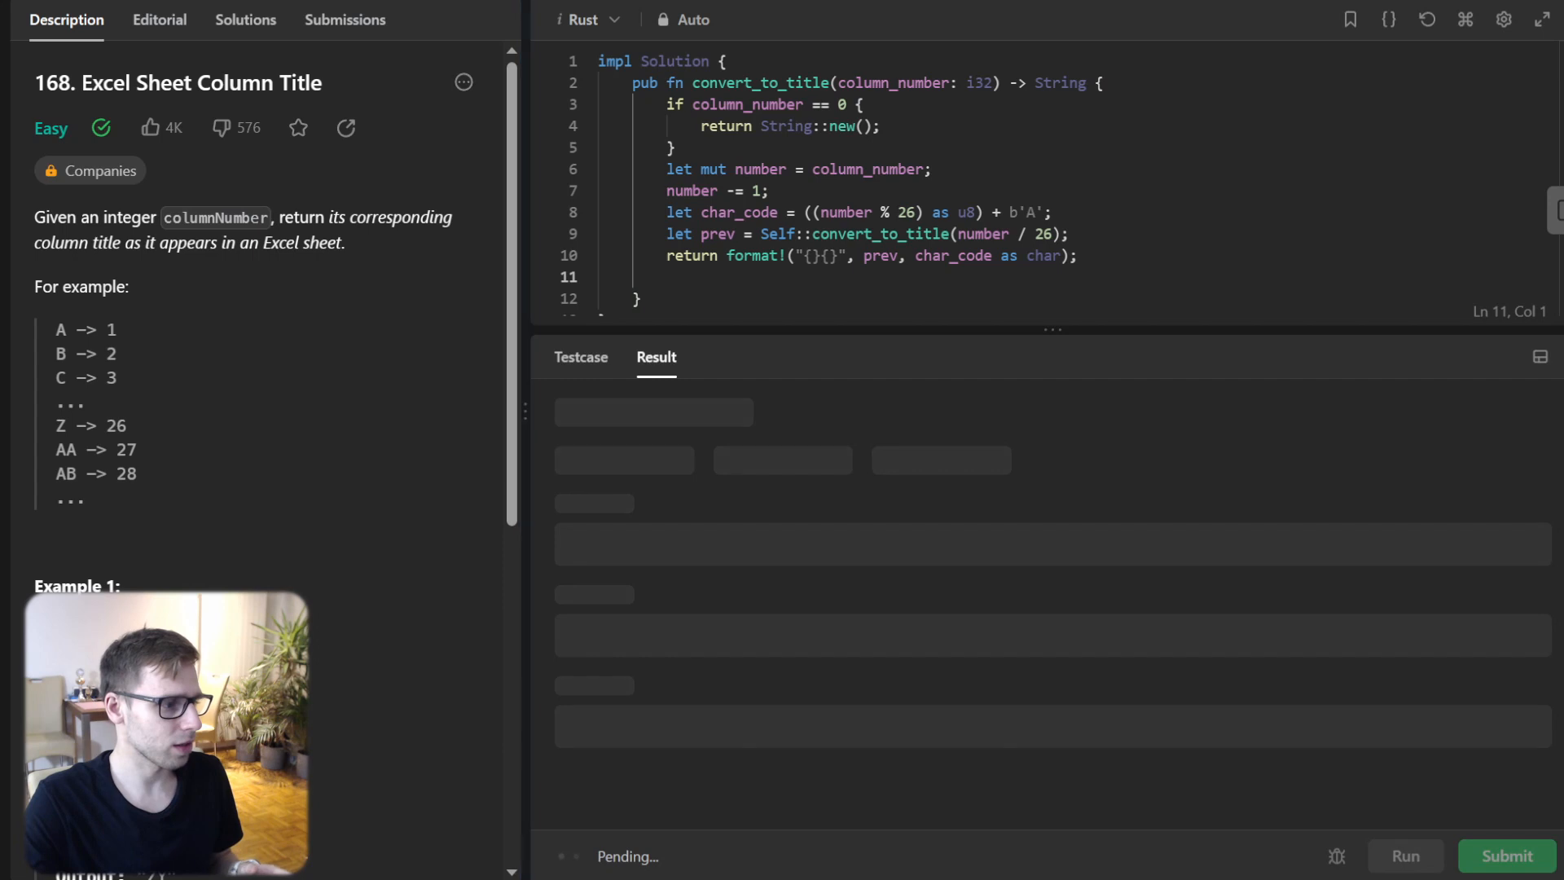
- Scroll the Description to reread the examples while the recursive run is judged
{"action": "scroll", "scroll_direction": "down", "scroll_amount": 3}
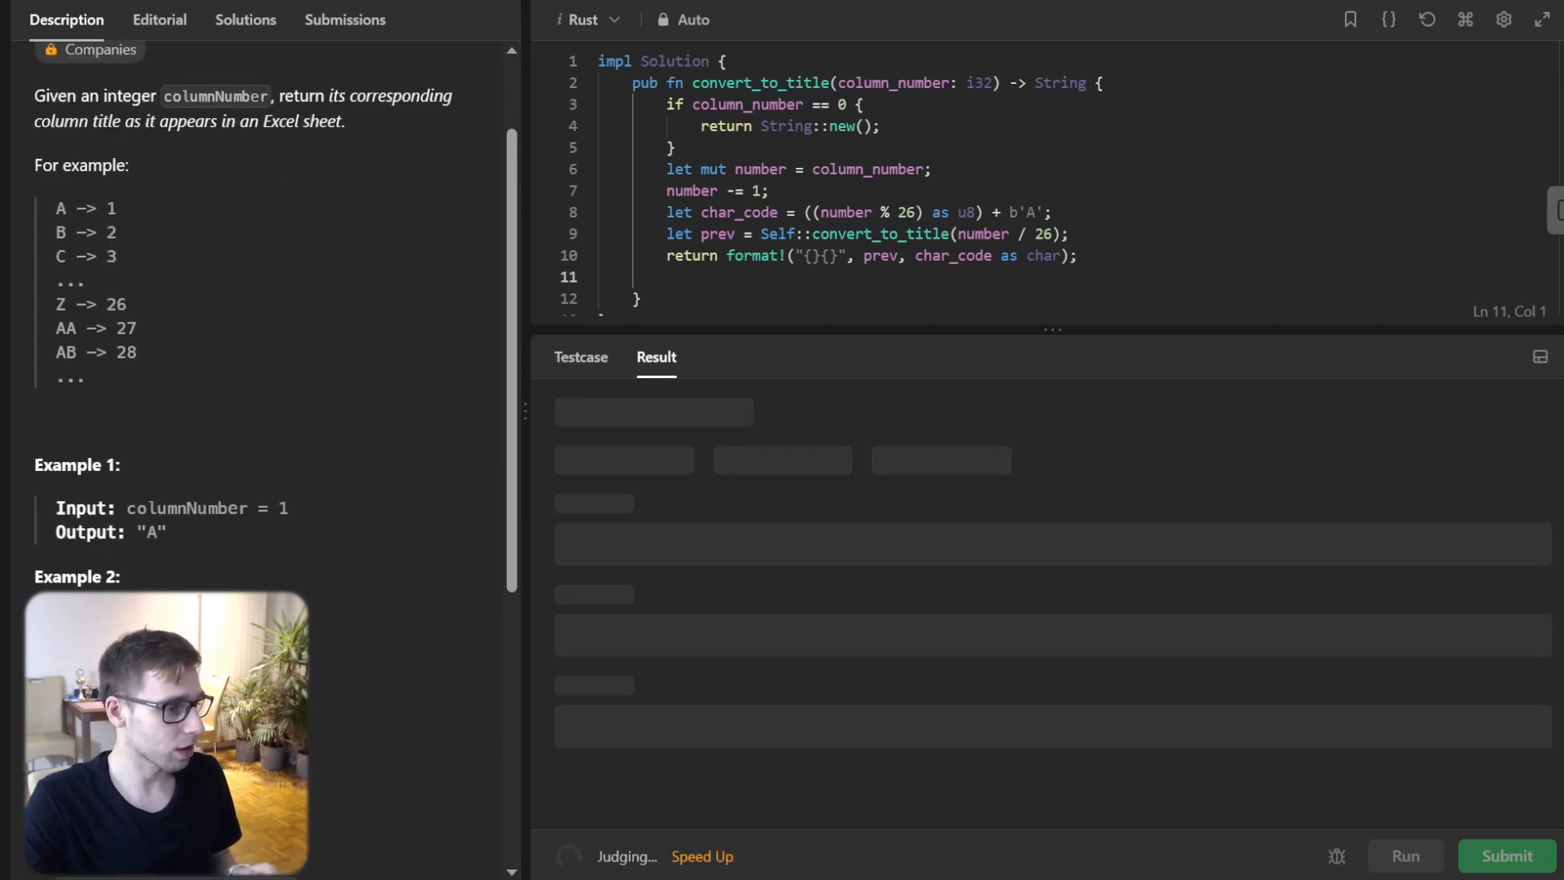
{"action": "scroll", "scroll_direction": "down", "scroll_amount": 3}
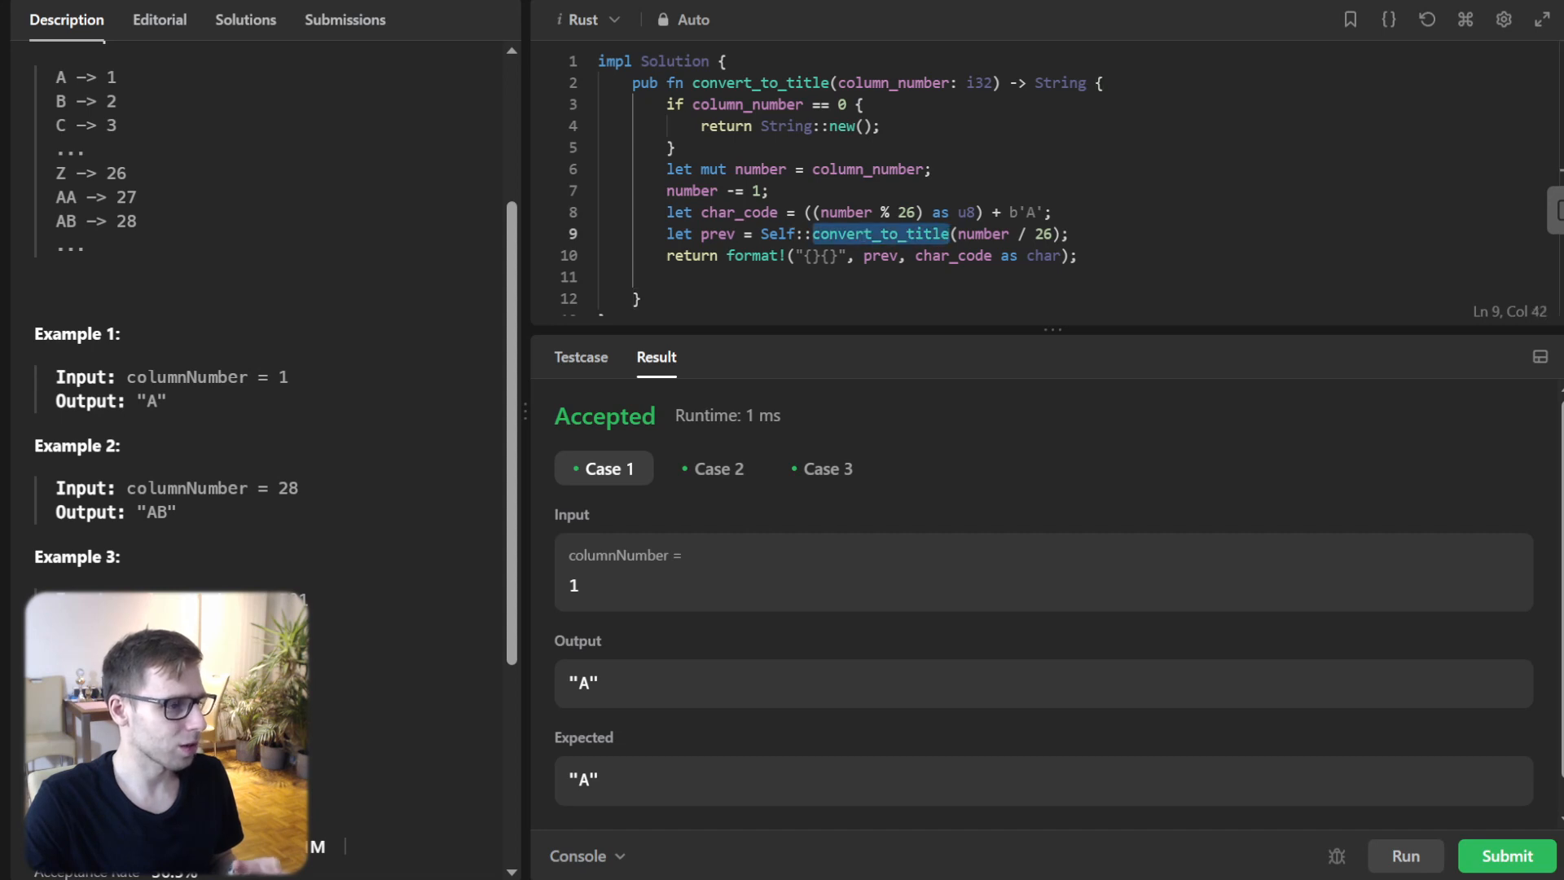
{"action": "scroll", "scroll_direction": "down", "scroll_amount": 3}
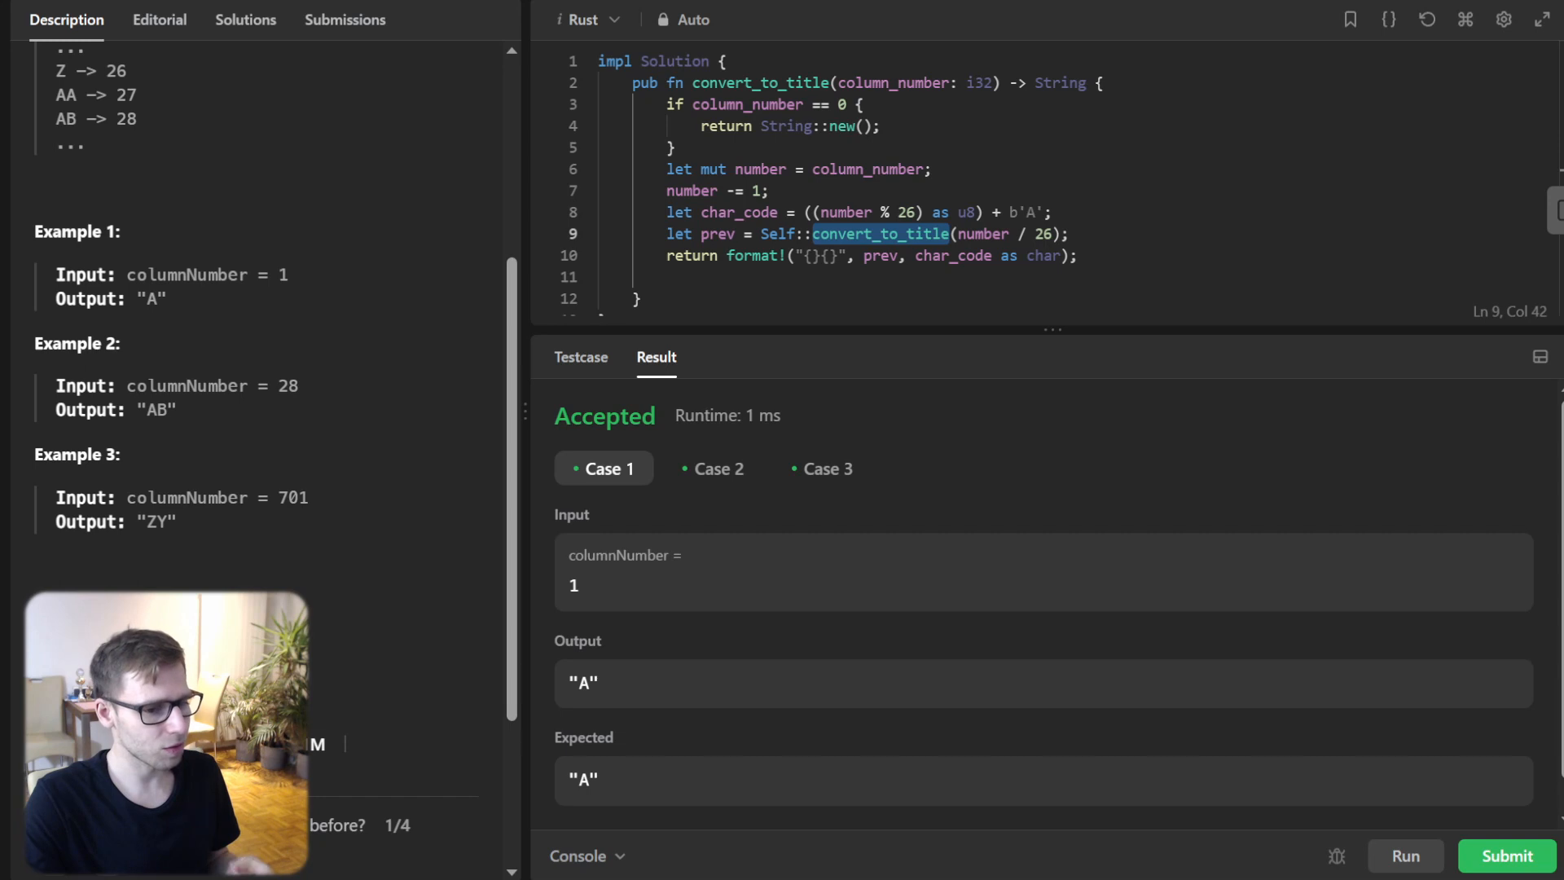
- Submit the recursive Rust solution for judging
{"action": "left_click", "coordinate": [850, 256]}
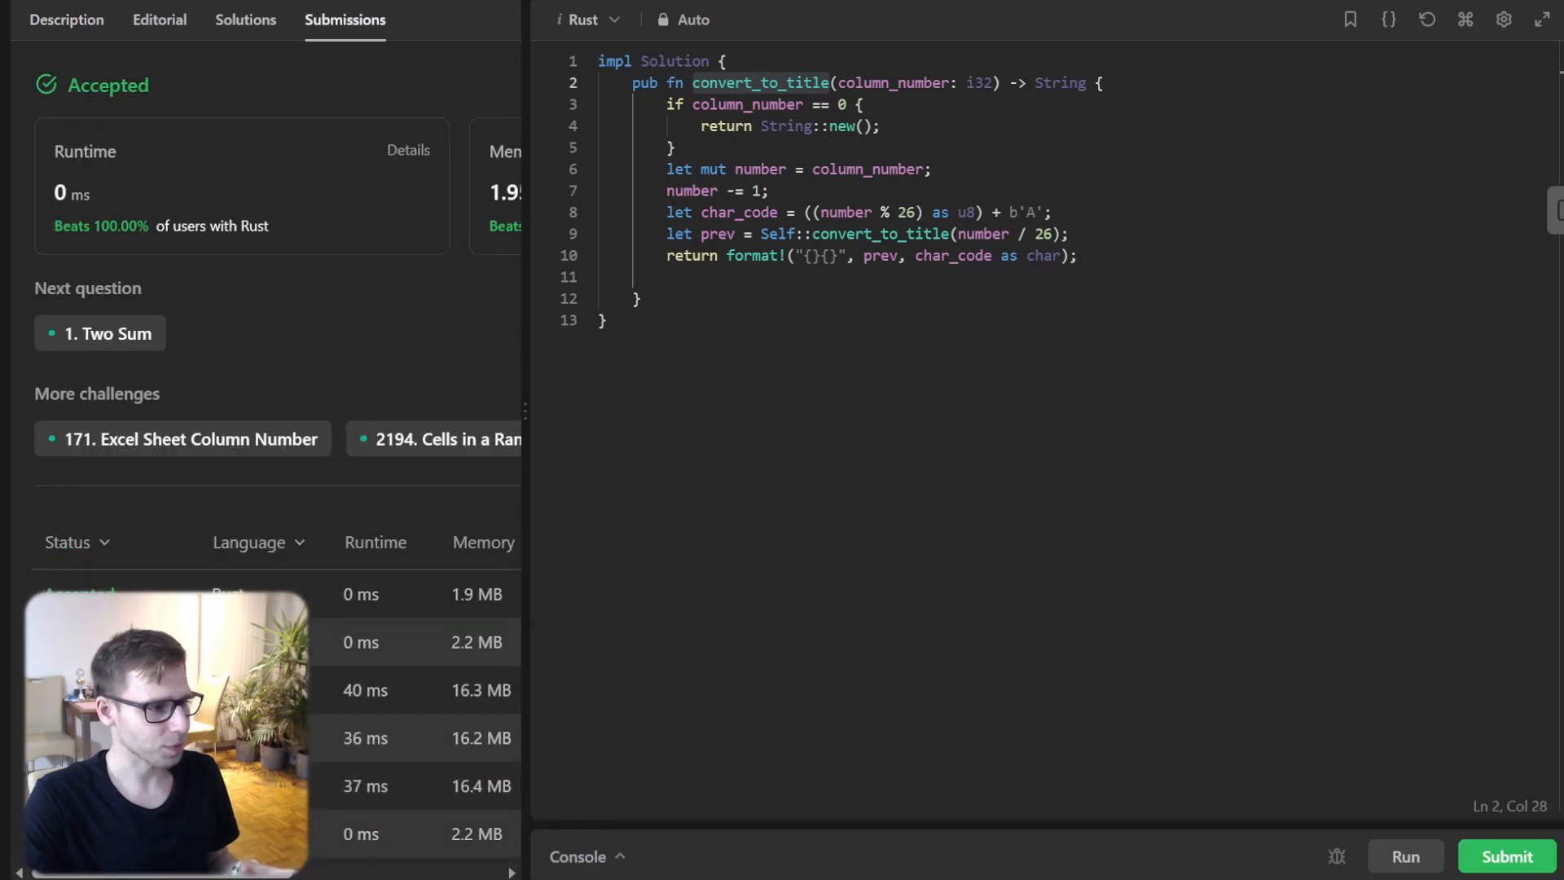
- View the earlier Rust submission's details, then the 40 ms Python3 submission for comparison
{"action": "left_click", "coordinate": [361, 593]}
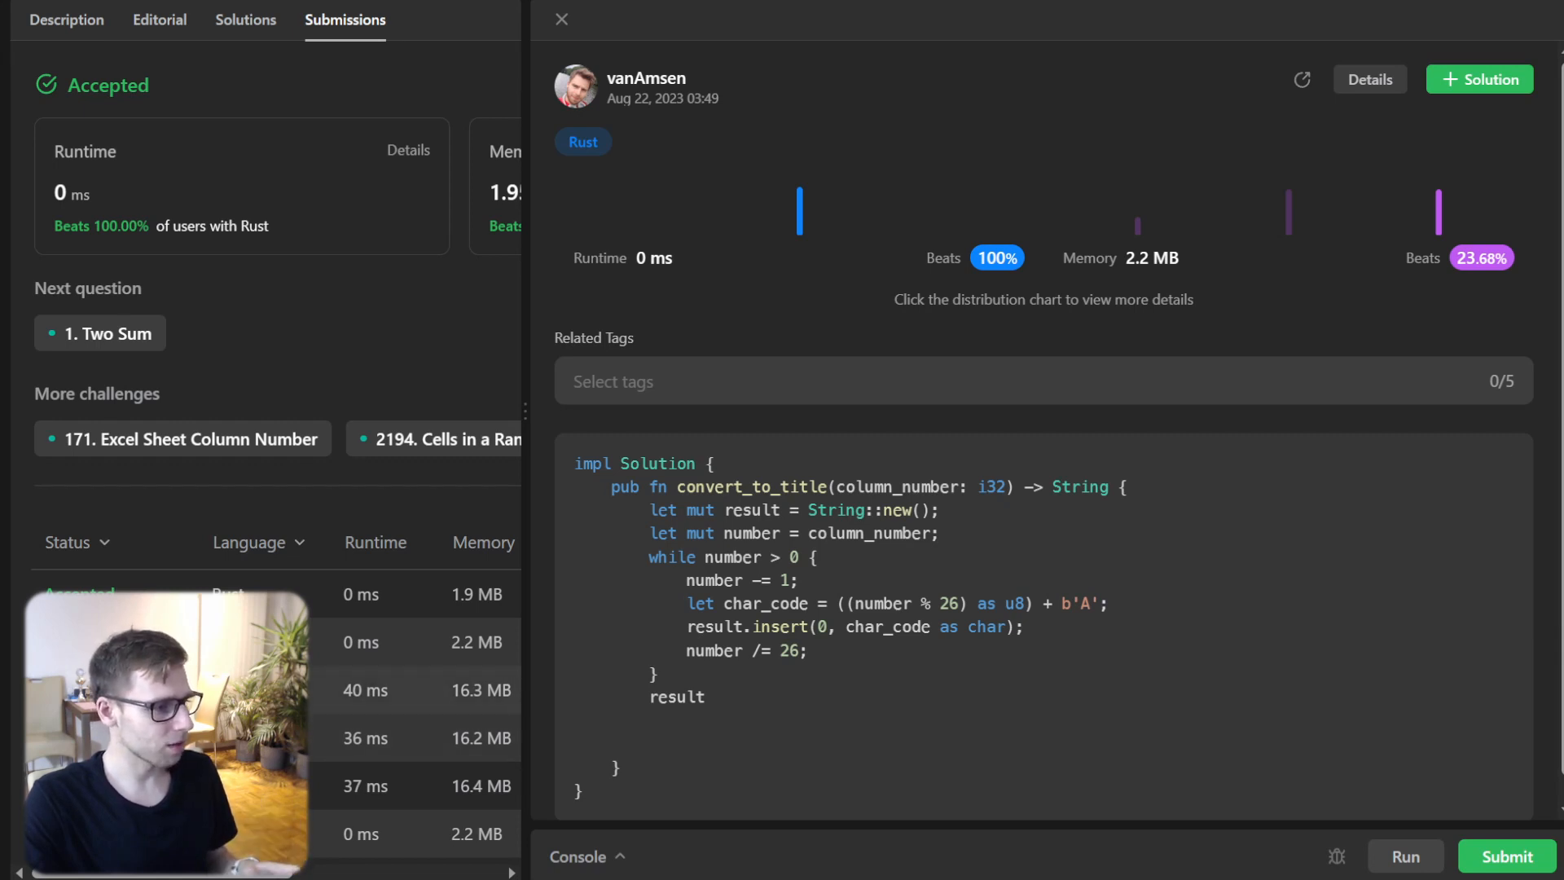
{"action": "left_click", "coordinate": [413, 689]}
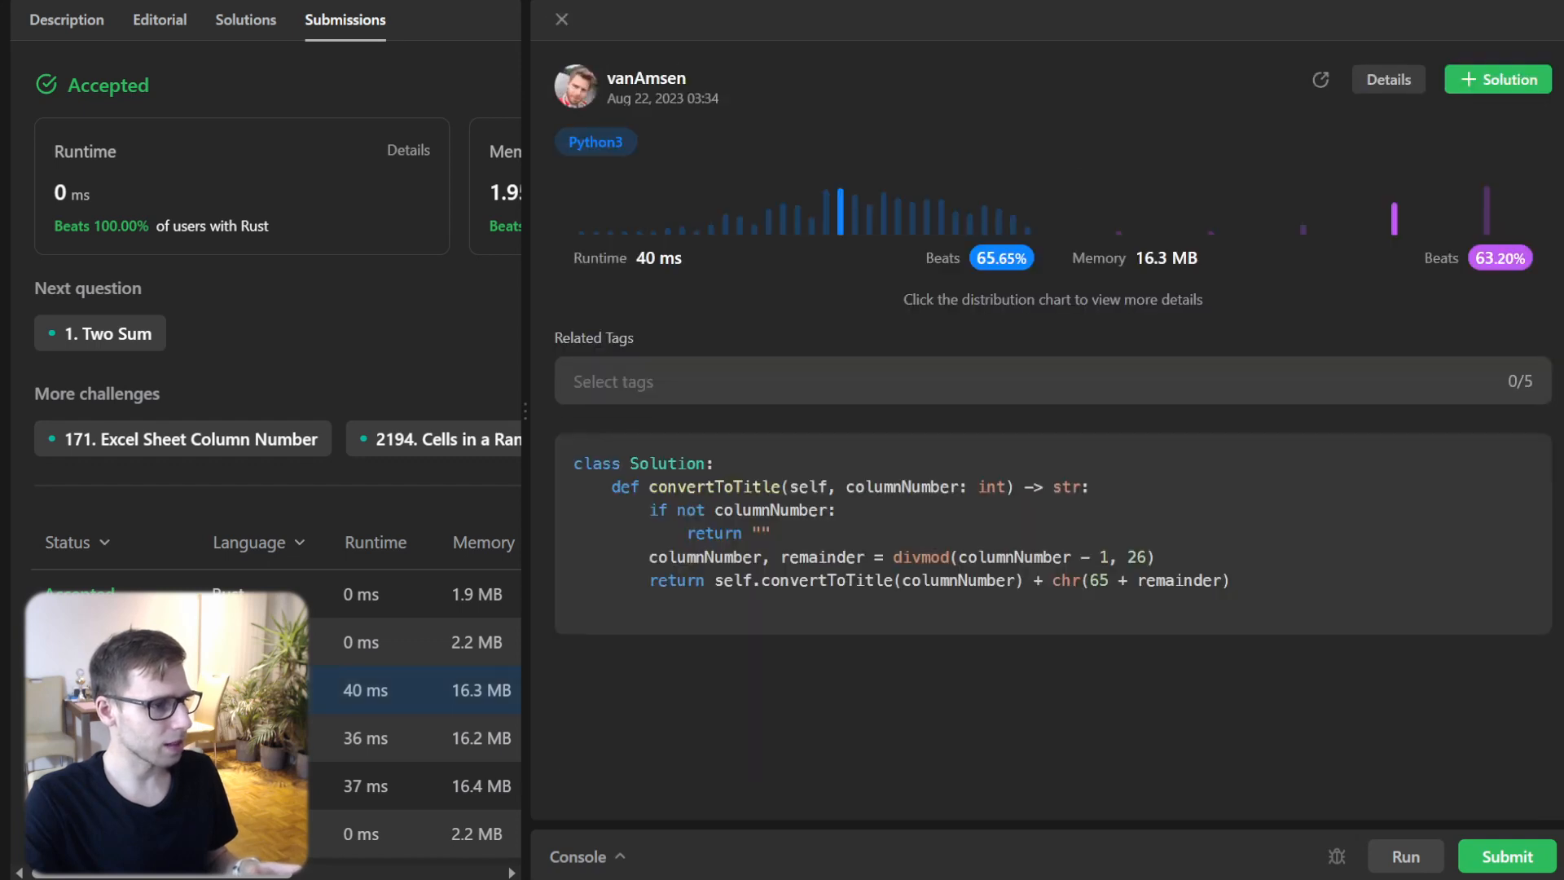